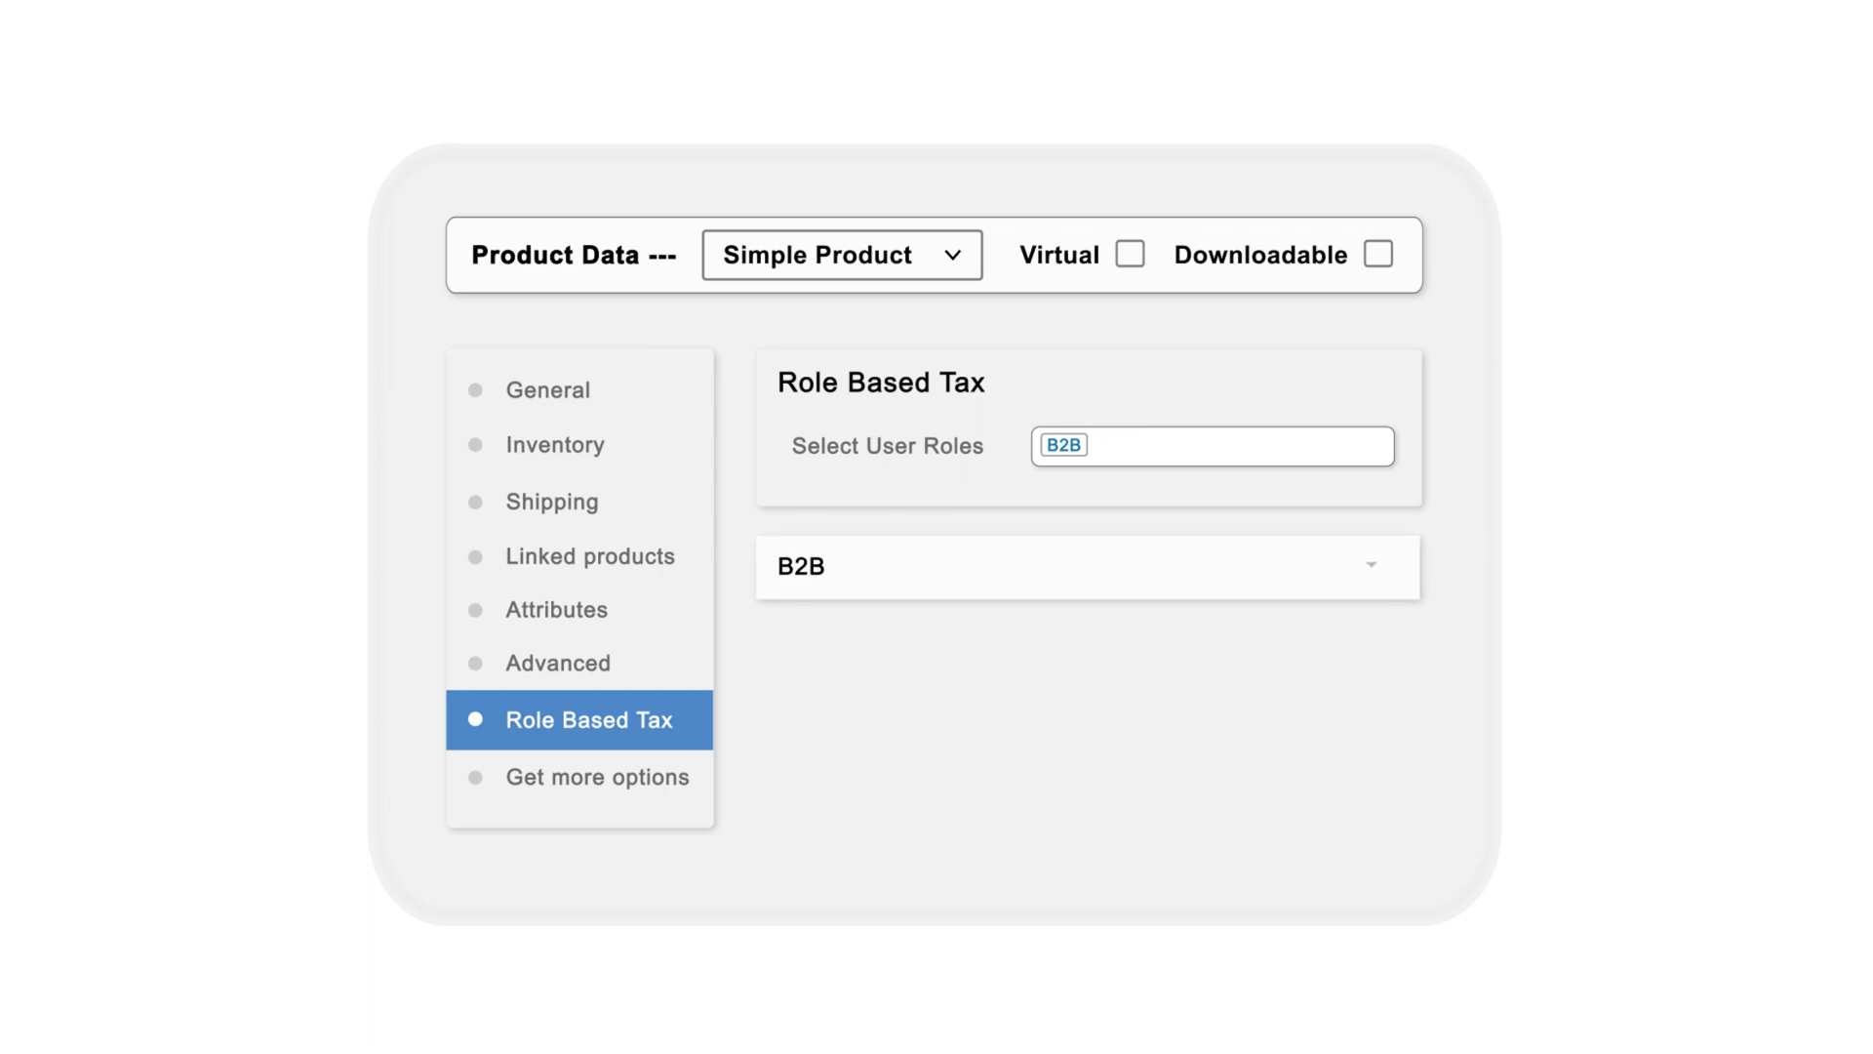
# Bring up the WordPress admin Dashboard from wp-admin
pyautogui.click(1087, 566)
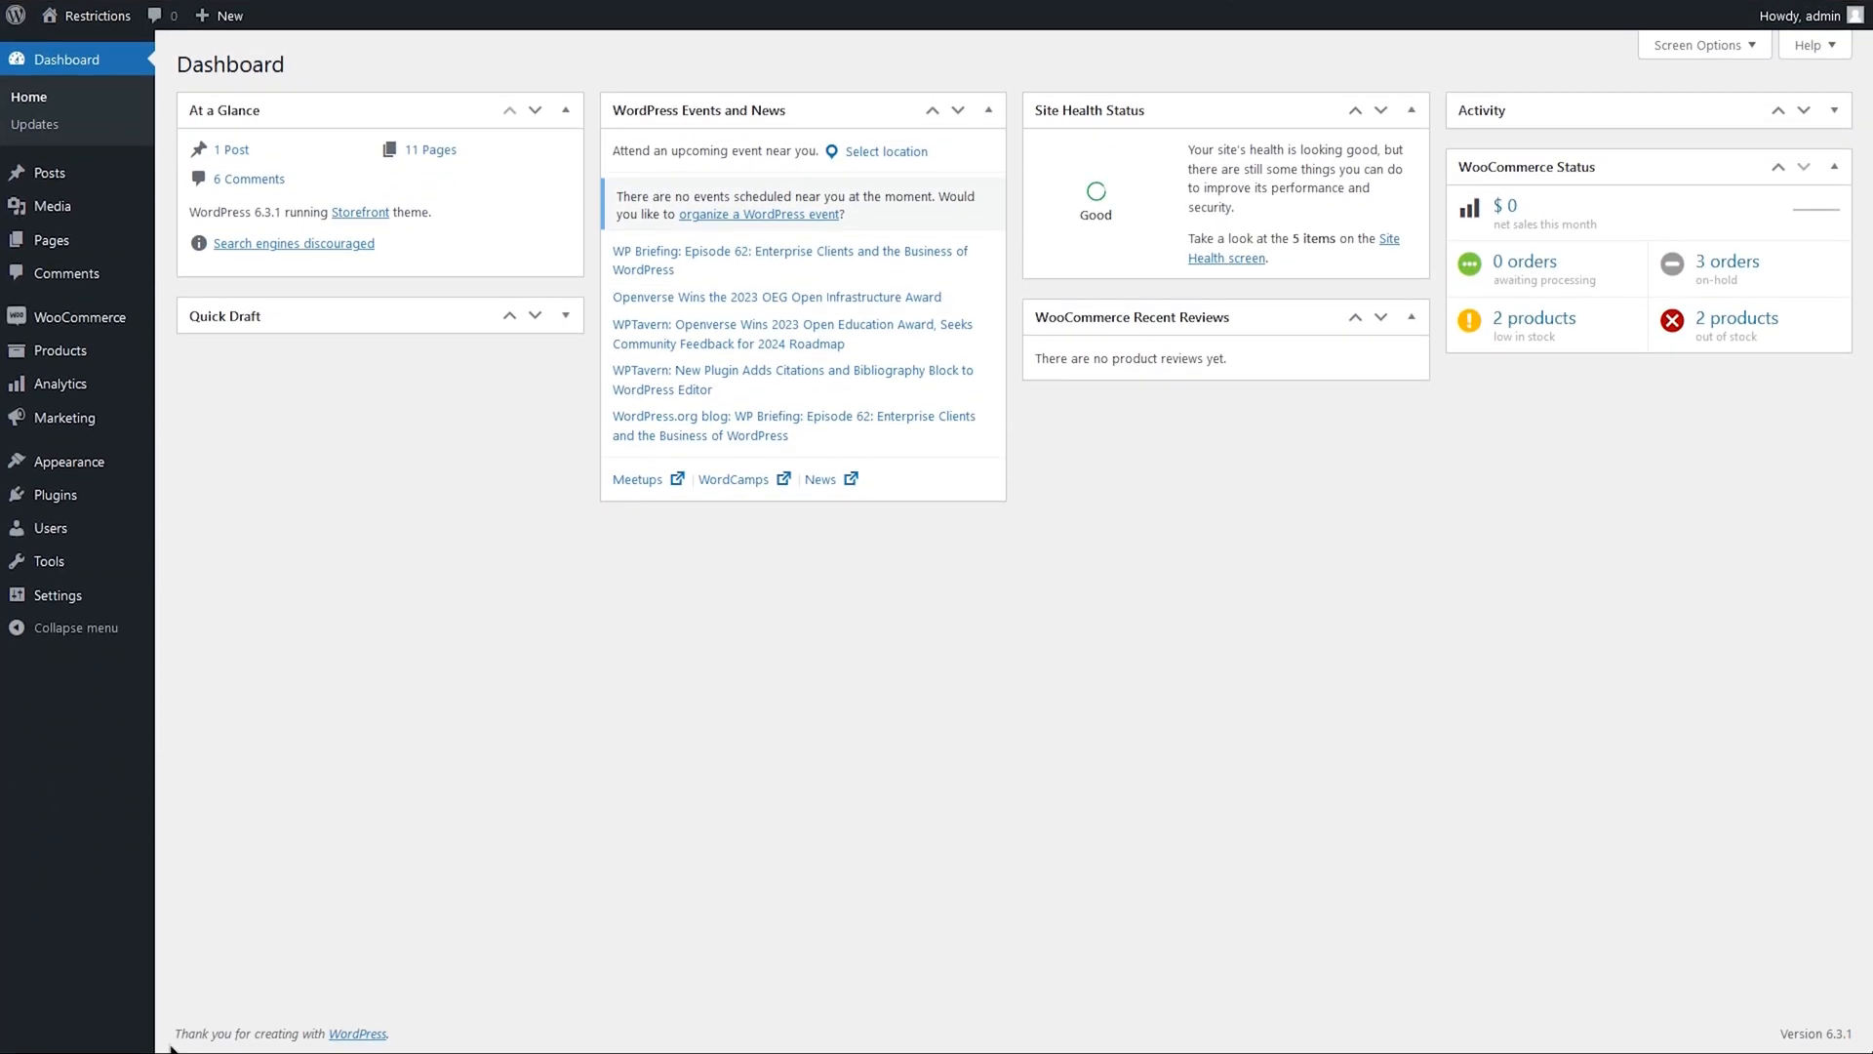
pyautogui.moveTo(80, 318)
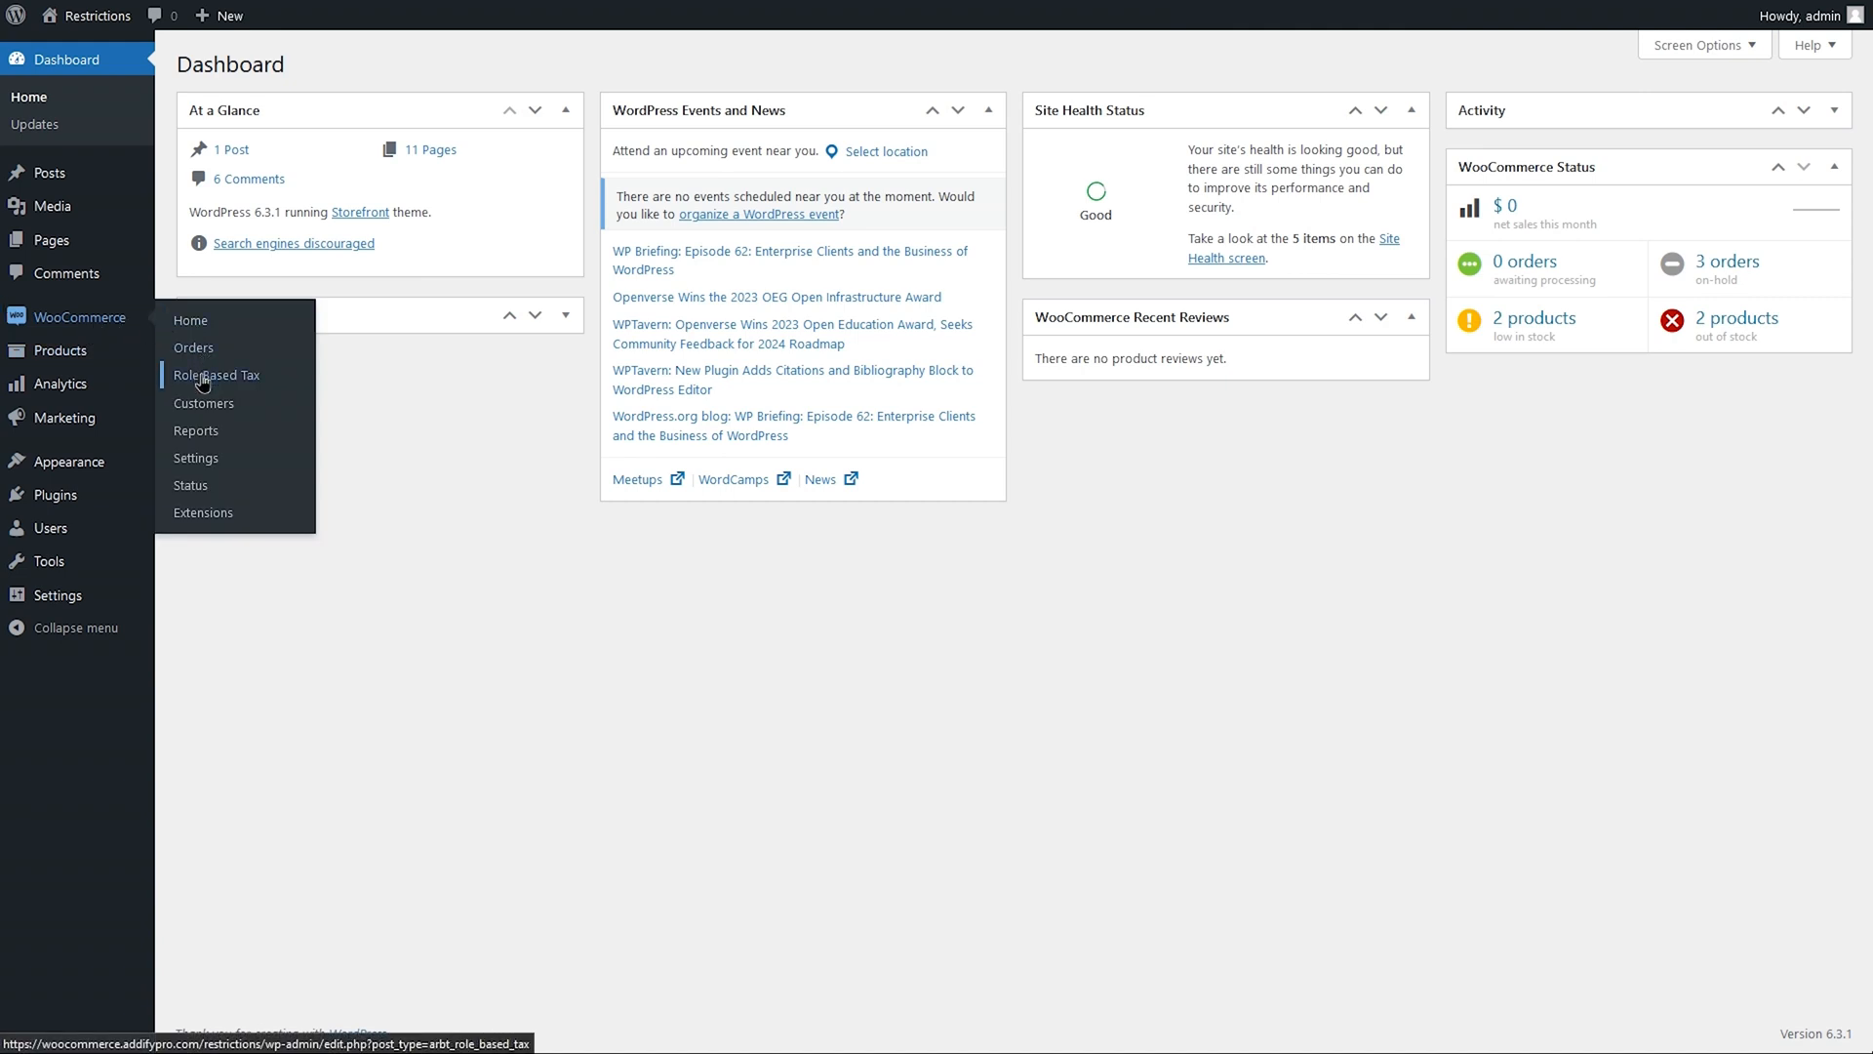
# Go to WooCommerce > Role Based Tax, showing the empty Tax Settings rule list
pyautogui.click(216, 374)
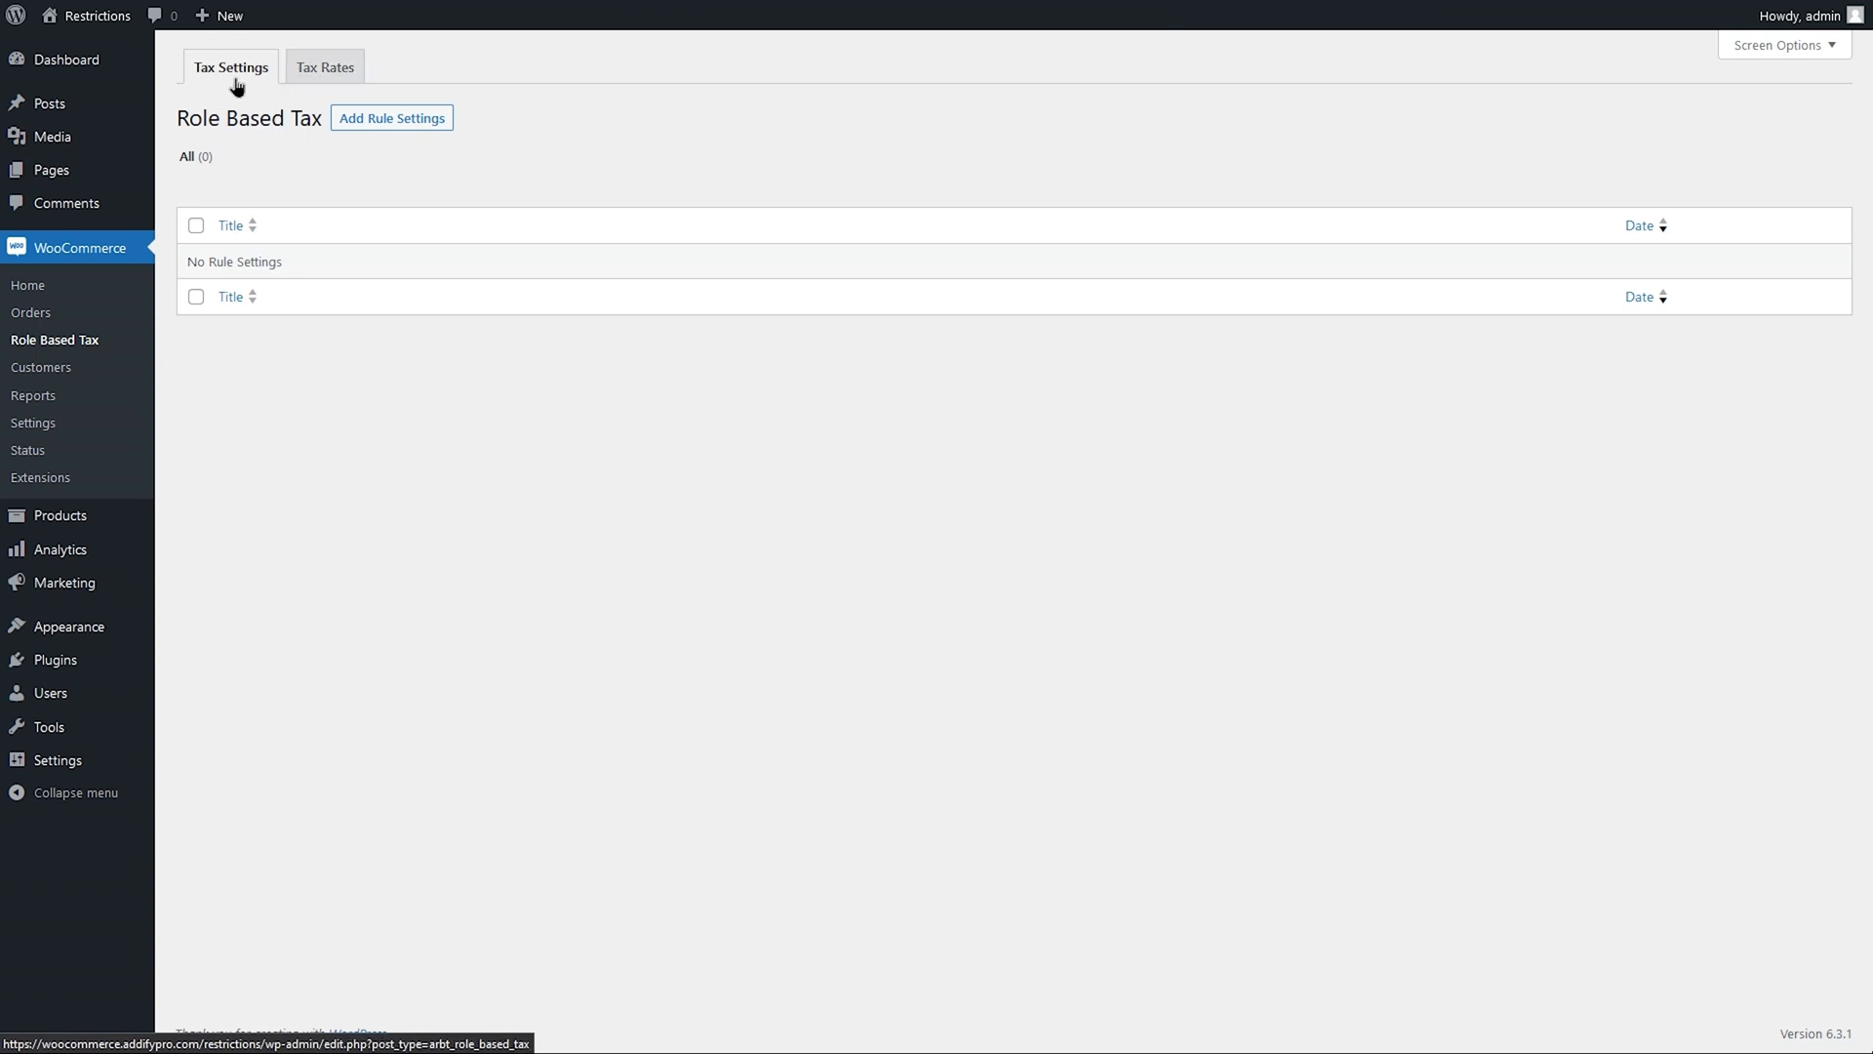
pyautogui.click(324, 67)
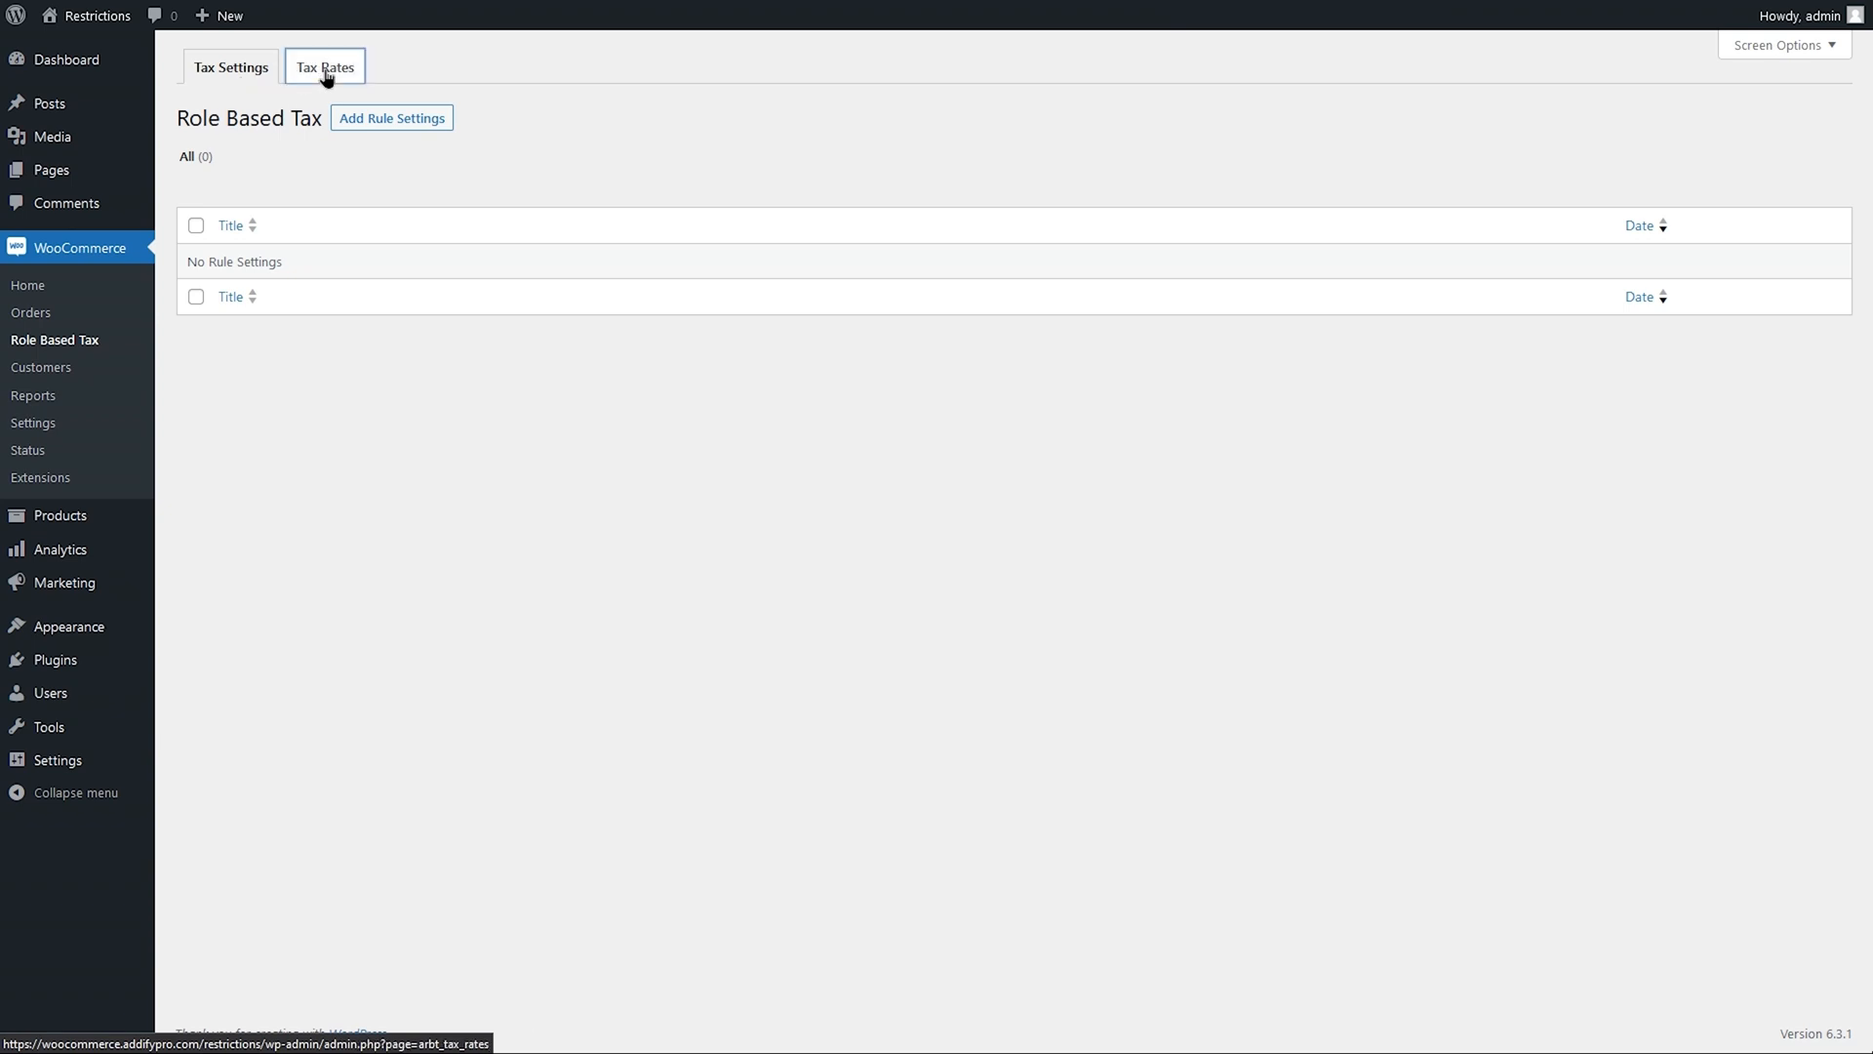
# Show the standard Tax Rates table and start editing role-based tax for the US / CA rate
pyautogui.click(324, 66)
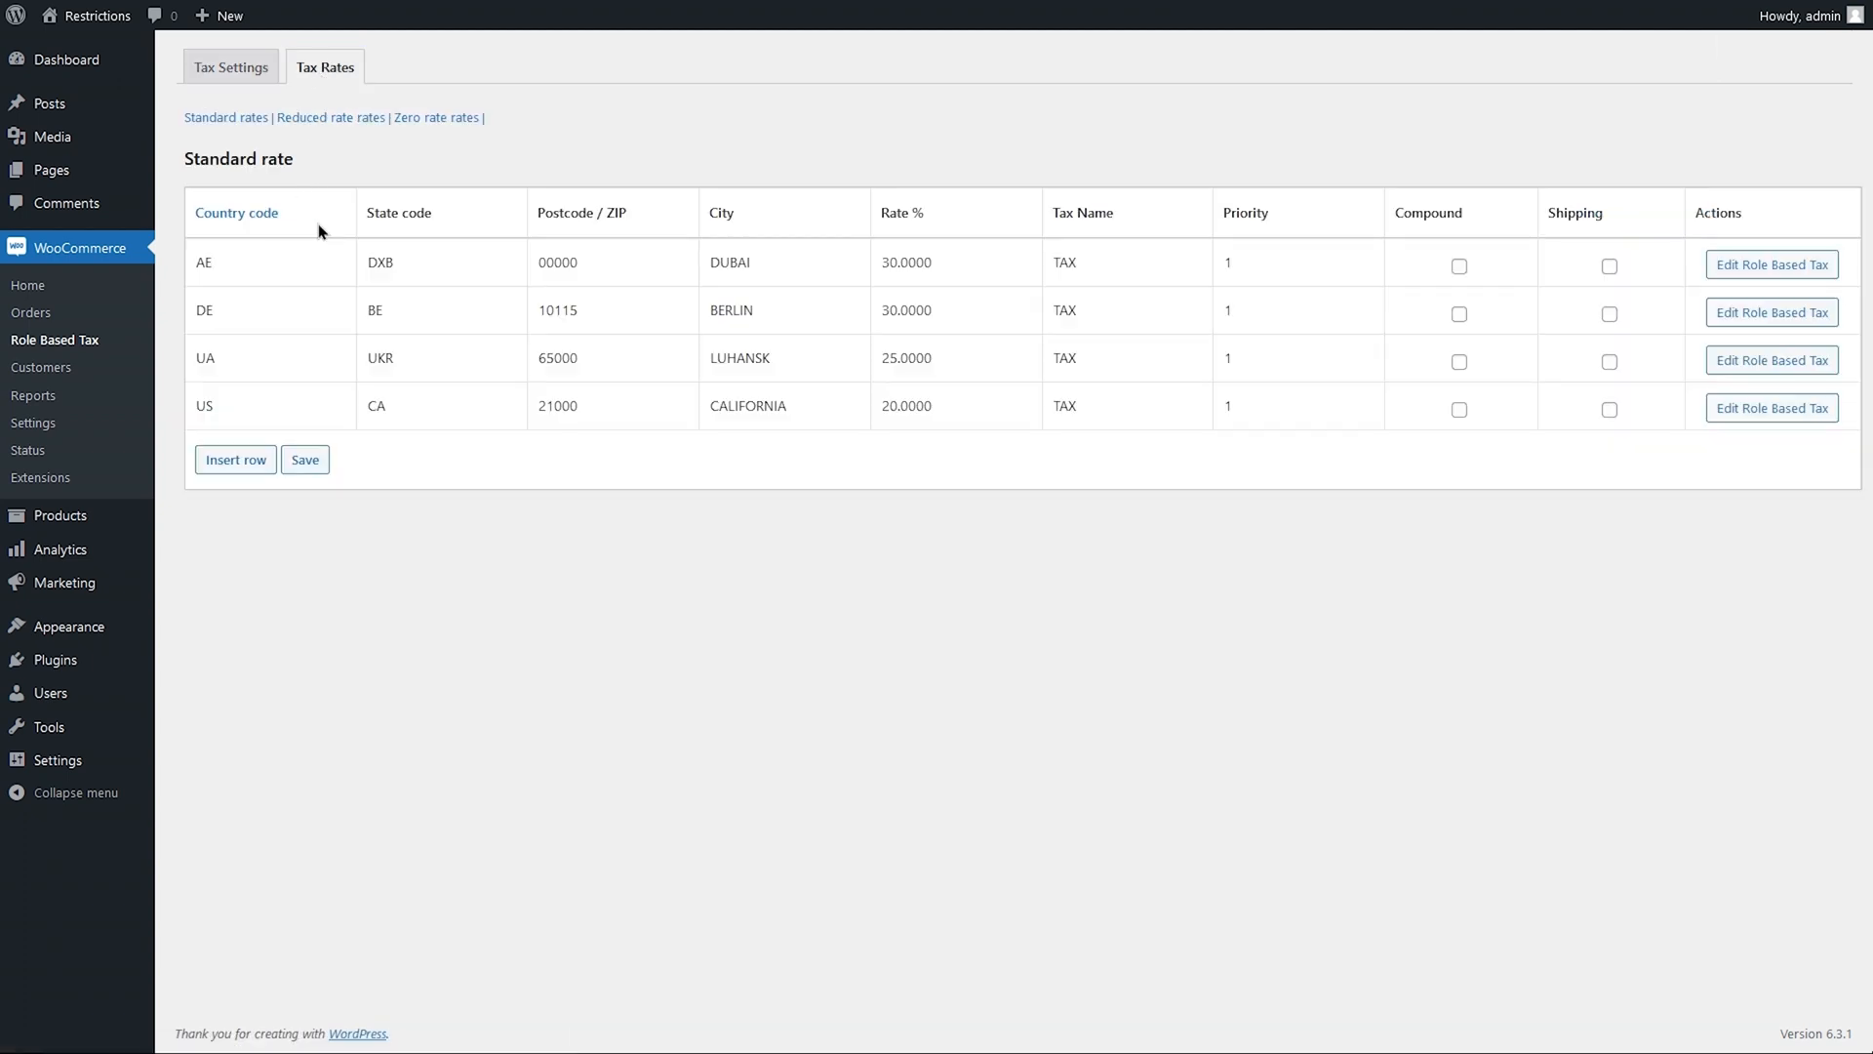
pyautogui.moveTo(741, 232)
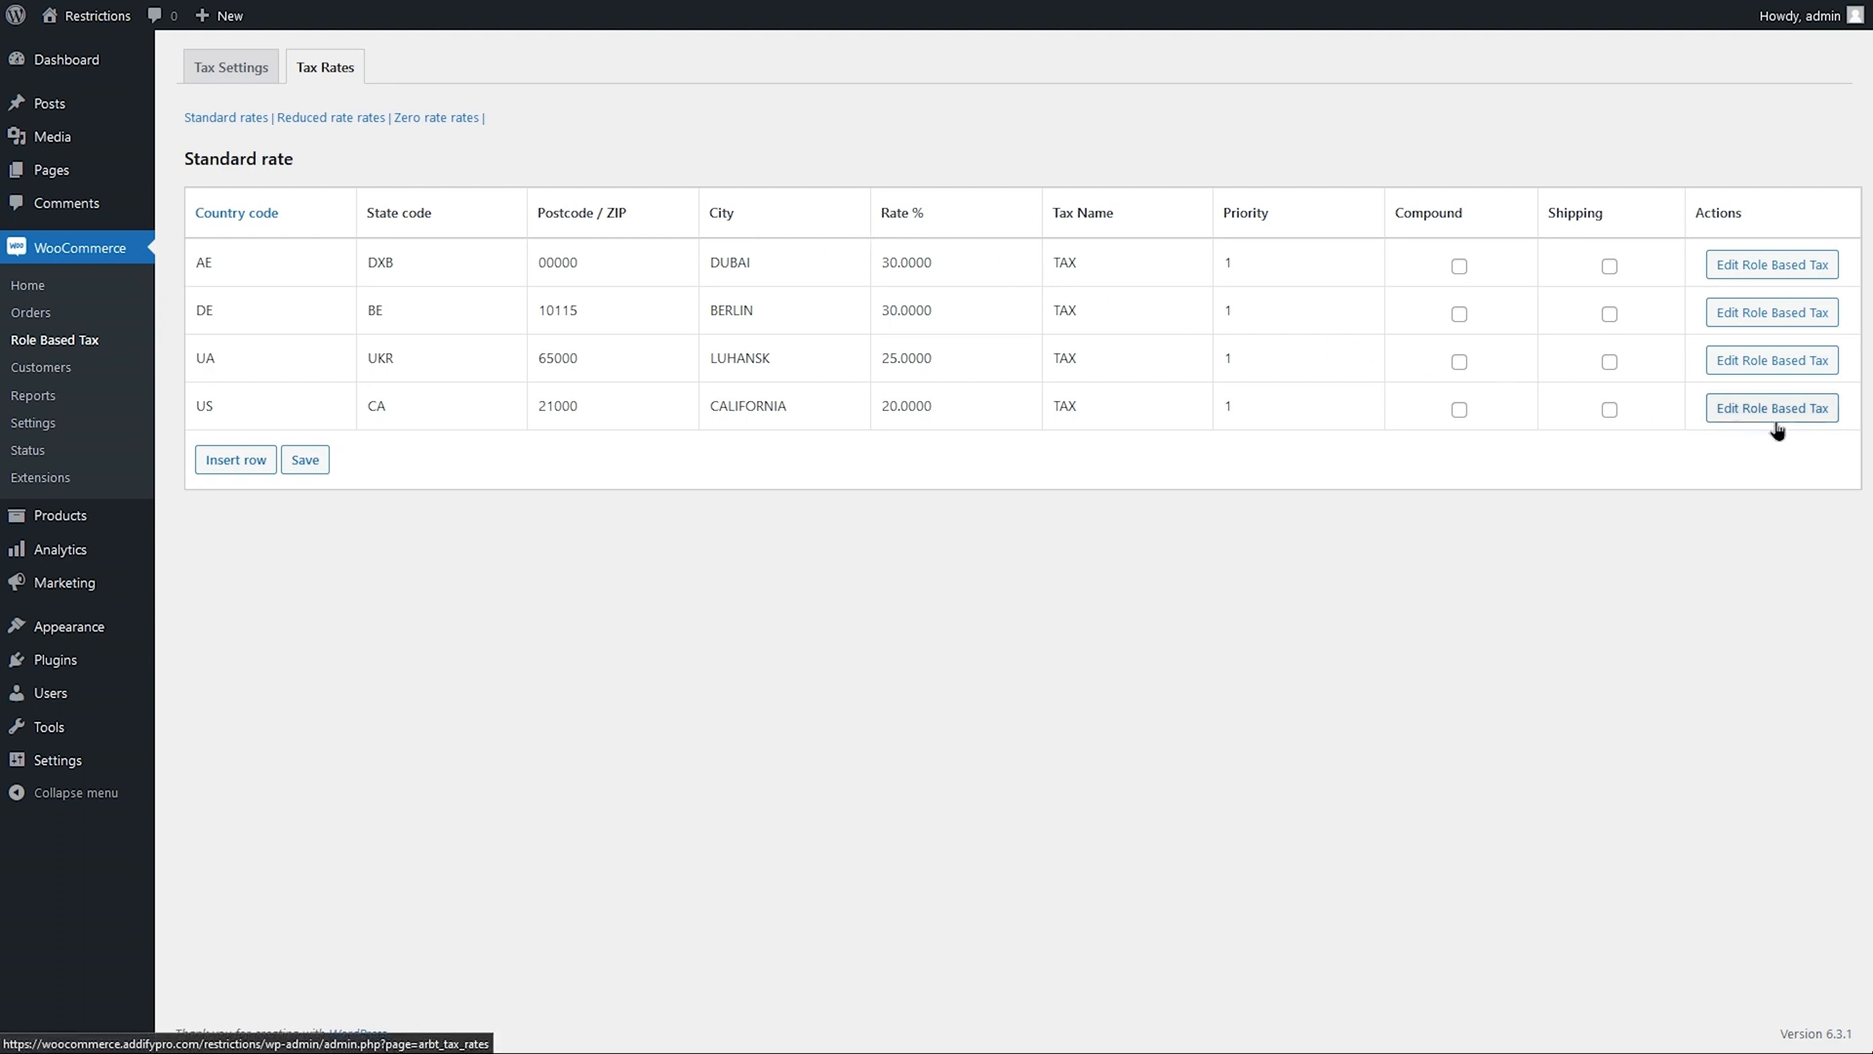
pyautogui.click(1774, 408)
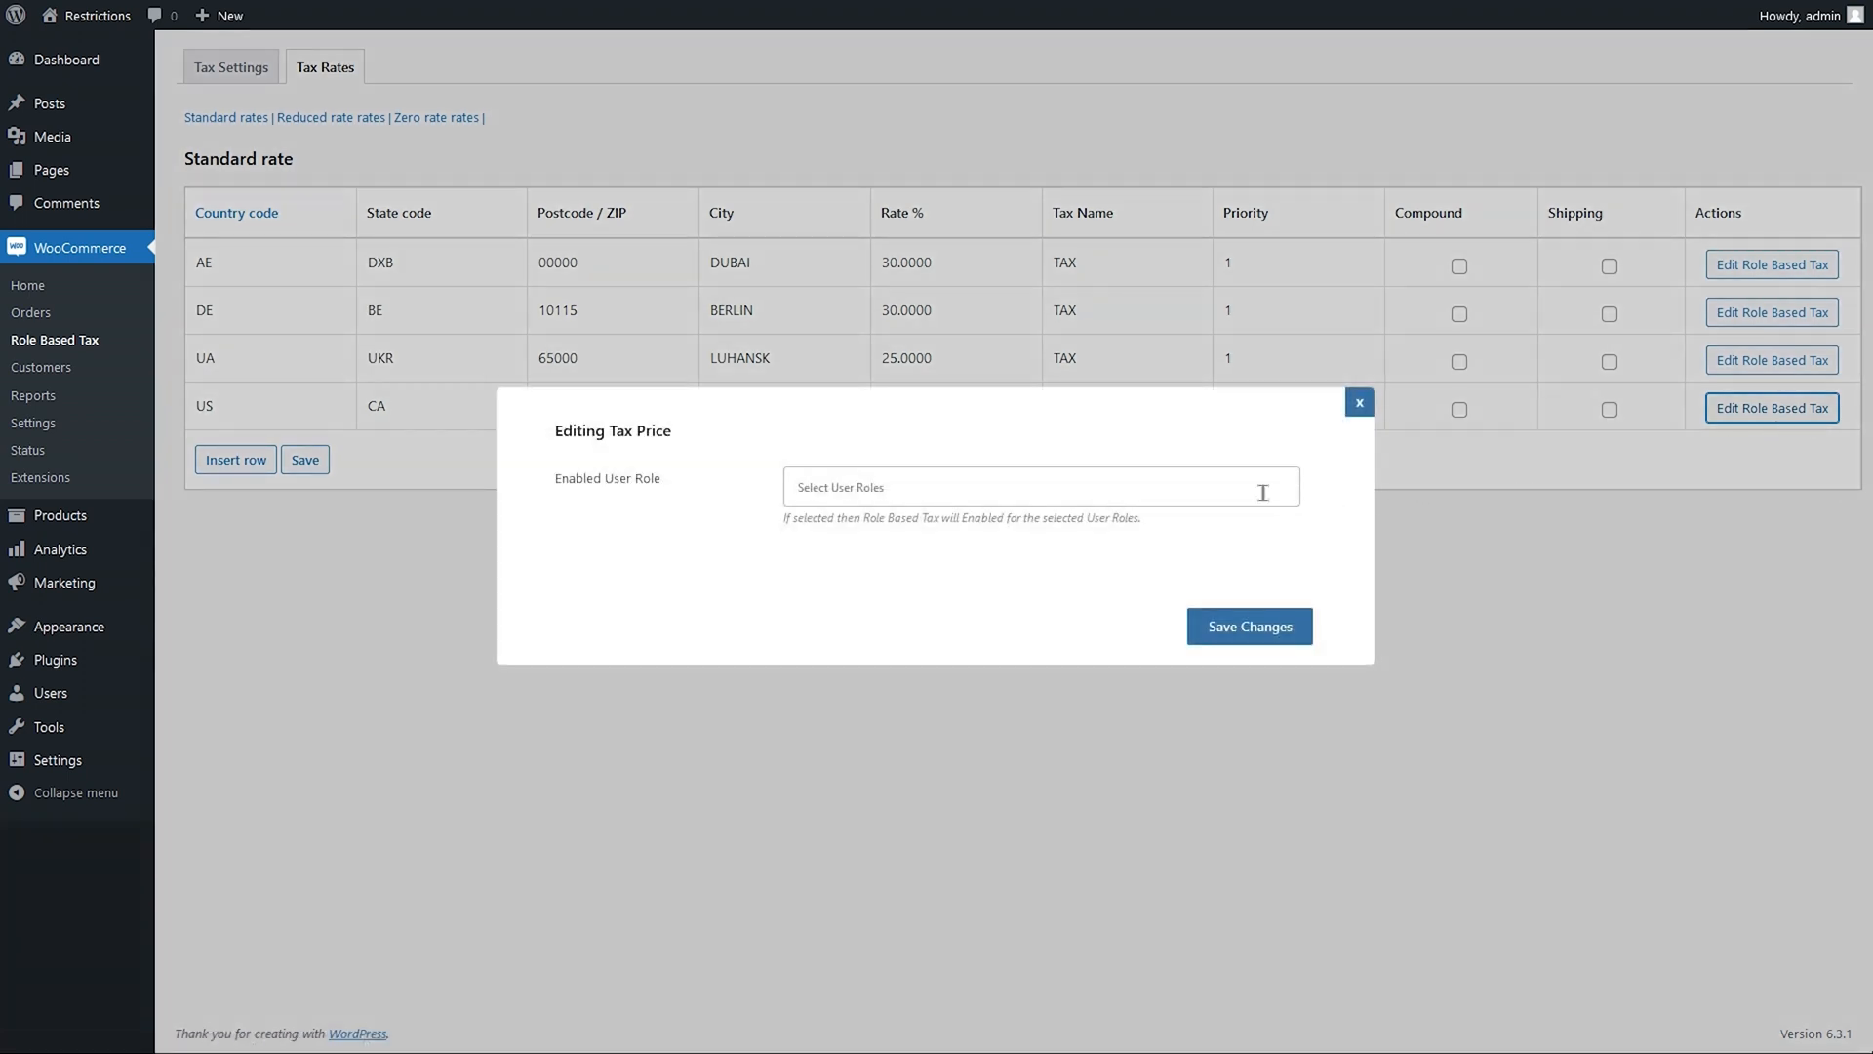
# Enable the NGOs role on the California rate with rate 5 and Default compound and shipping
pyautogui.click(1039, 486)
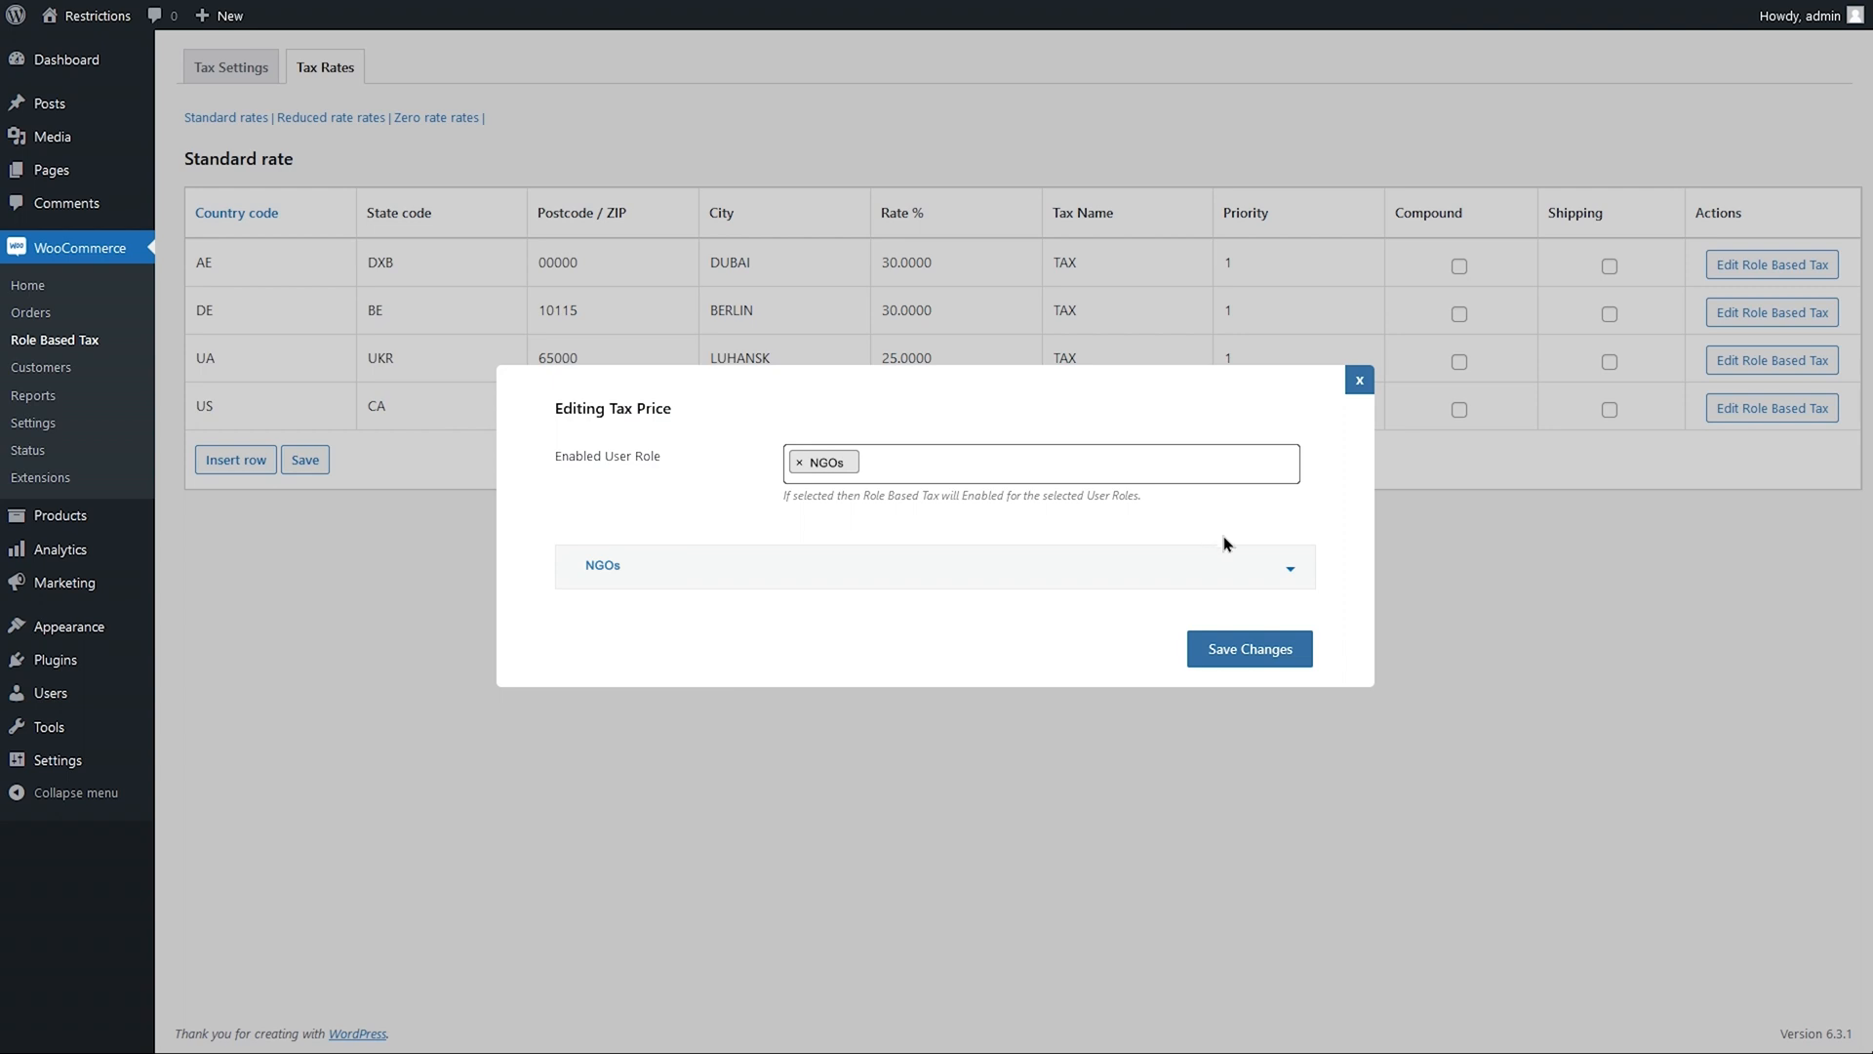
pyautogui.click(934, 566)
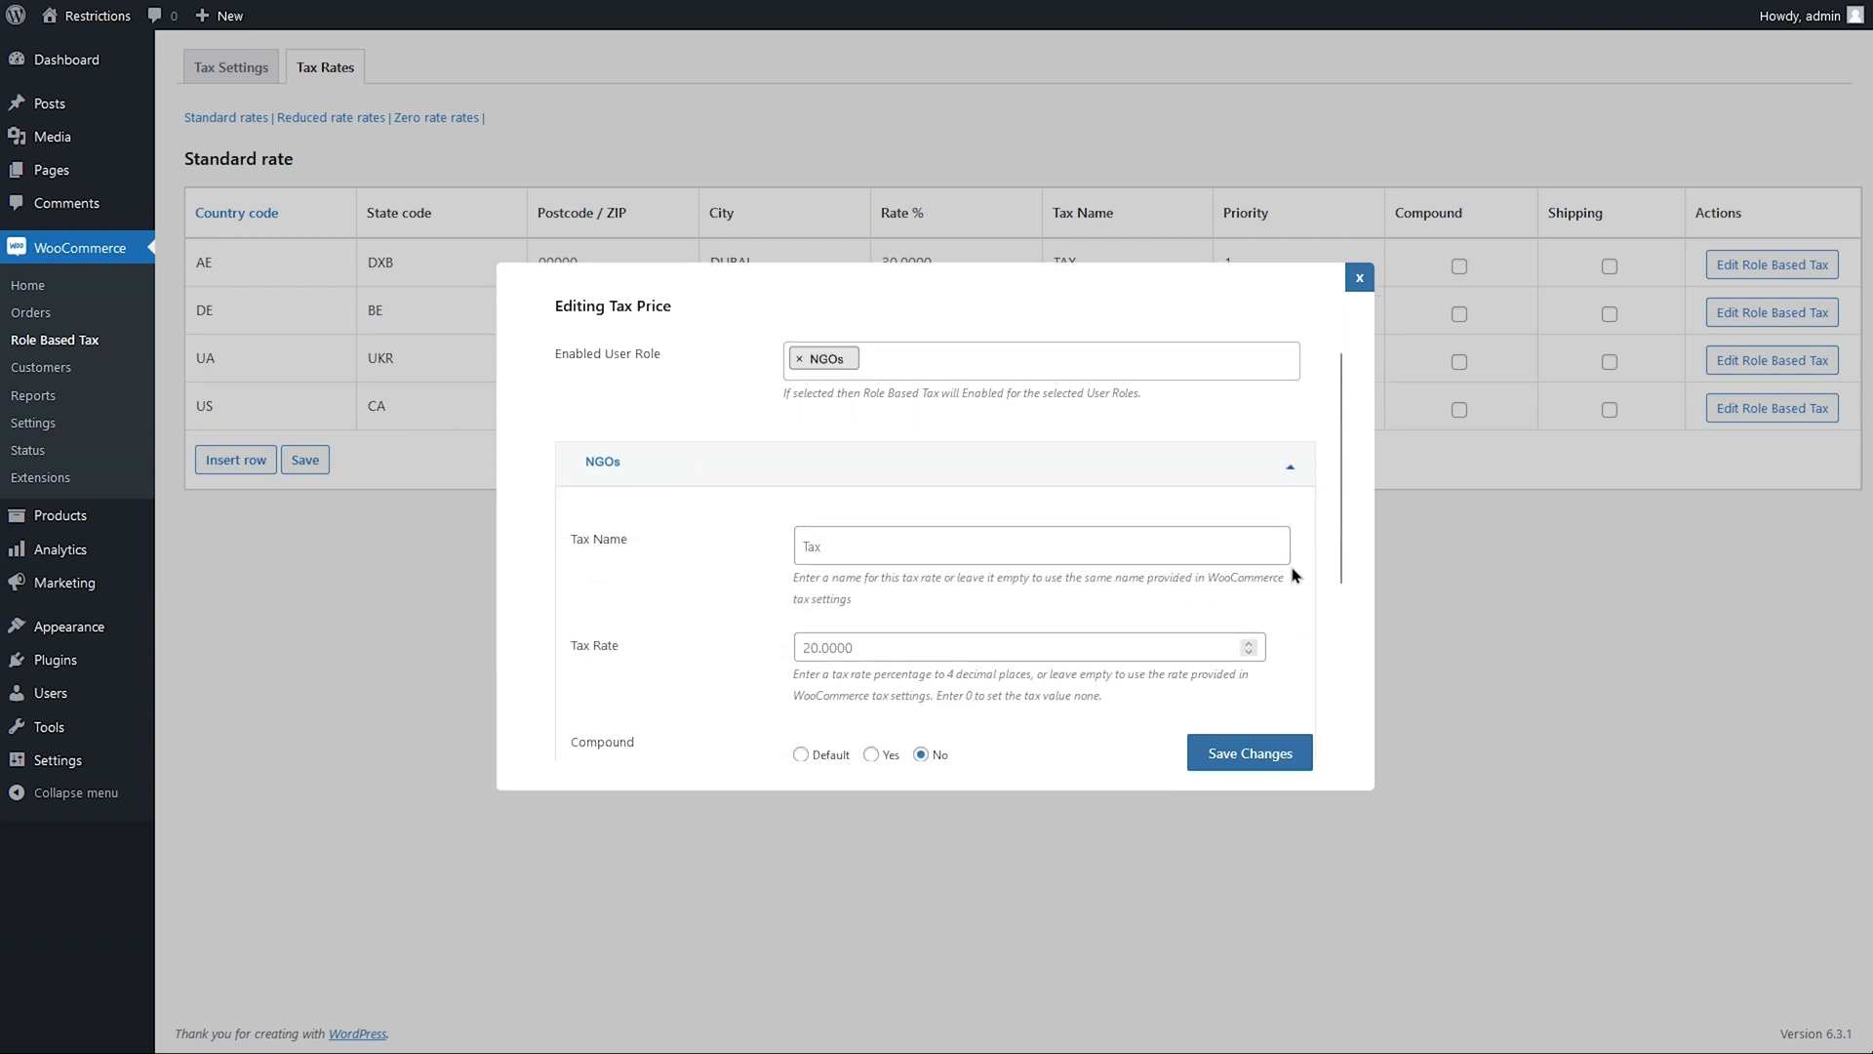
pyautogui.click(1040, 544)
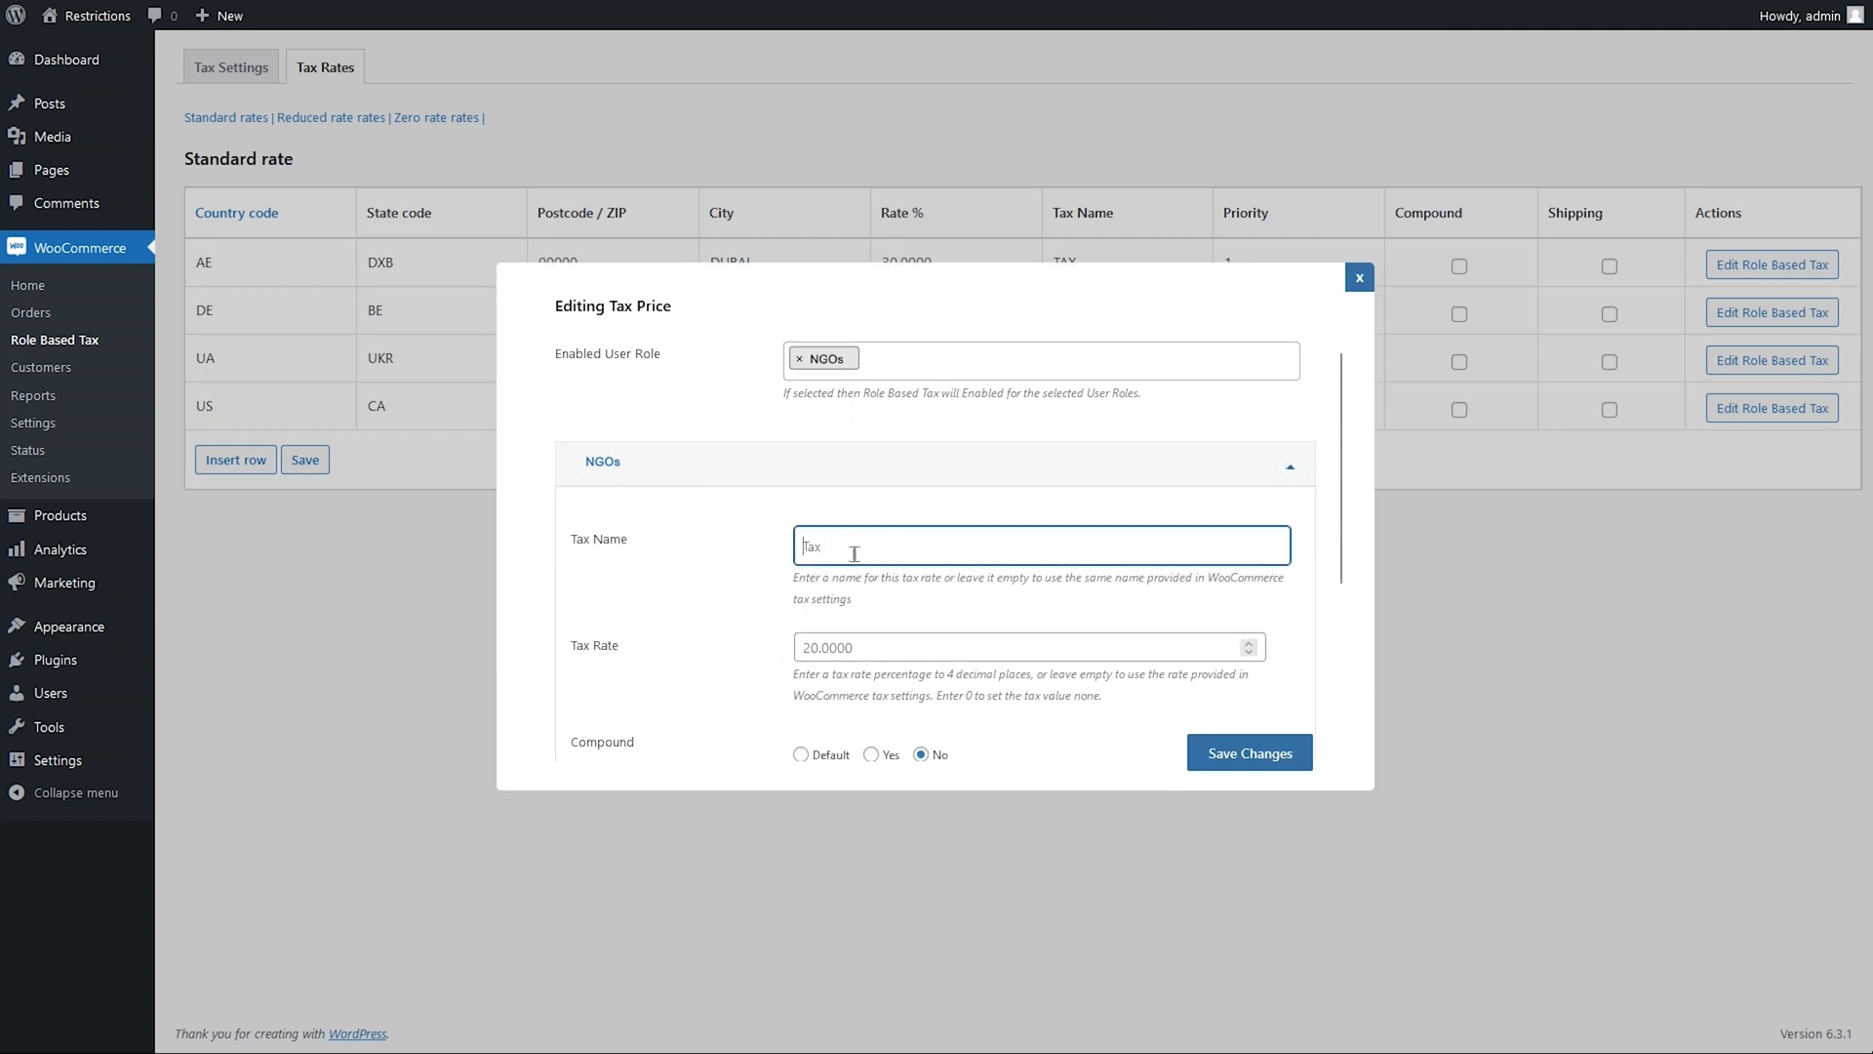
pyautogui.click(1028, 645)
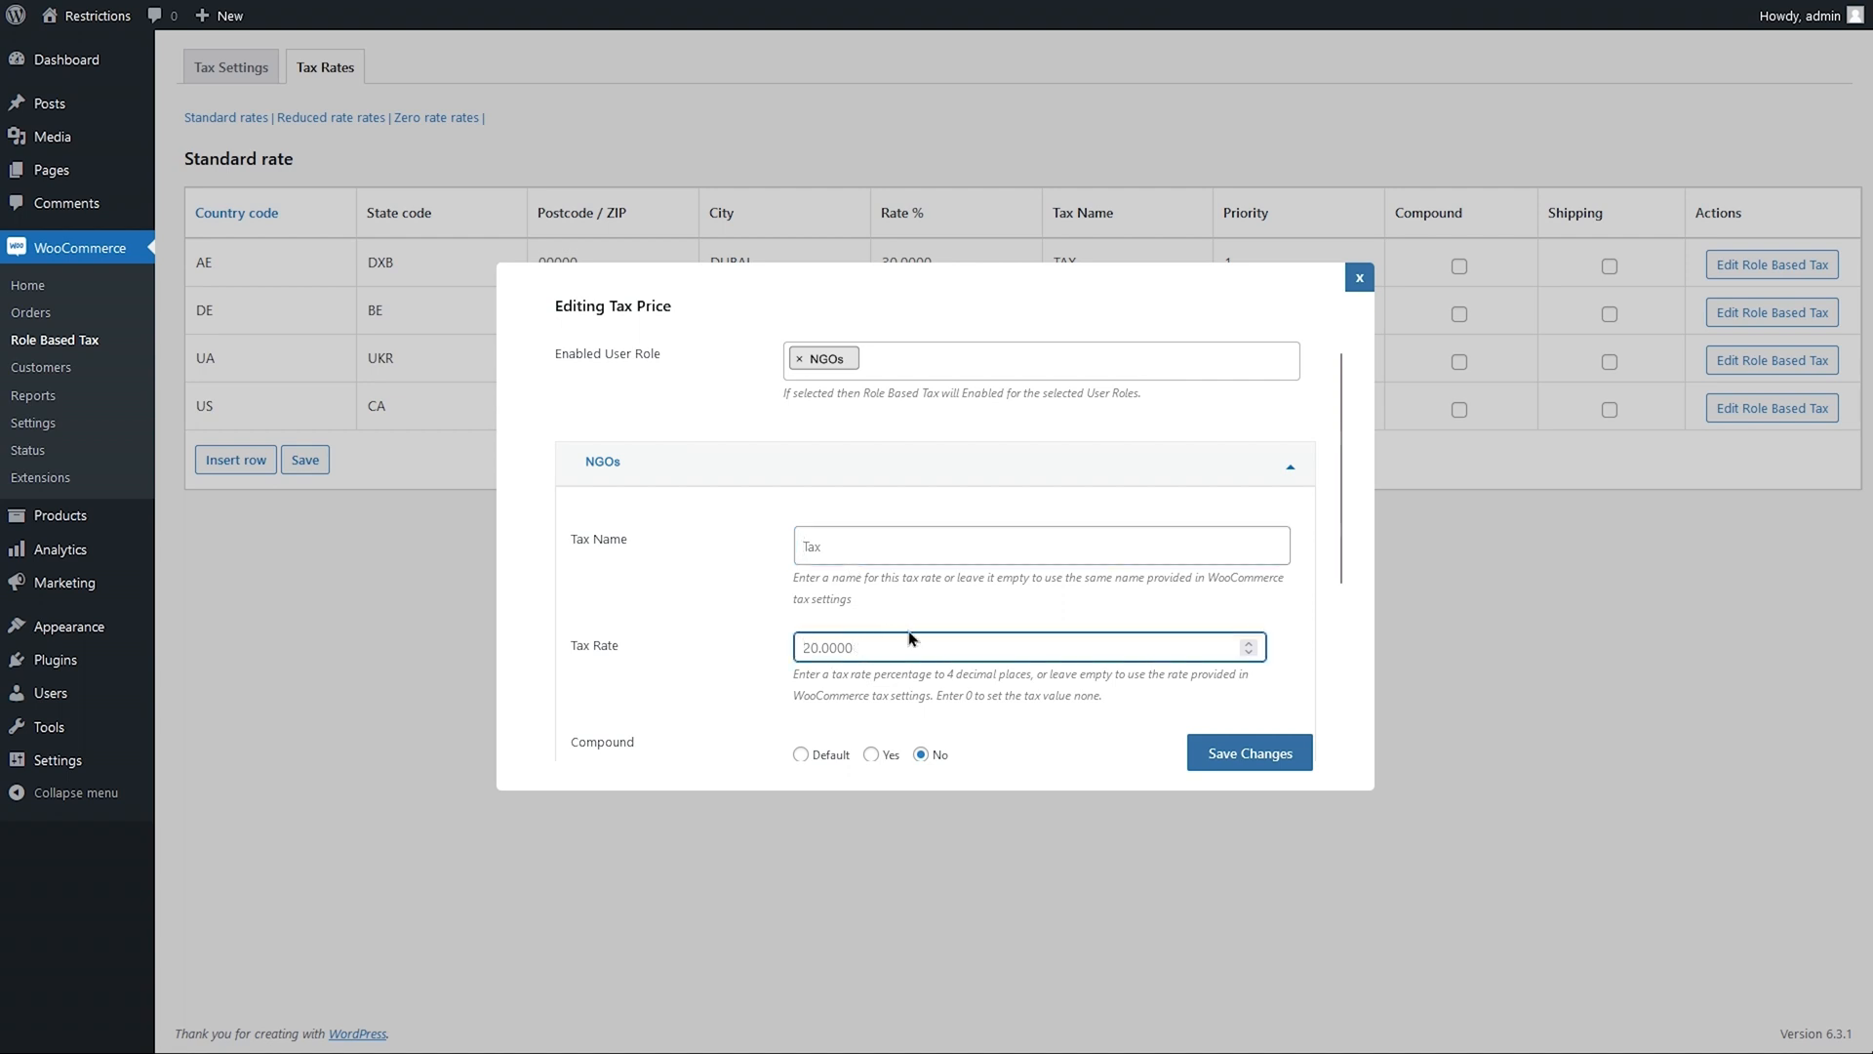
pyautogui.scroll(-3)
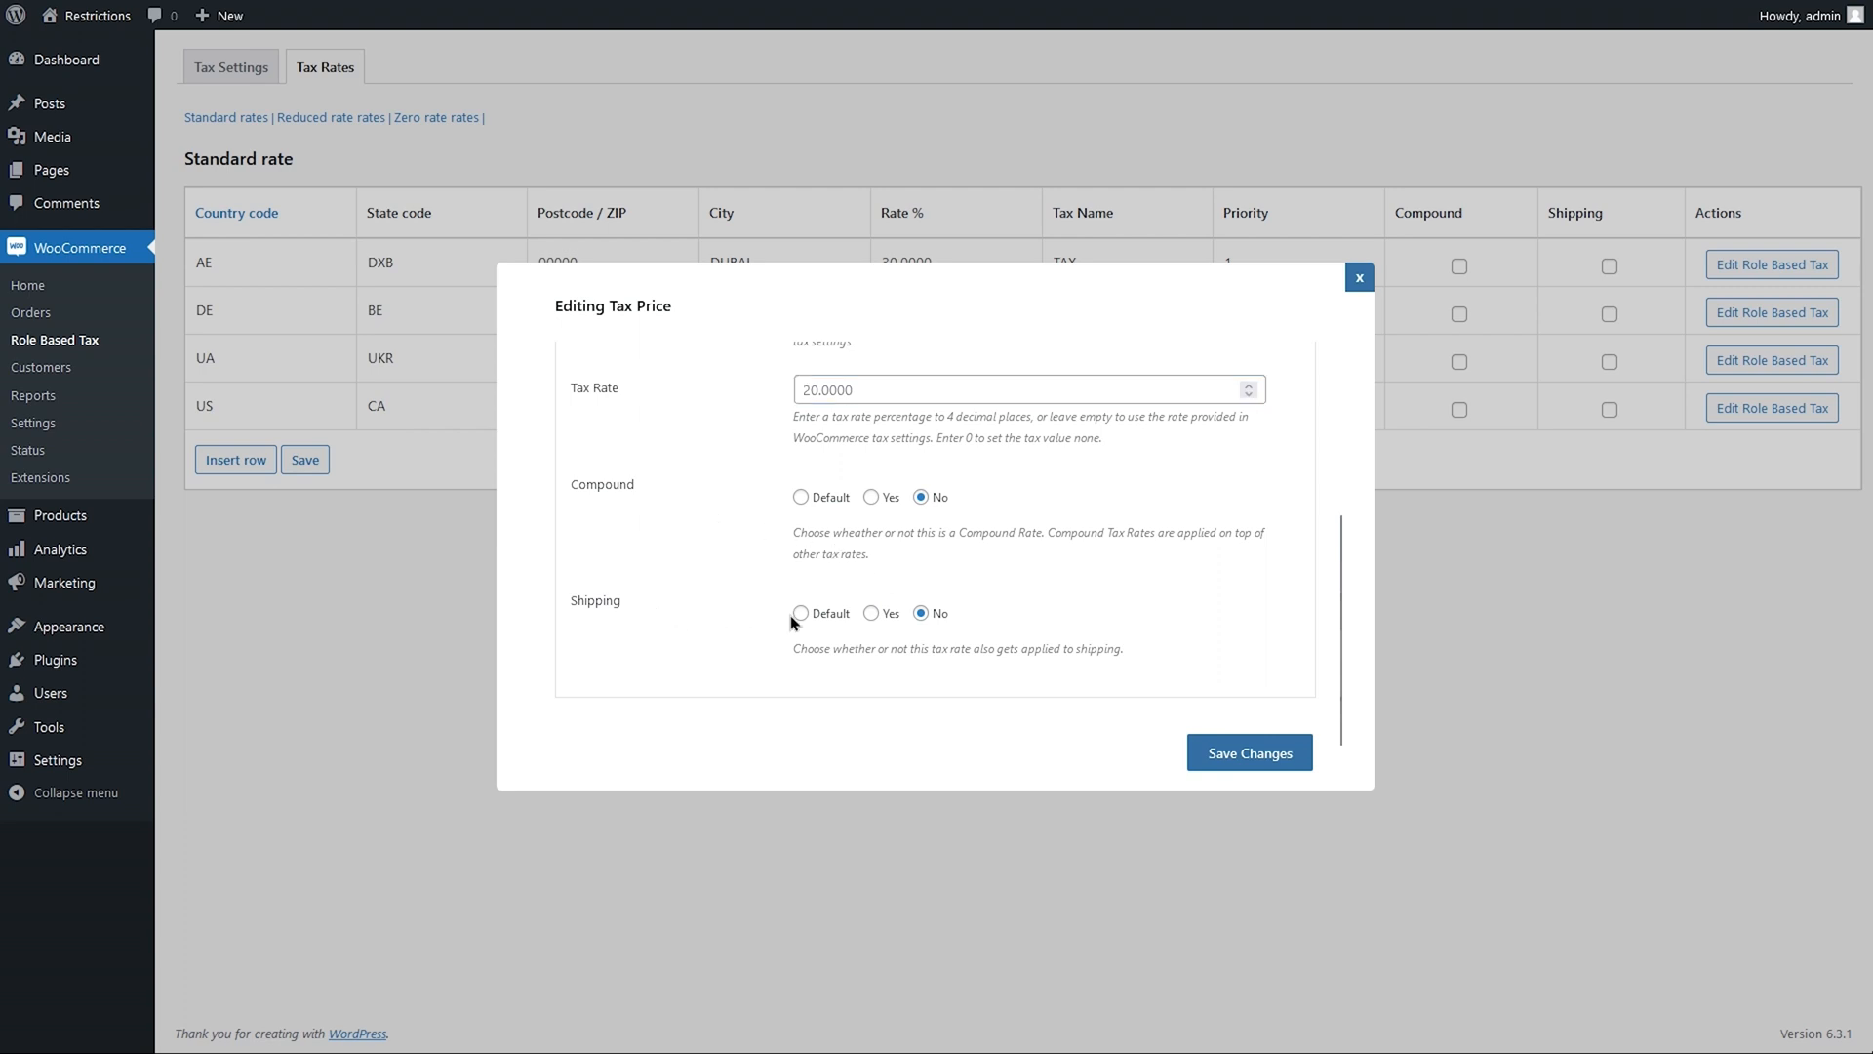
pyautogui.click(799, 613)
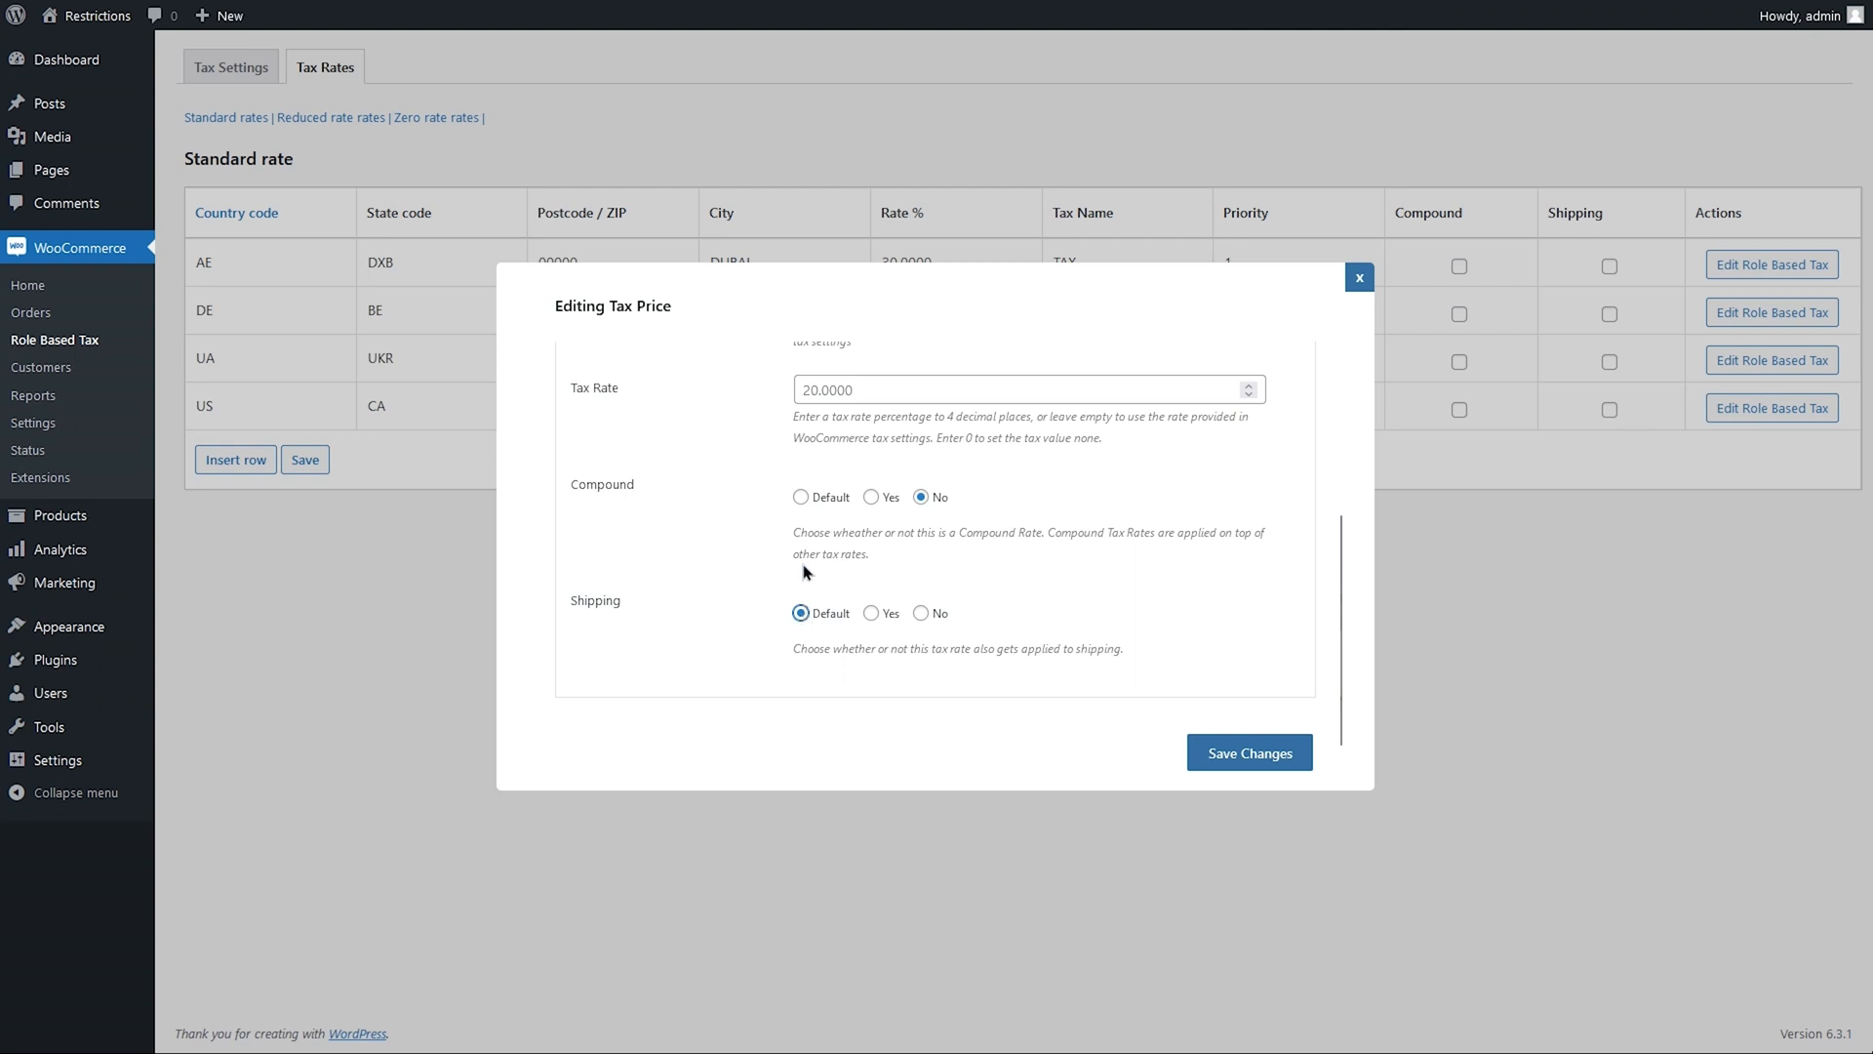
pyautogui.click(800, 492)
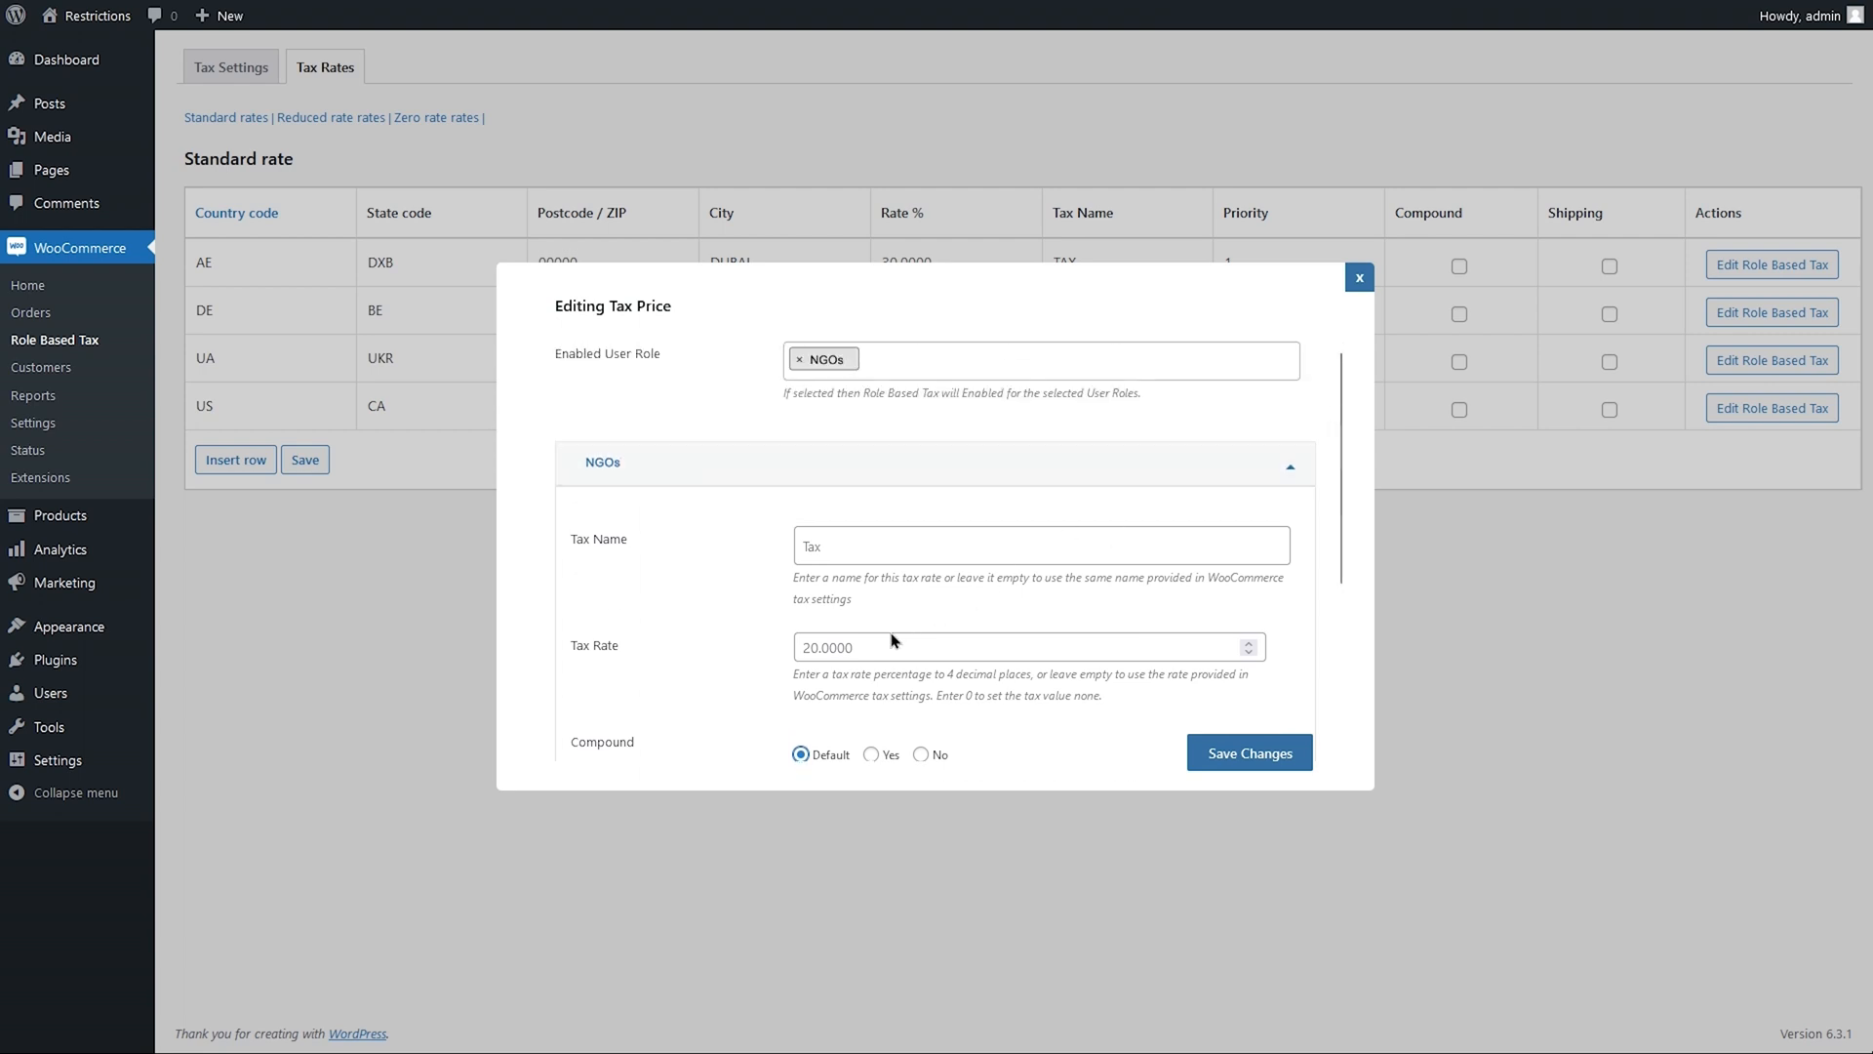
# Name the override 'NGOs Tax' and save the changes to the California rate
pyautogui.write('NGOs Tax')
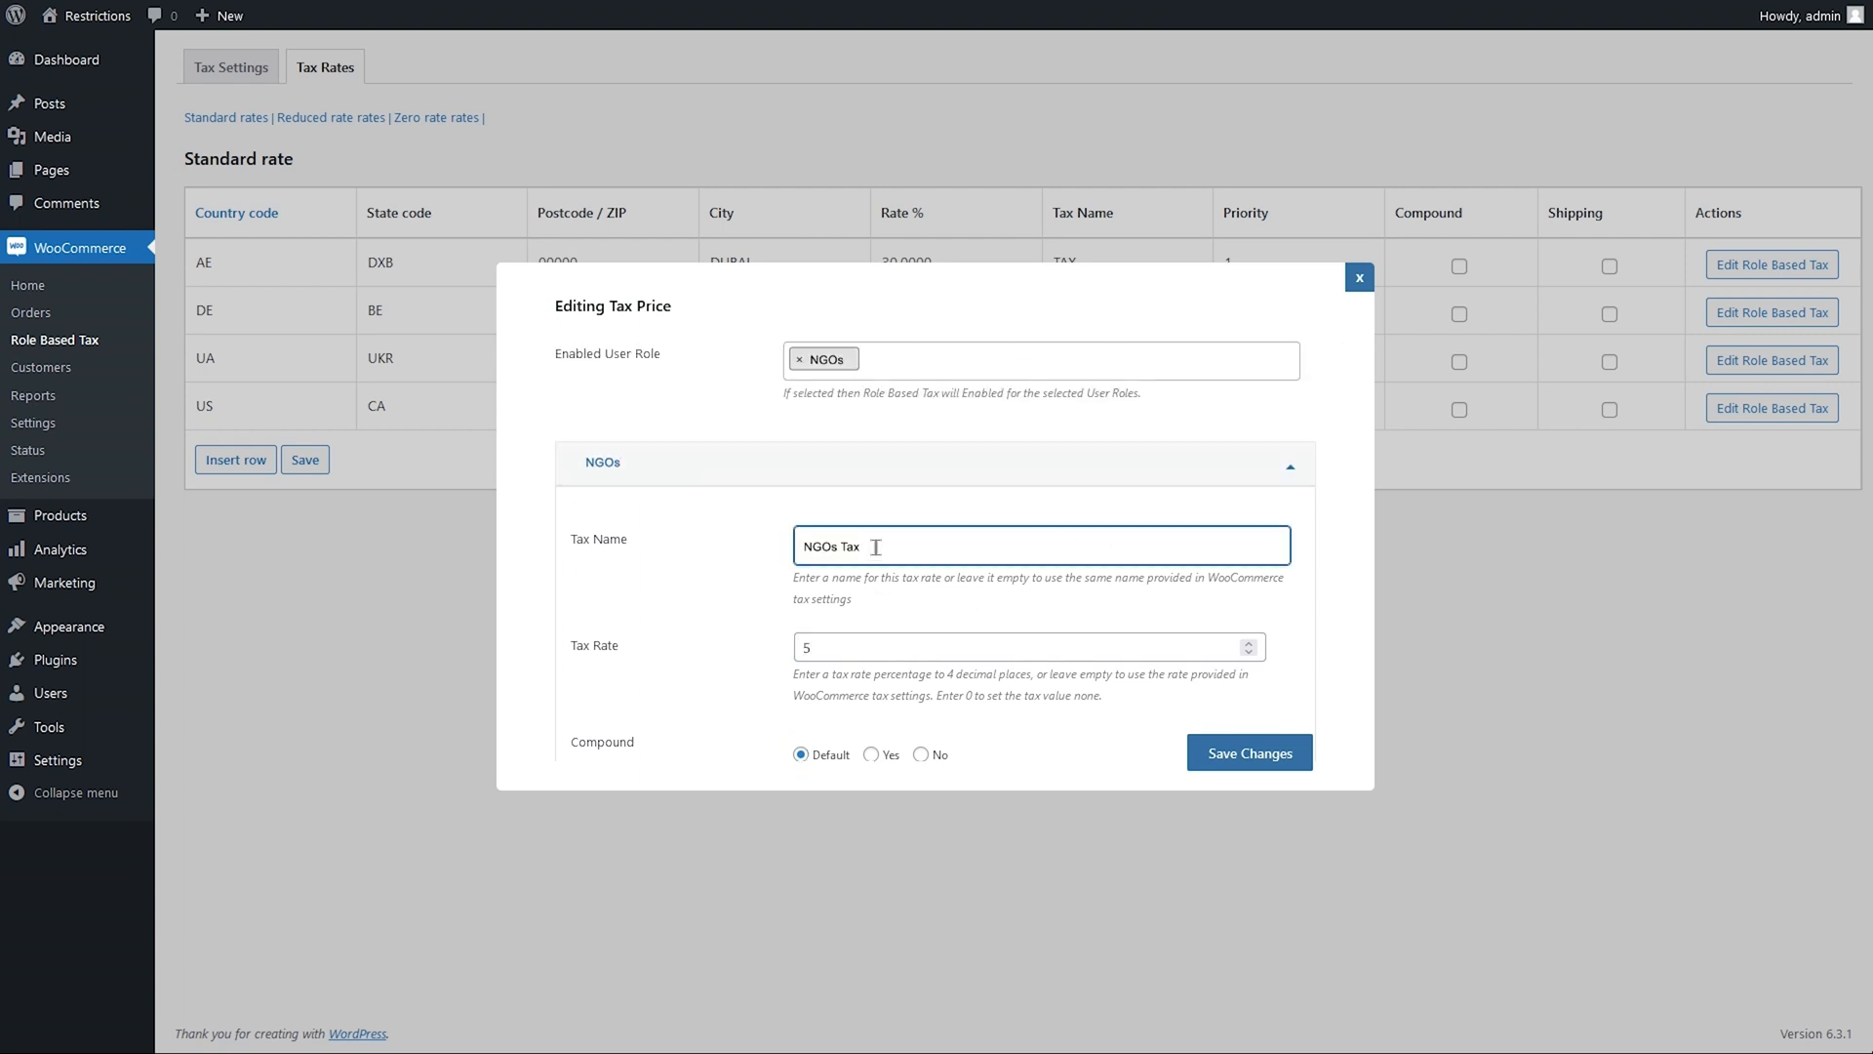
pyautogui.click(1249, 753)
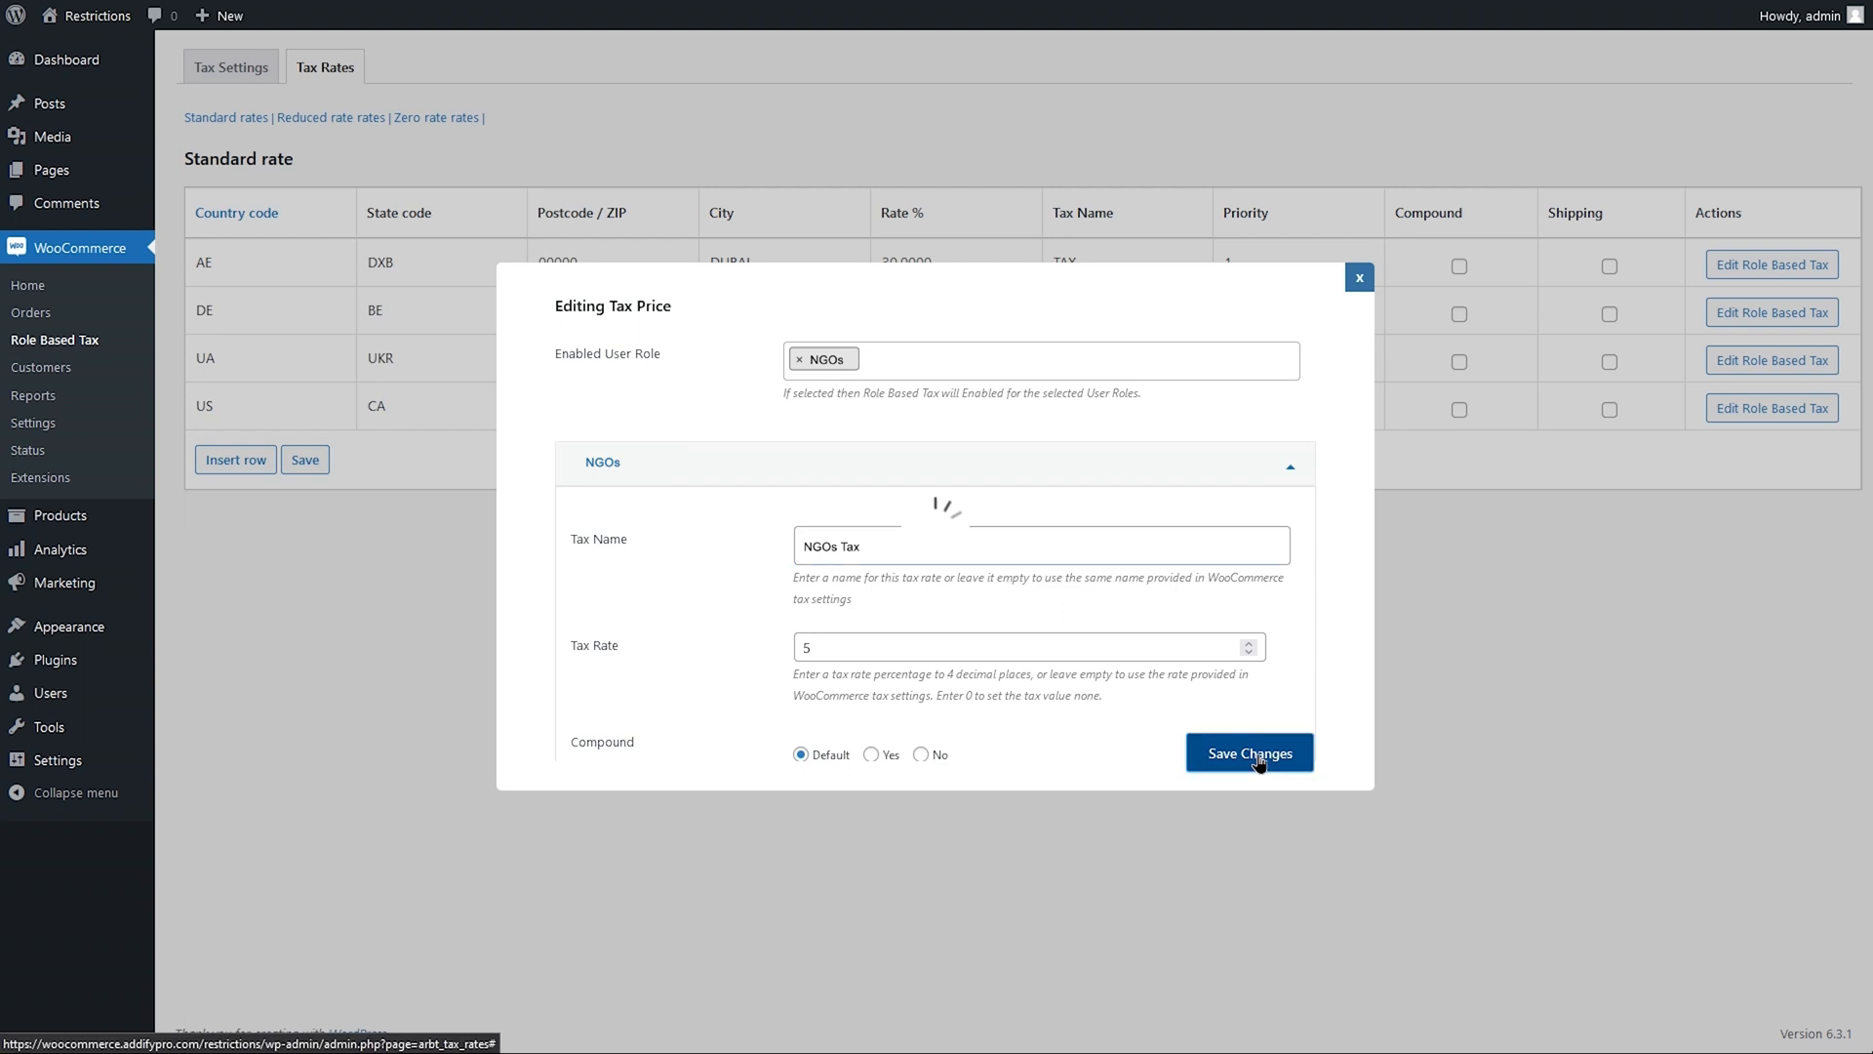
pyautogui.click(1246, 753)
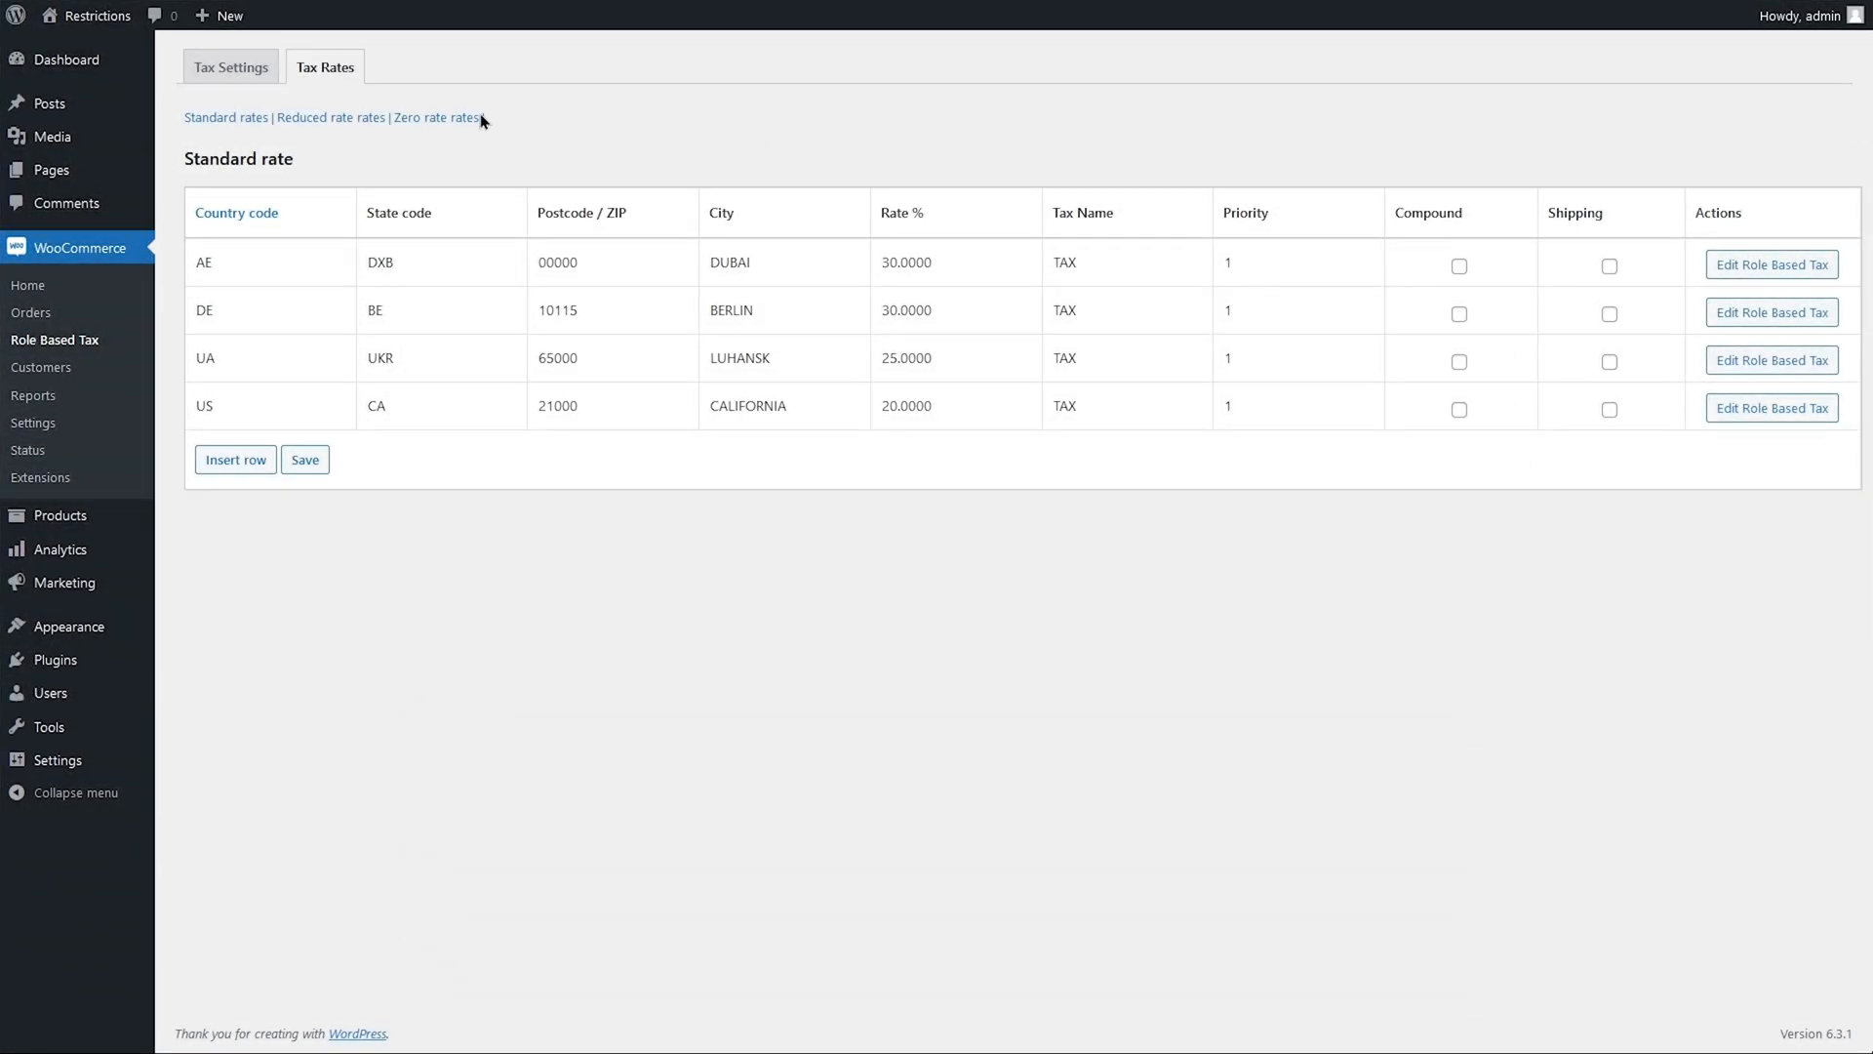
# From Tax Settings, add a new rule and title it 'B2b'
pyautogui.click(231, 66)
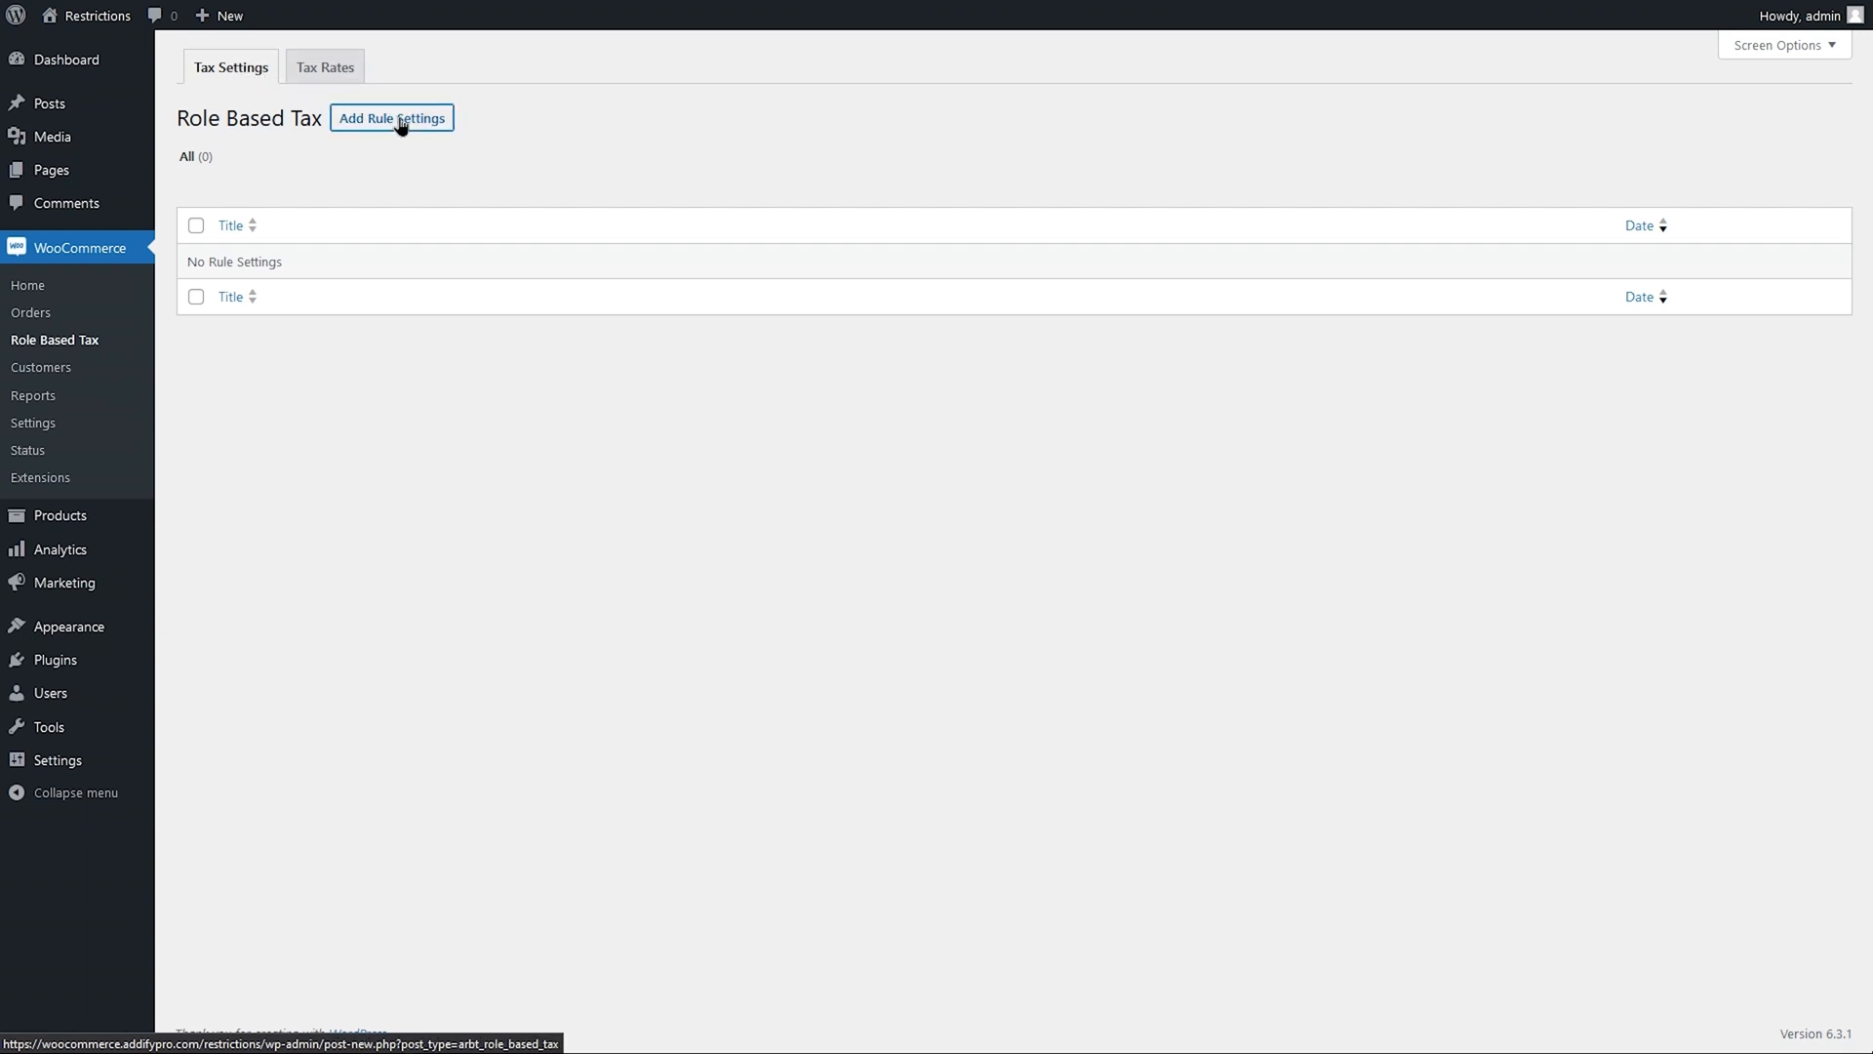
pyautogui.click(390, 117)
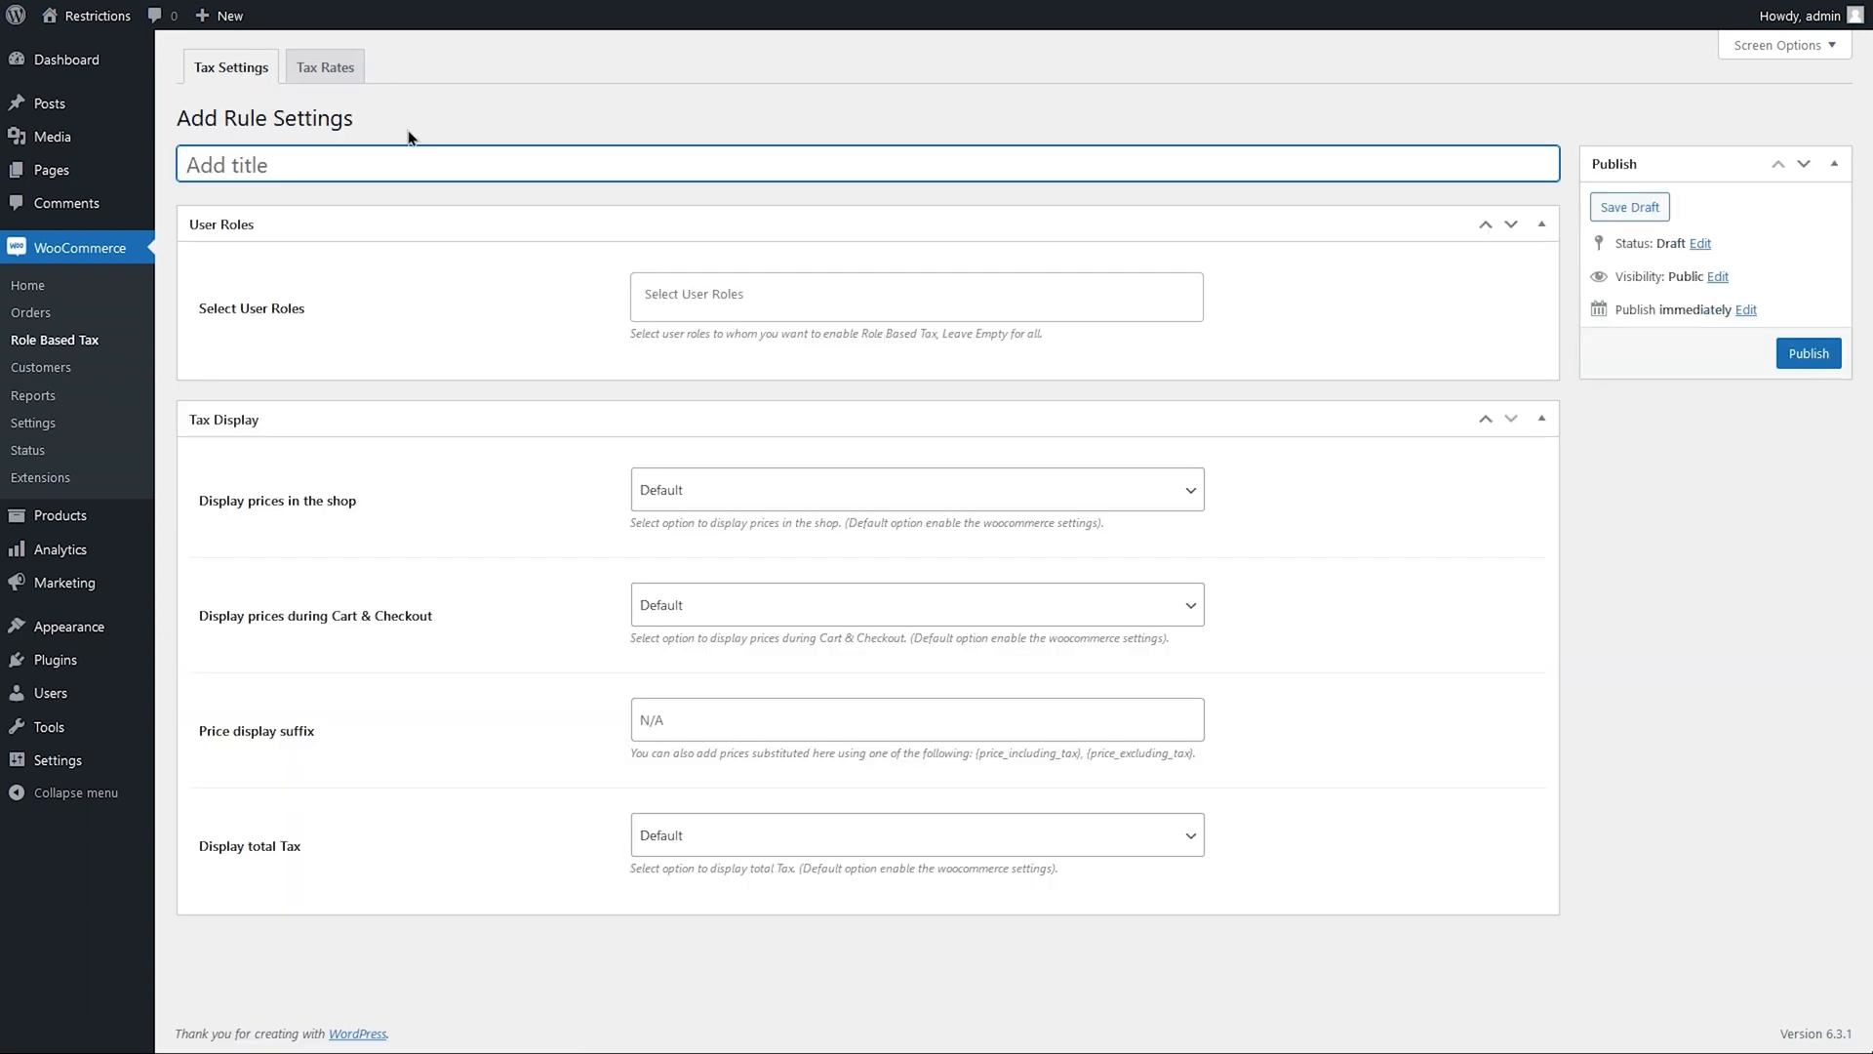
pyautogui.write('B2b')
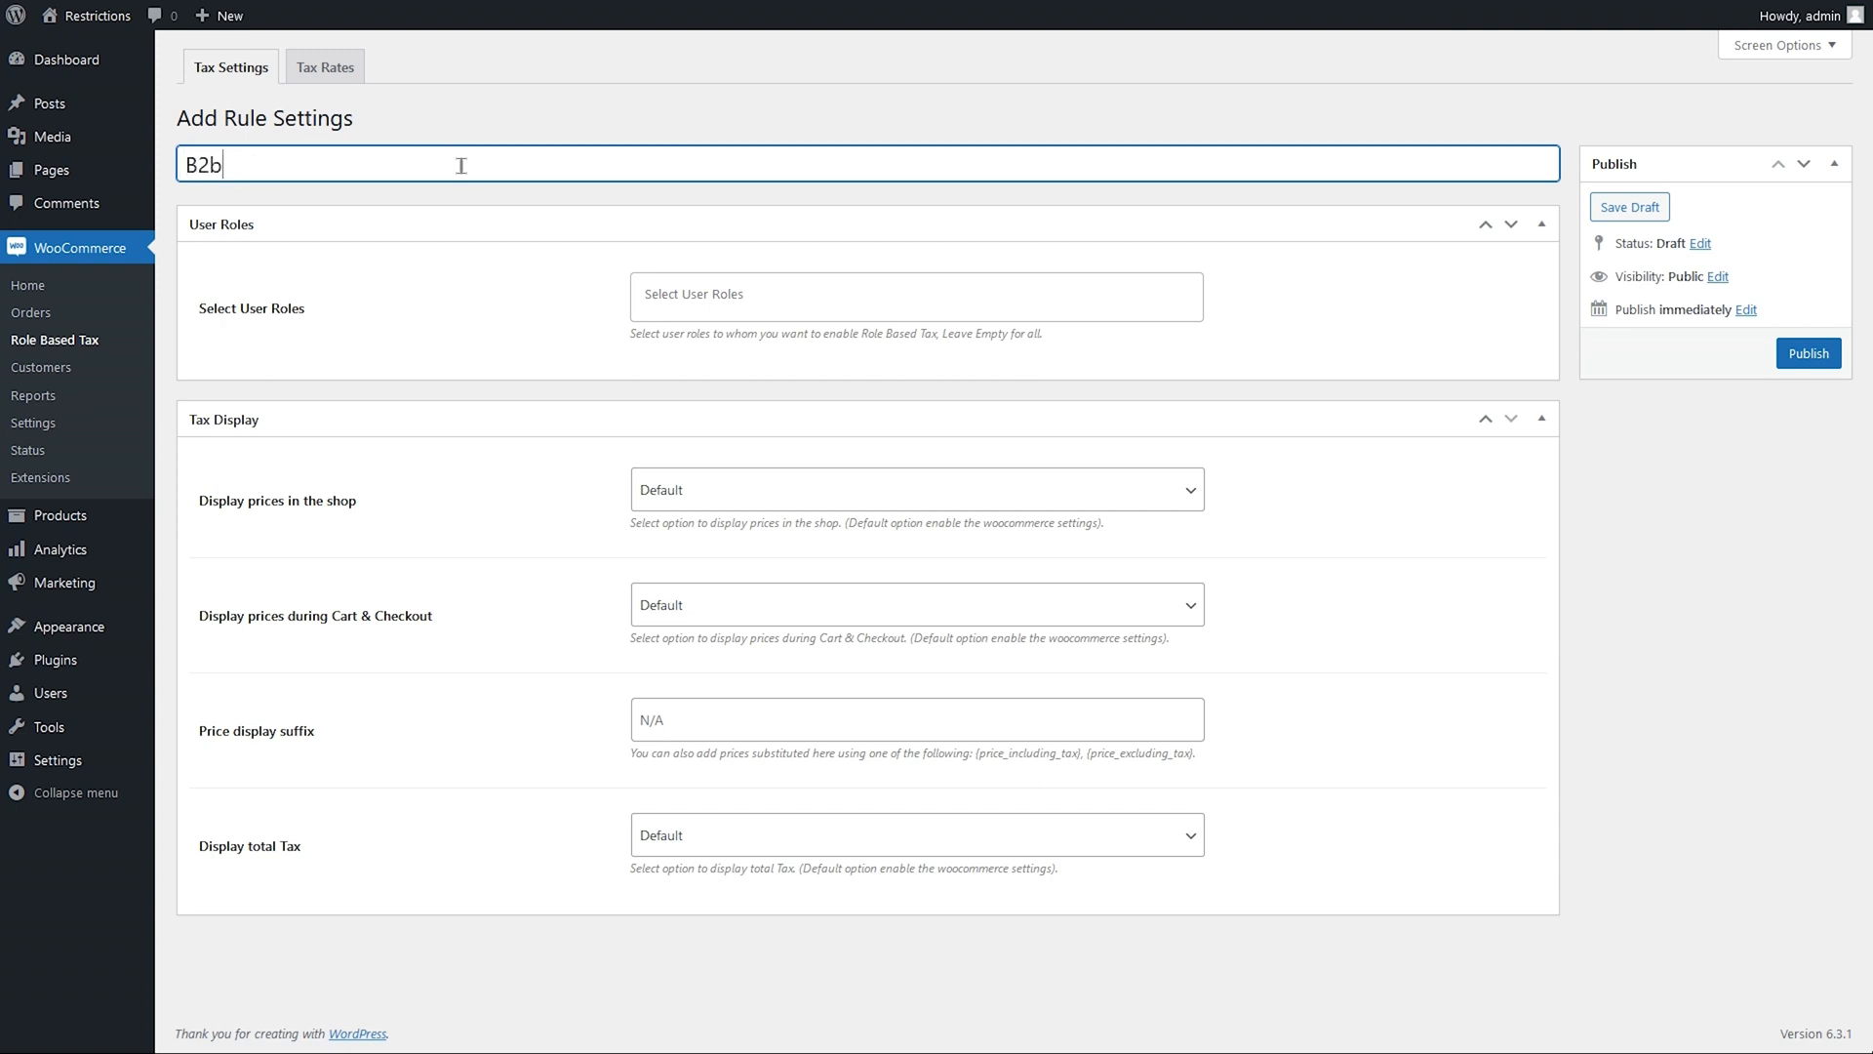
pyautogui.click(915, 295)
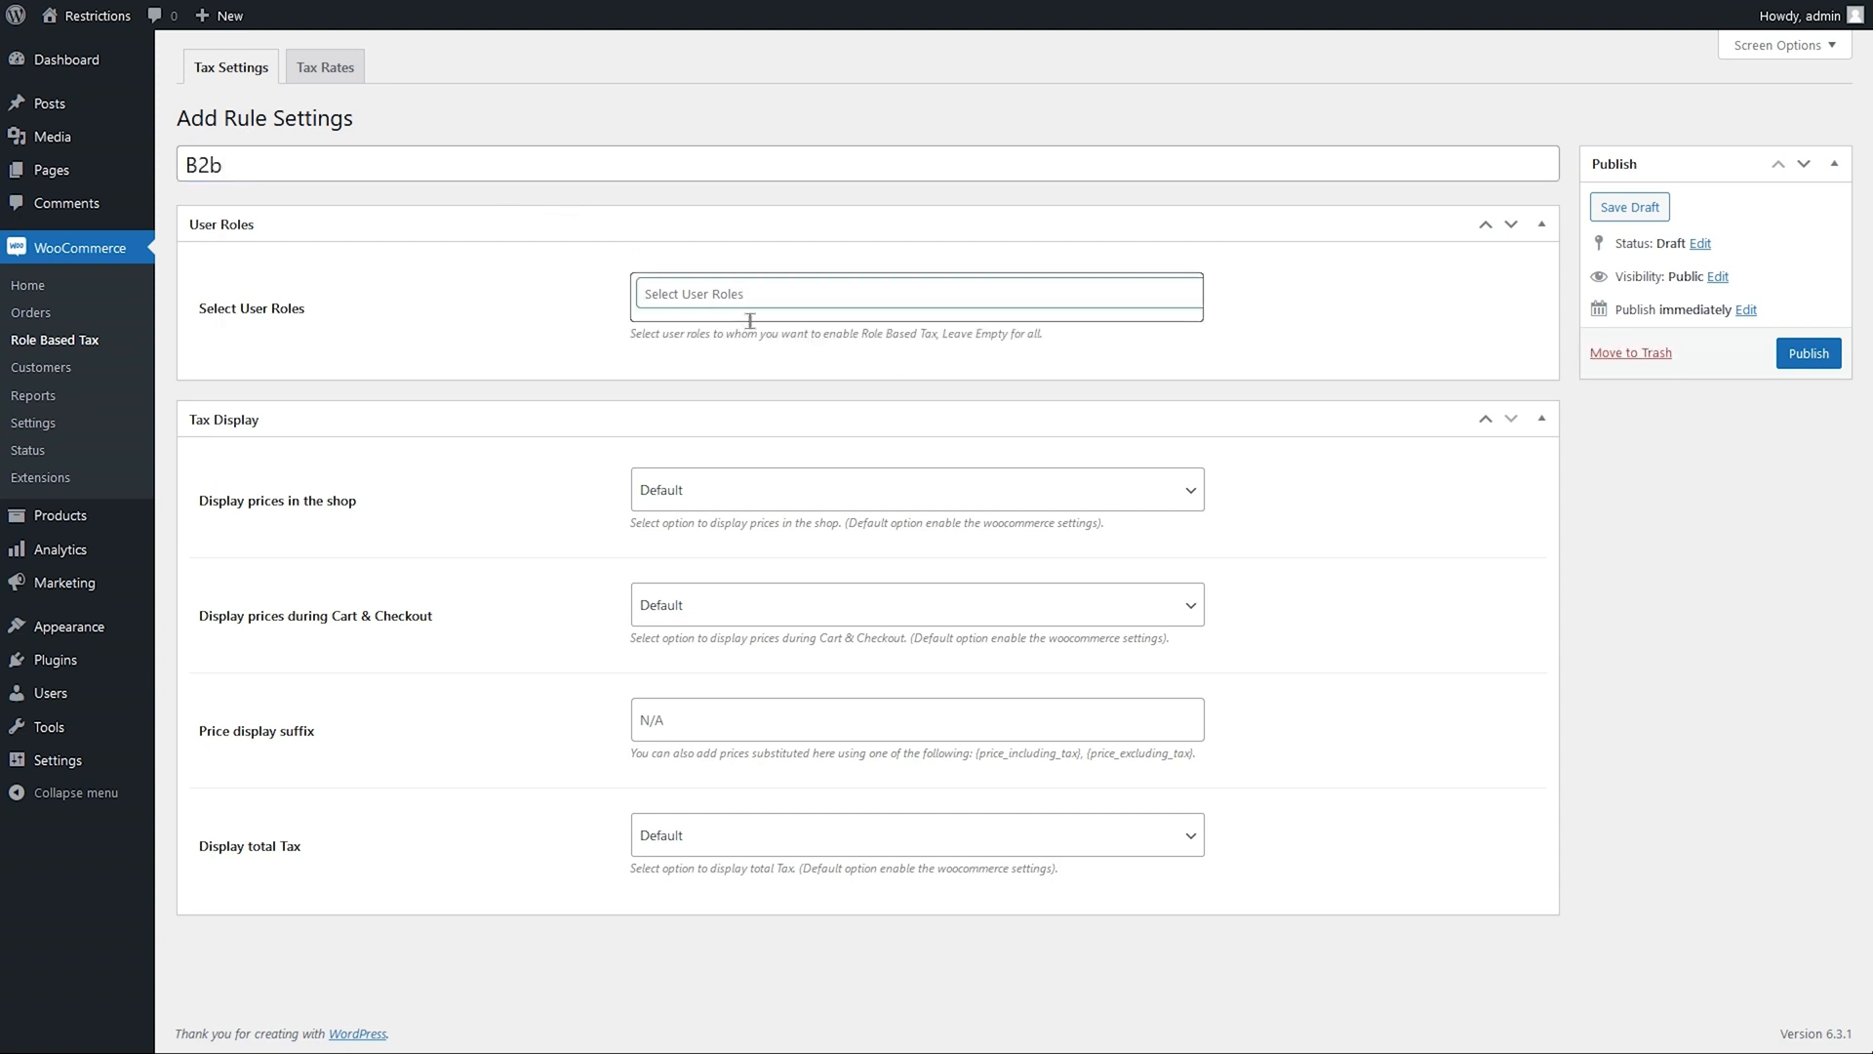
pyautogui.click(915, 488)
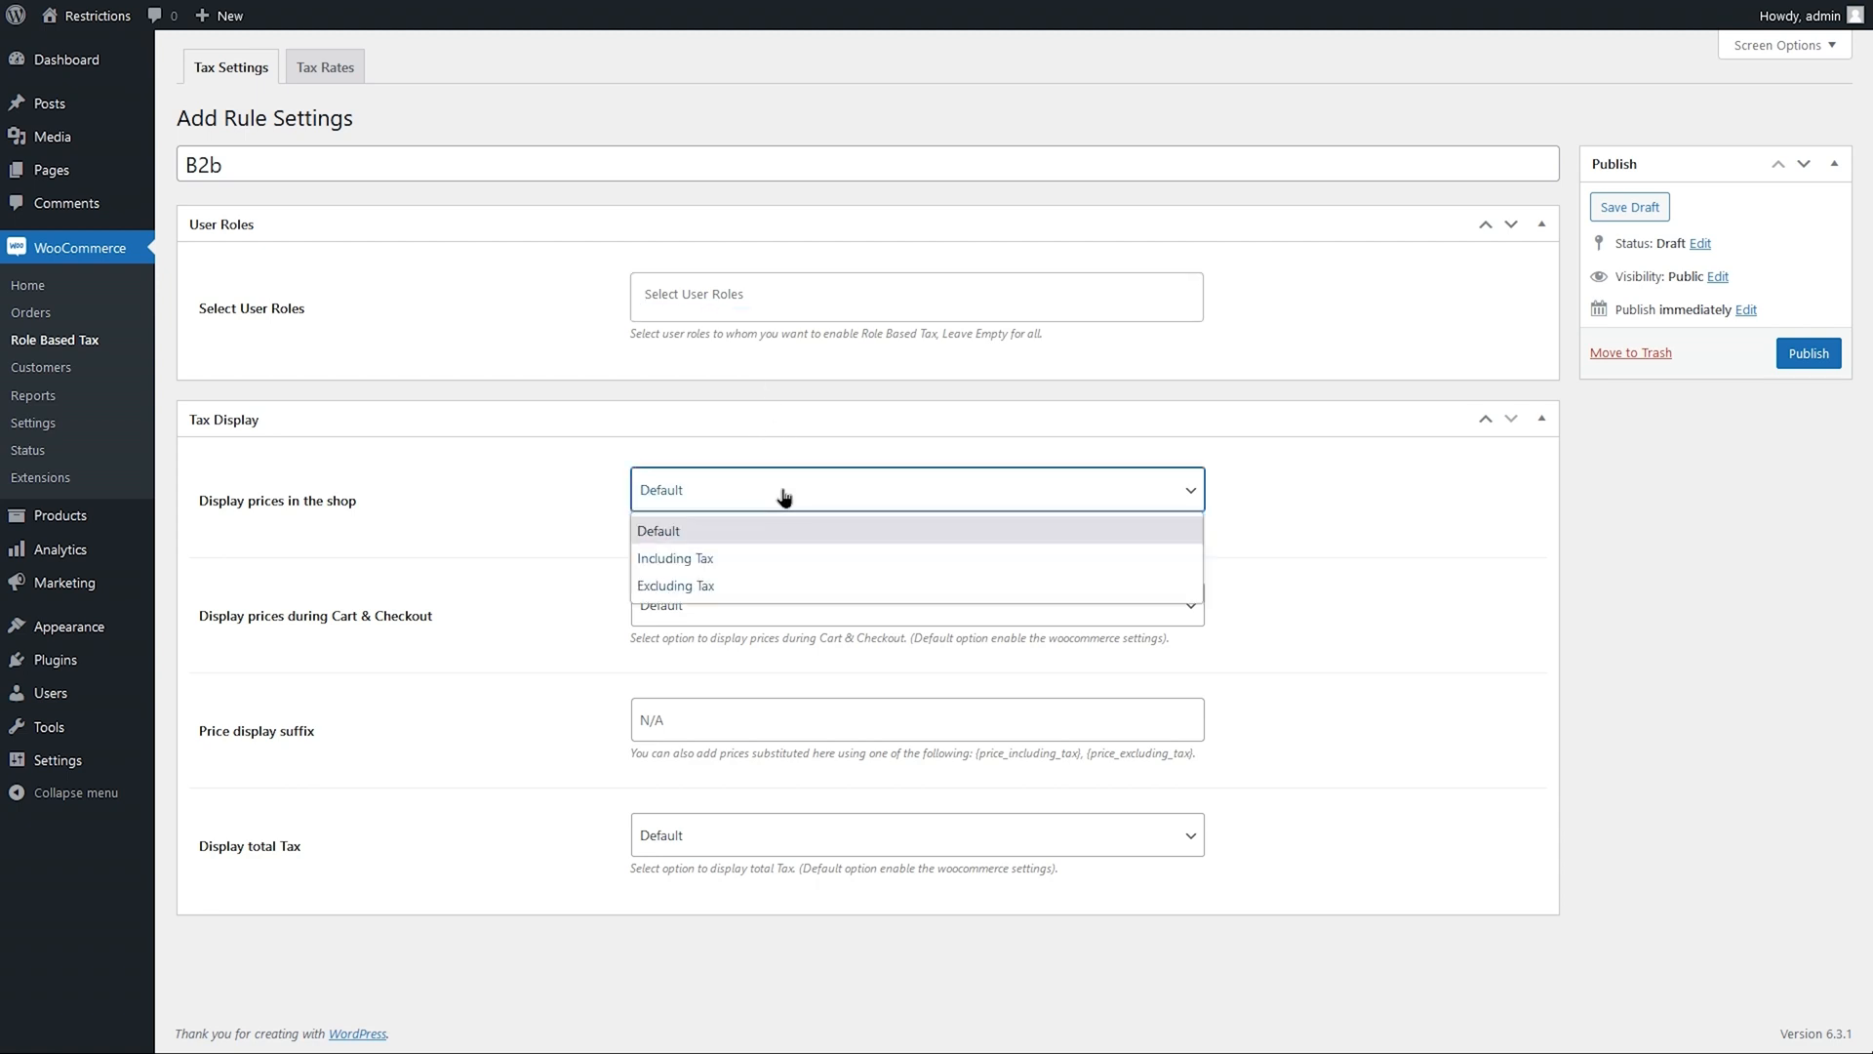
pyautogui.click(915, 604)
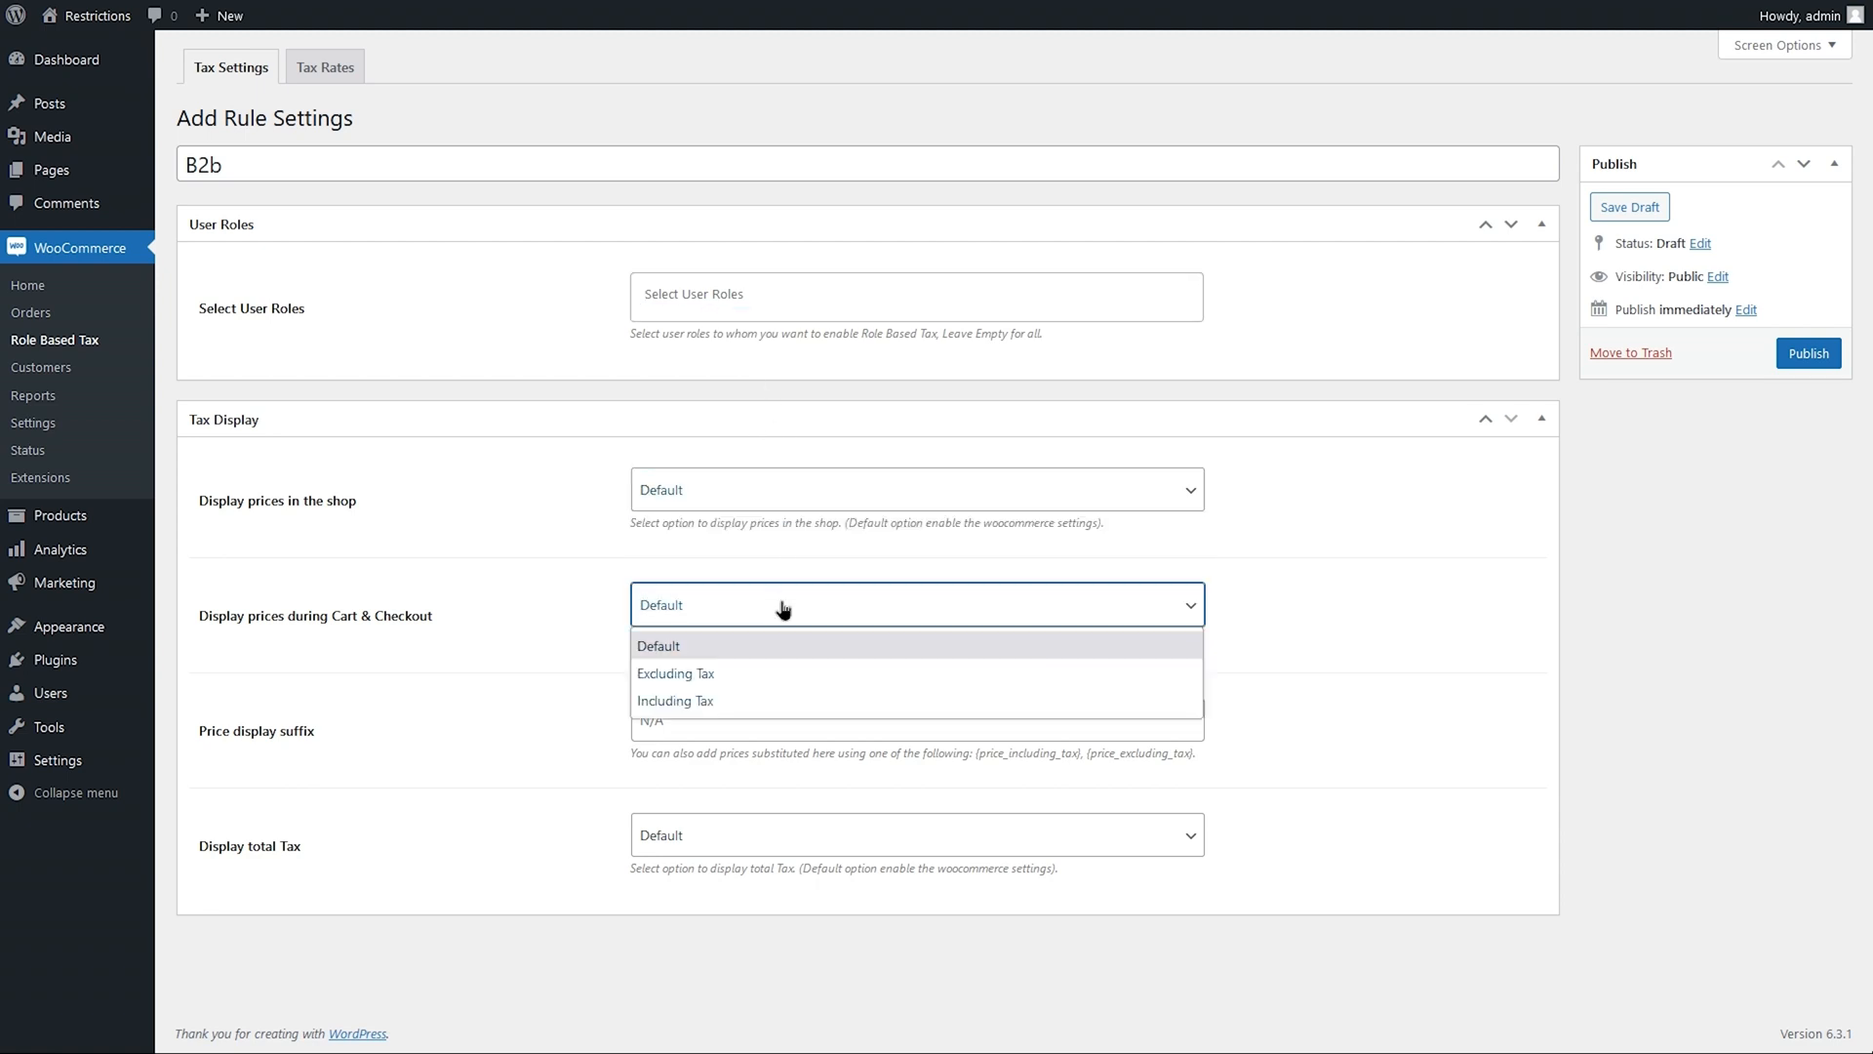
pyautogui.click(659, 646)
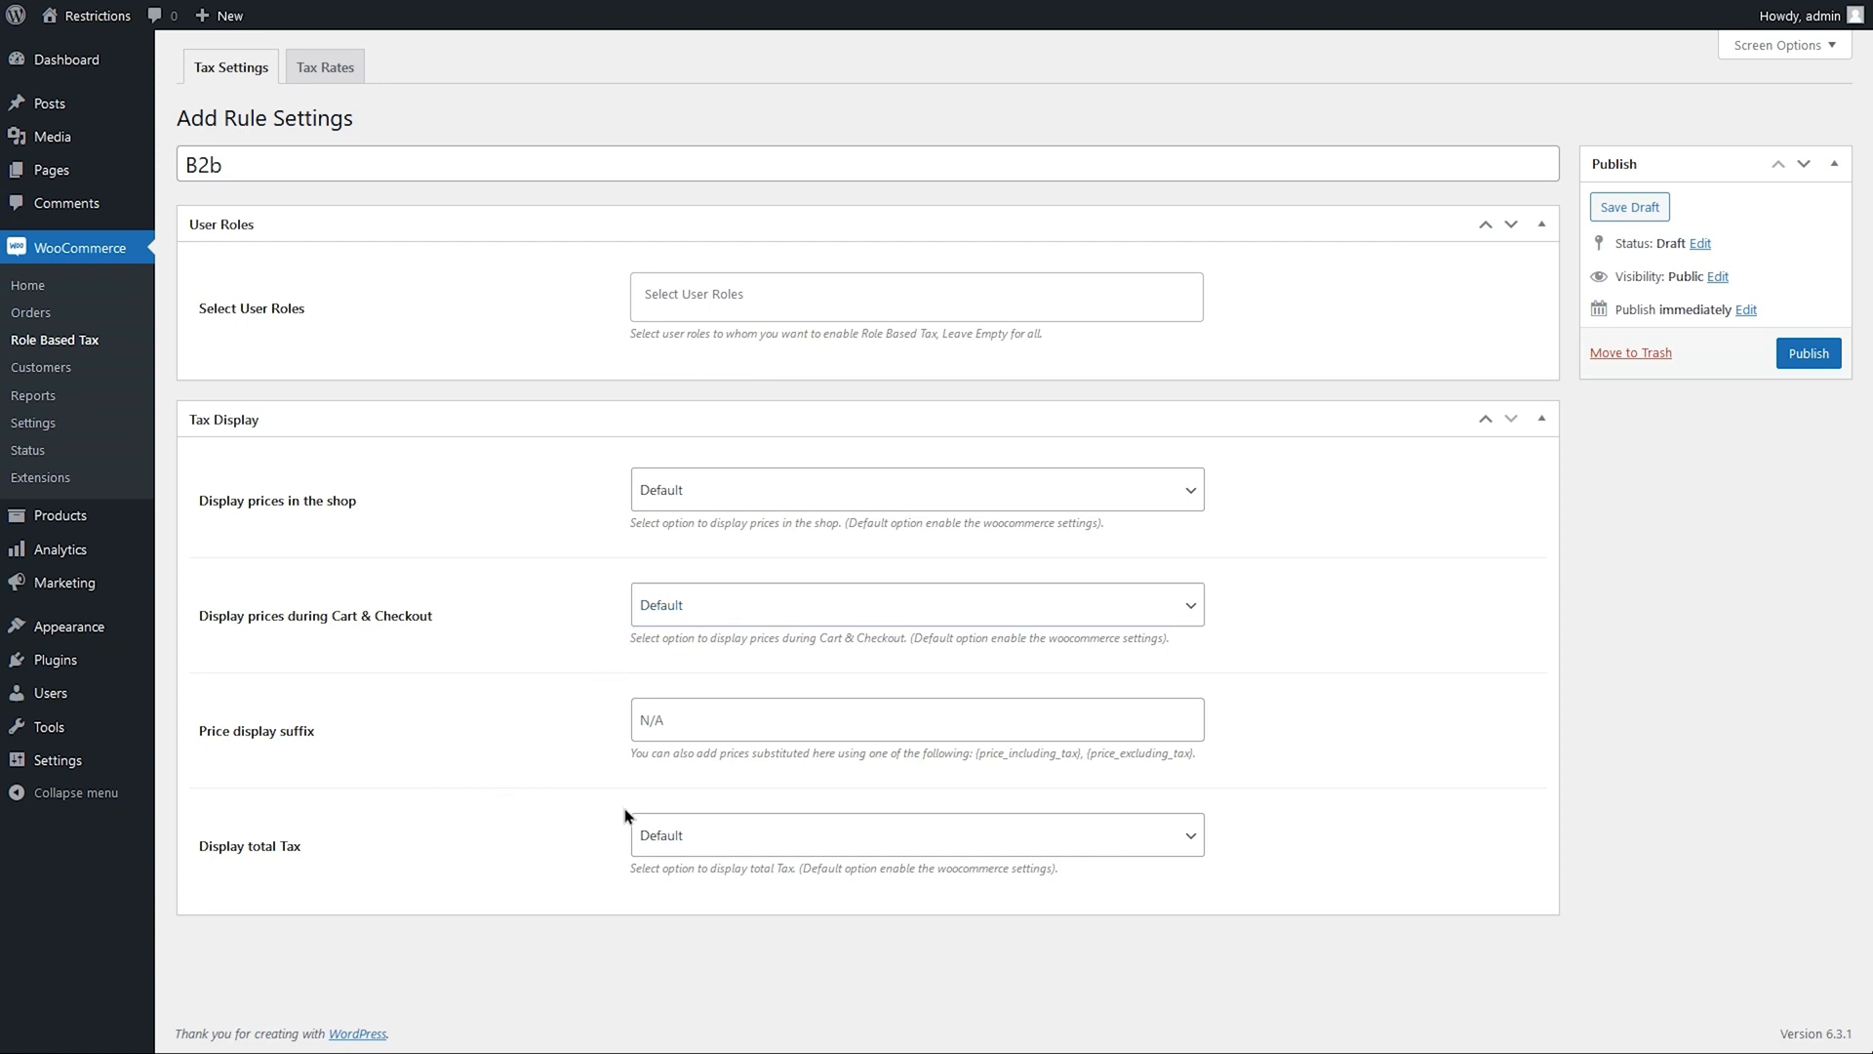
pyautogui.click(913, 833)
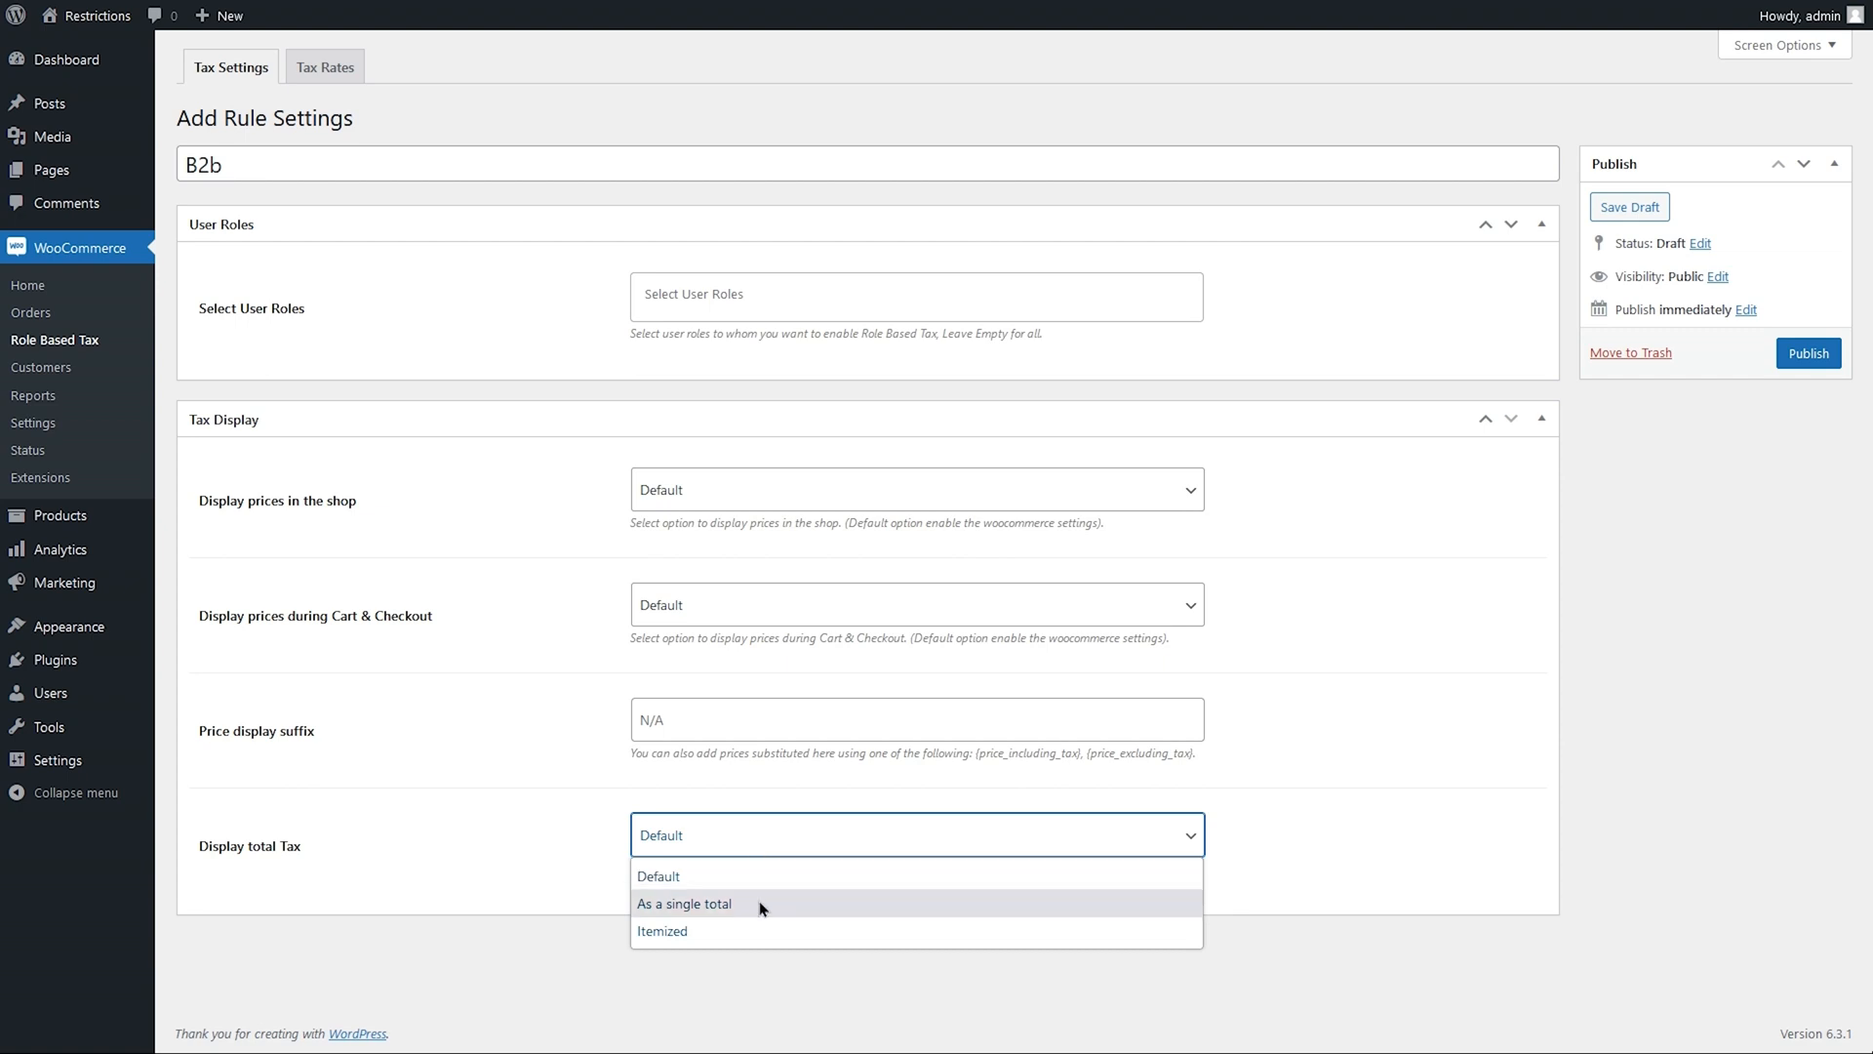
pyautogui.moveTo(759, 930)
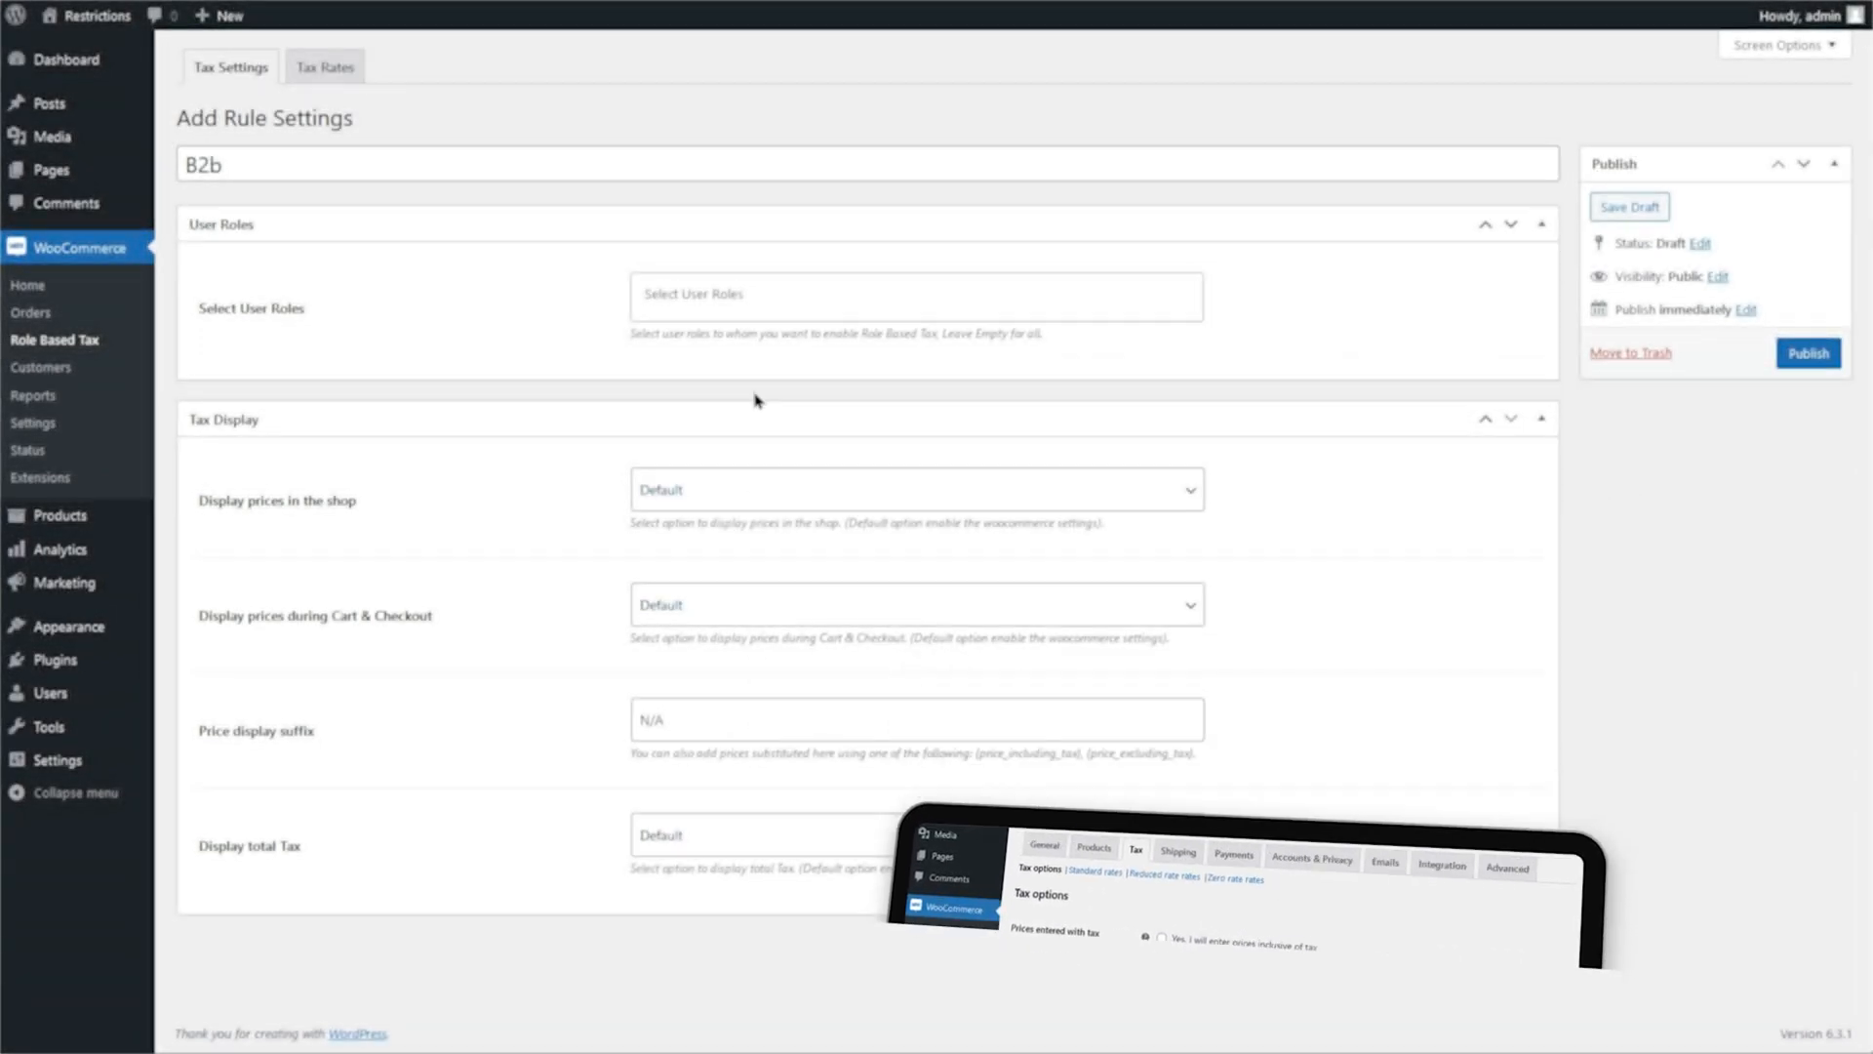
# Target the B2B role, show shop and cart prices excluding tax with itemized totals, and publish
pyautogui.write('b')
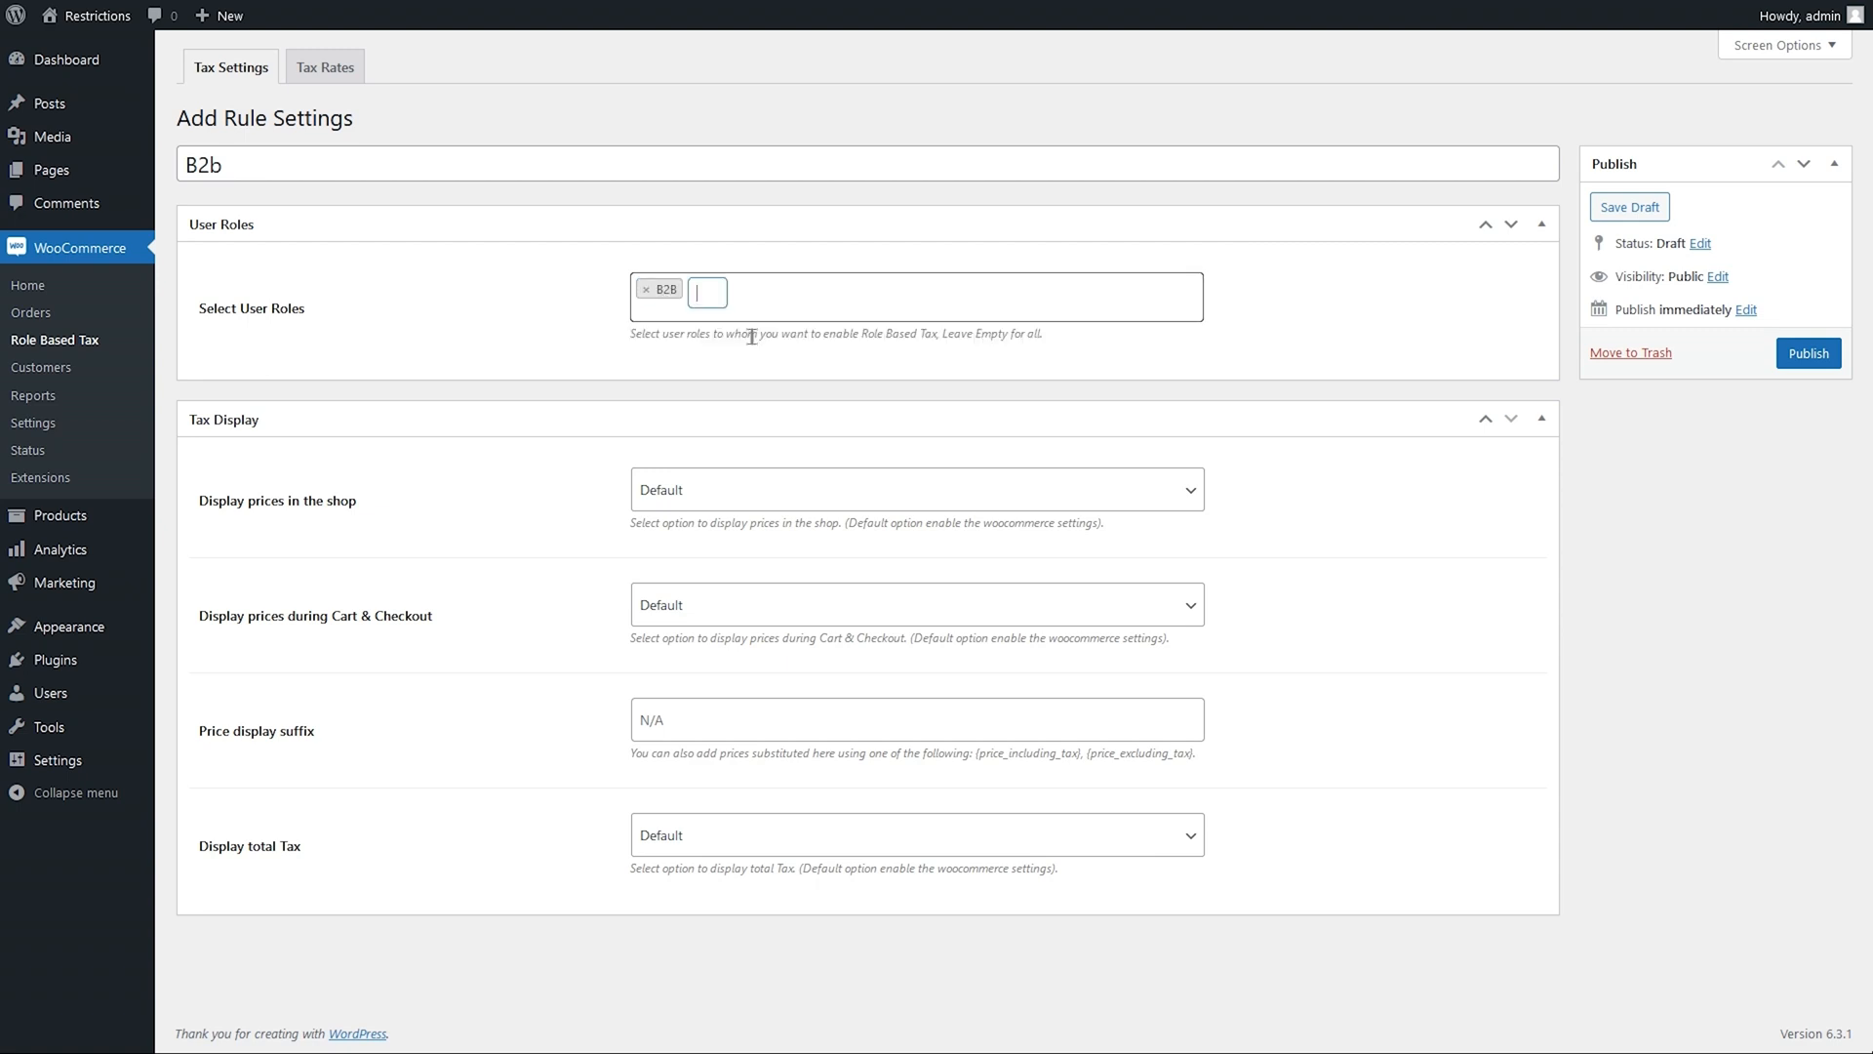
pyautogui.click(913, 487)
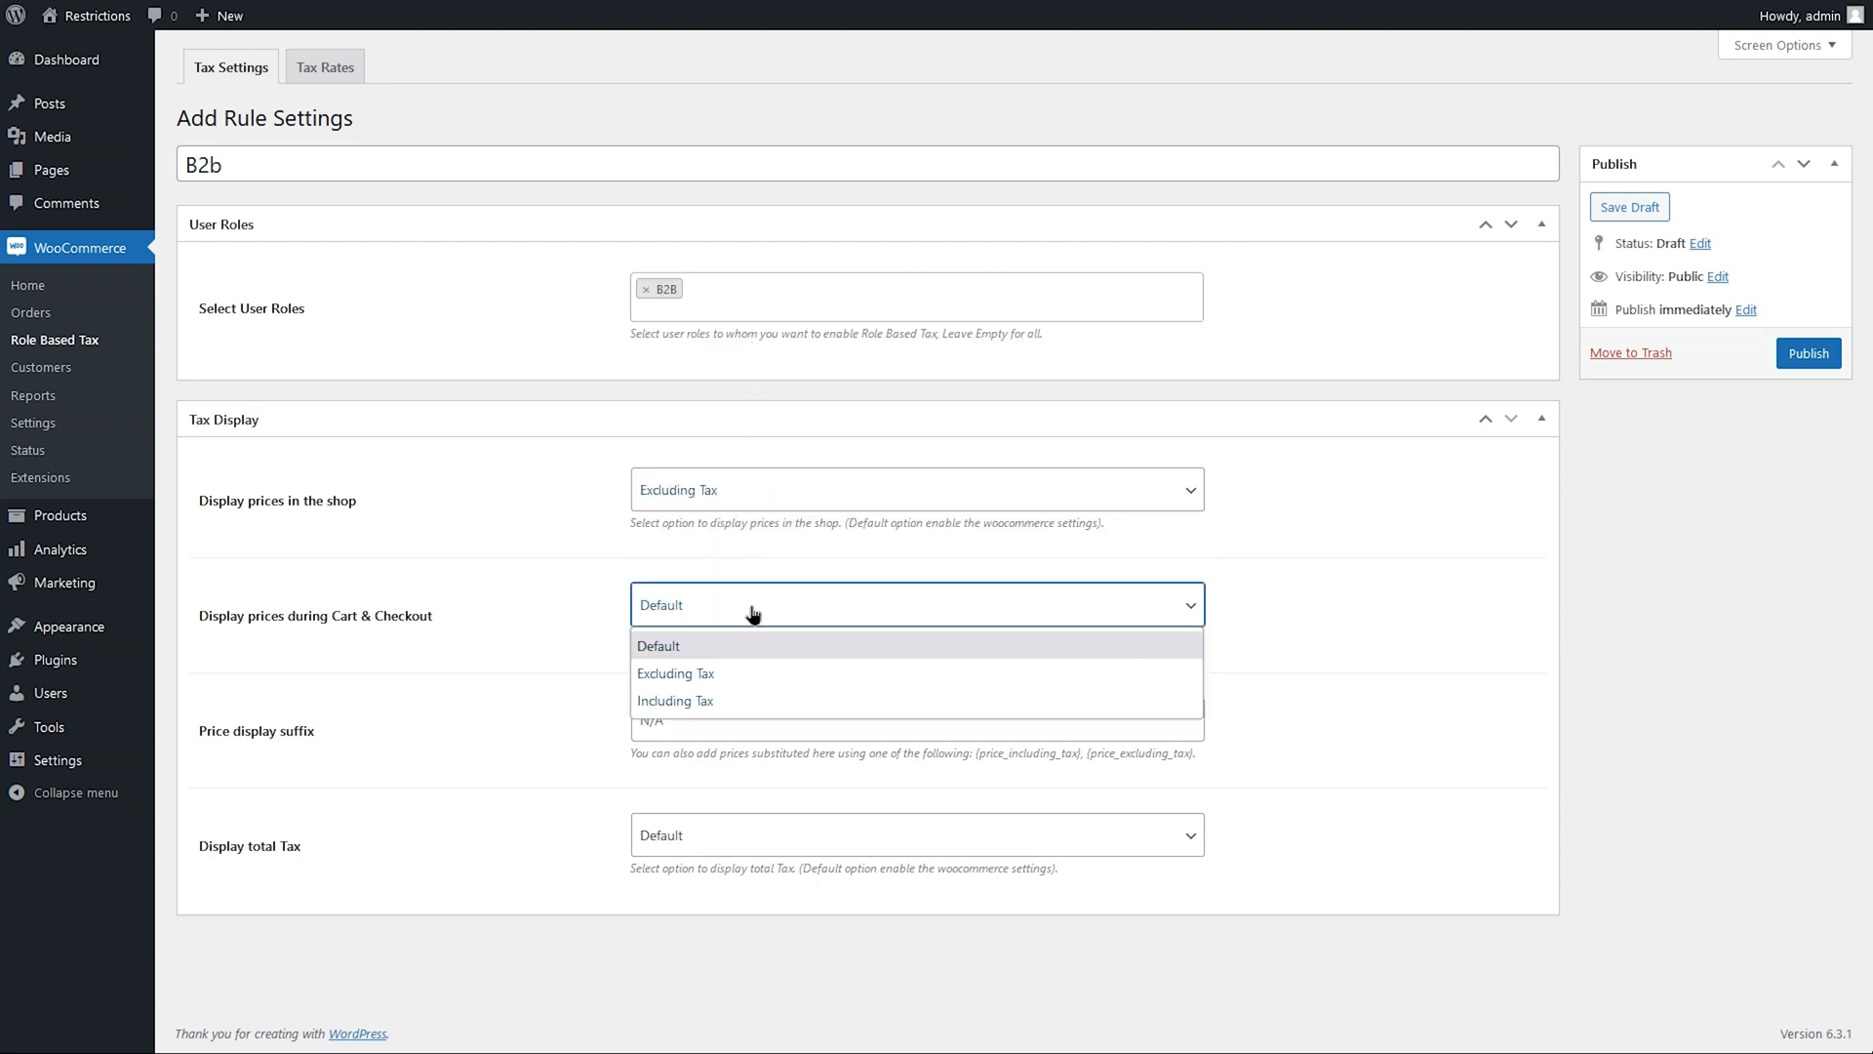
pyautogui.click(675, 673)
pyautogui.write('{price_including_tax}Including Tax')
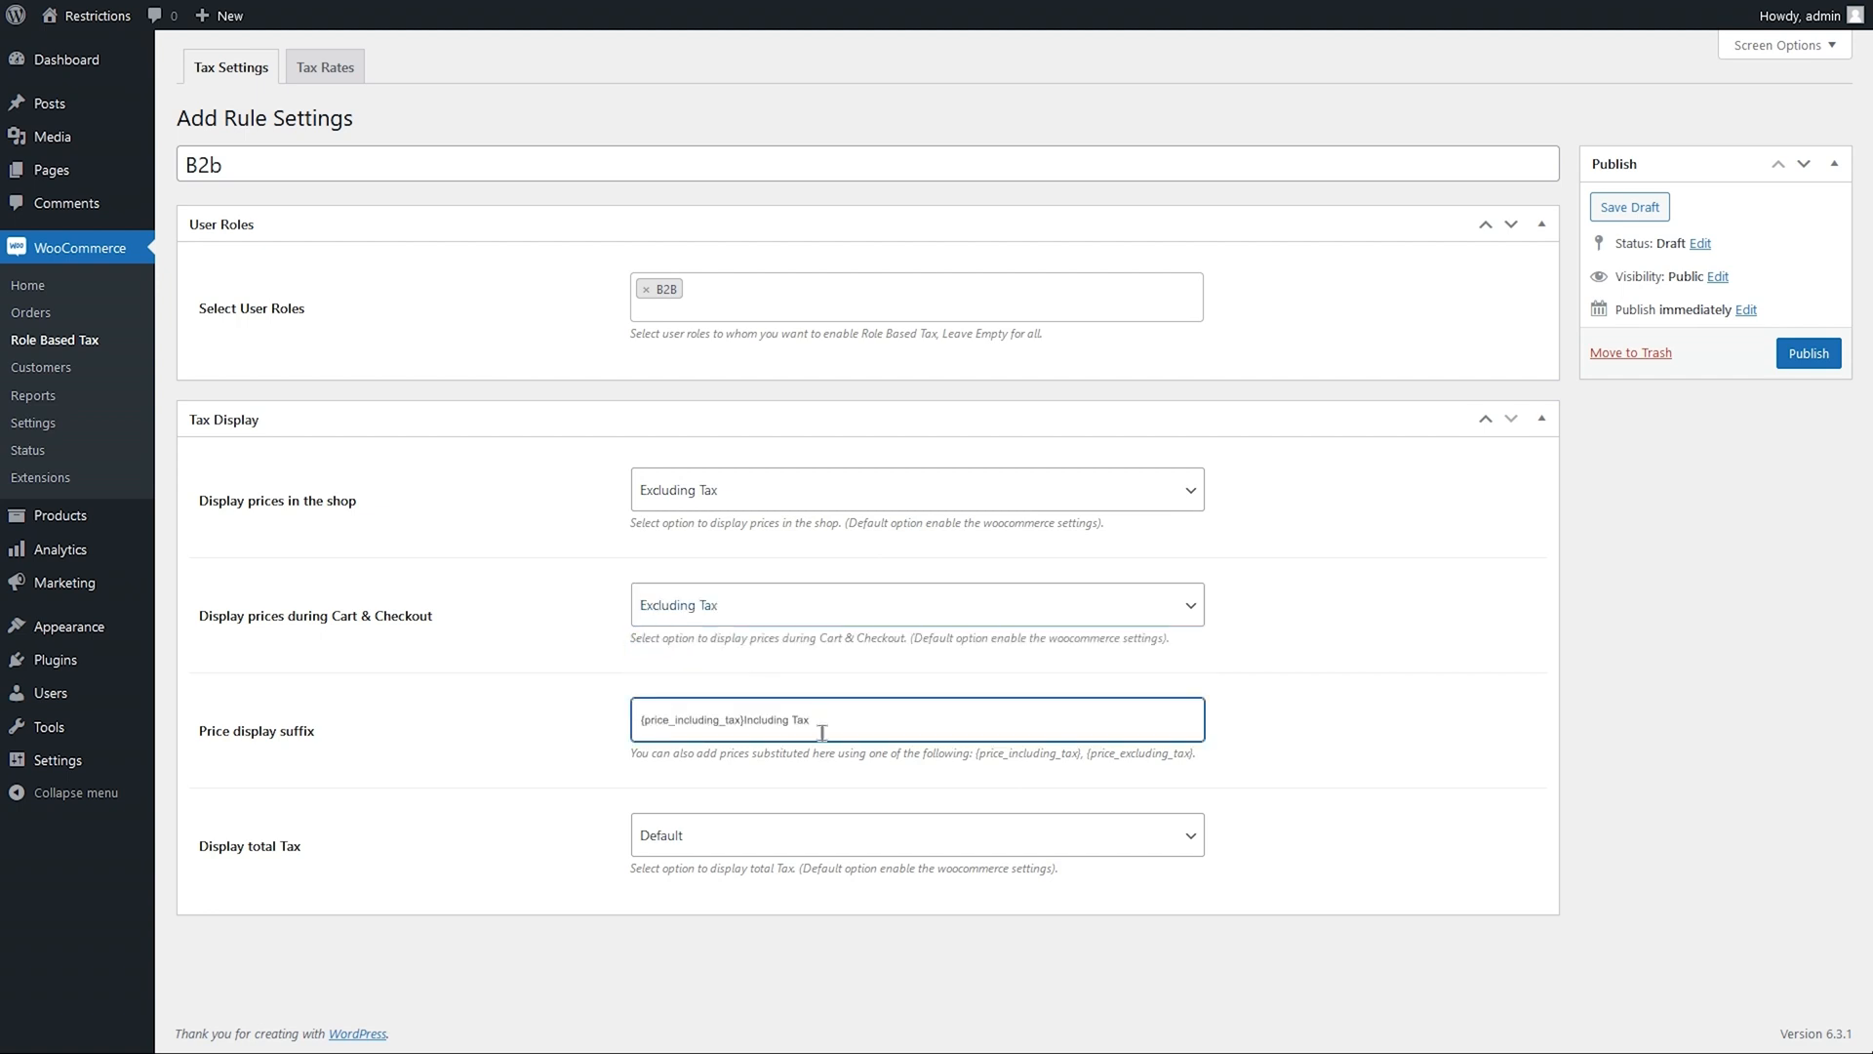
pyautogui.click(915, 833)
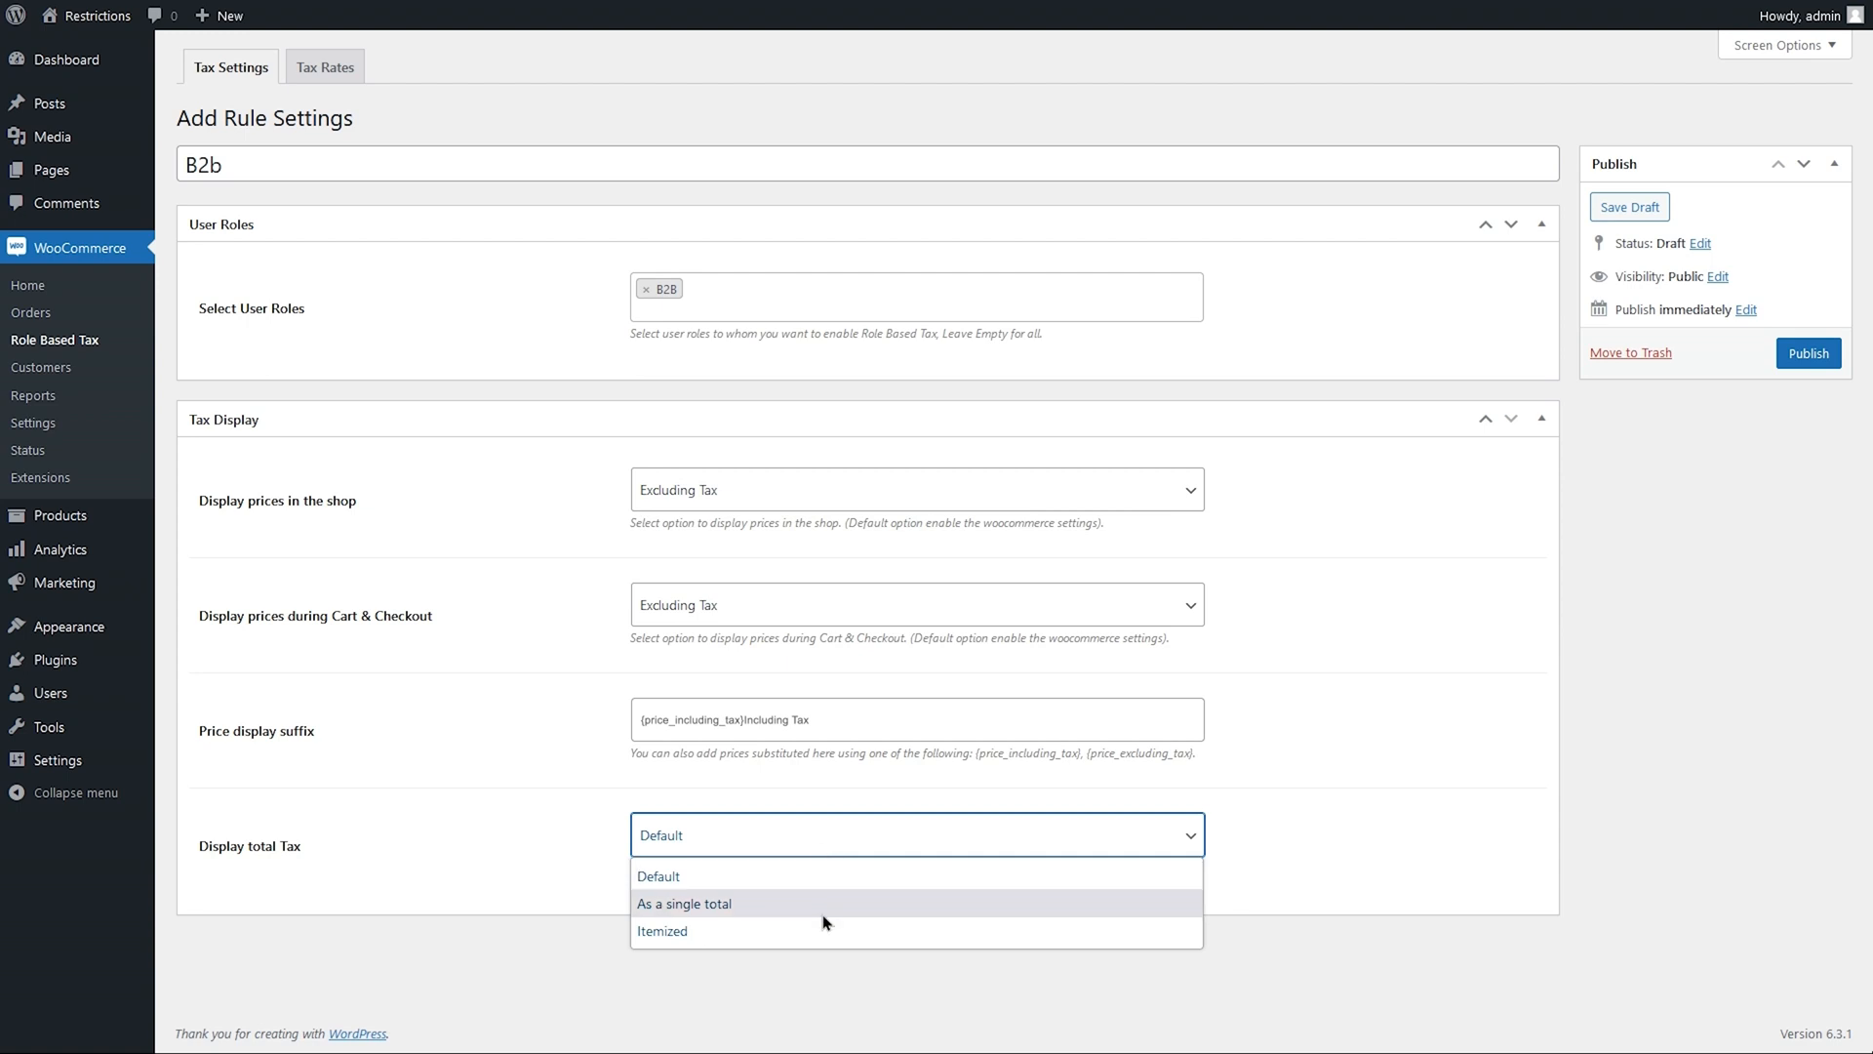
pyautogui.click(661, 930)
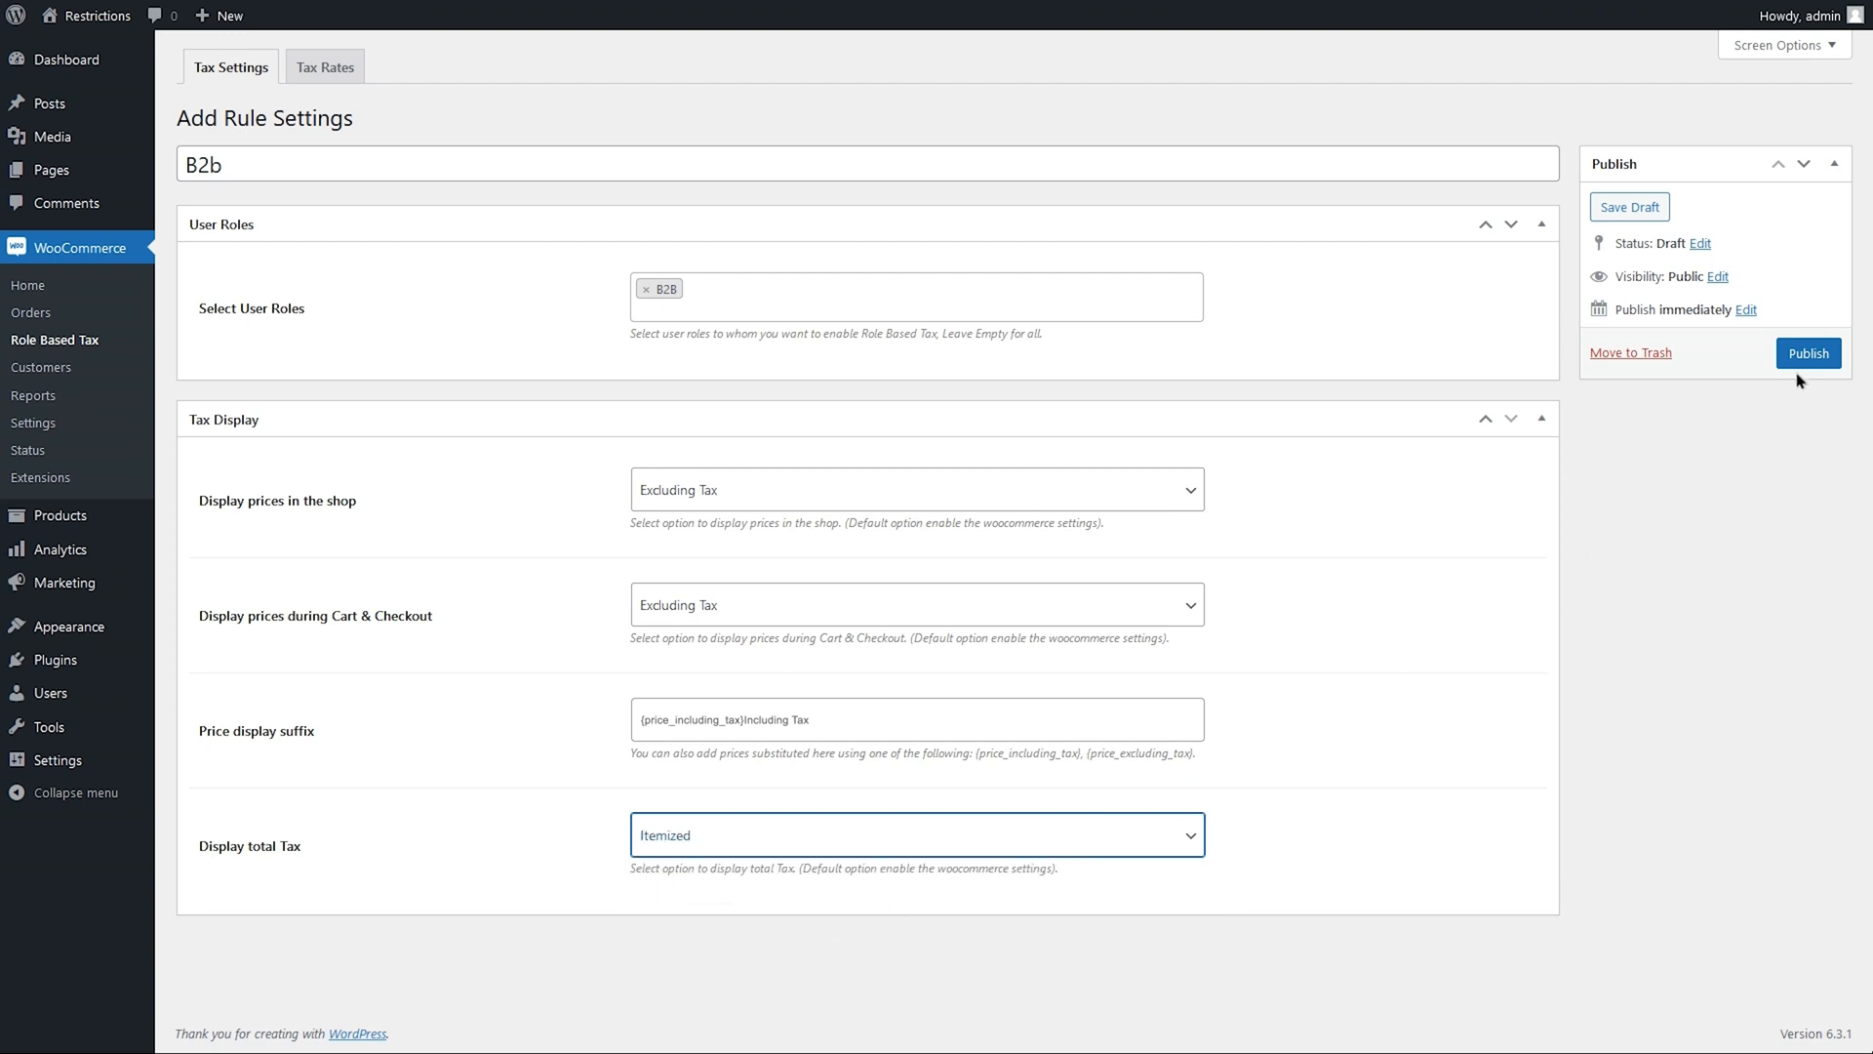
pyautogui.click(1807, 353)
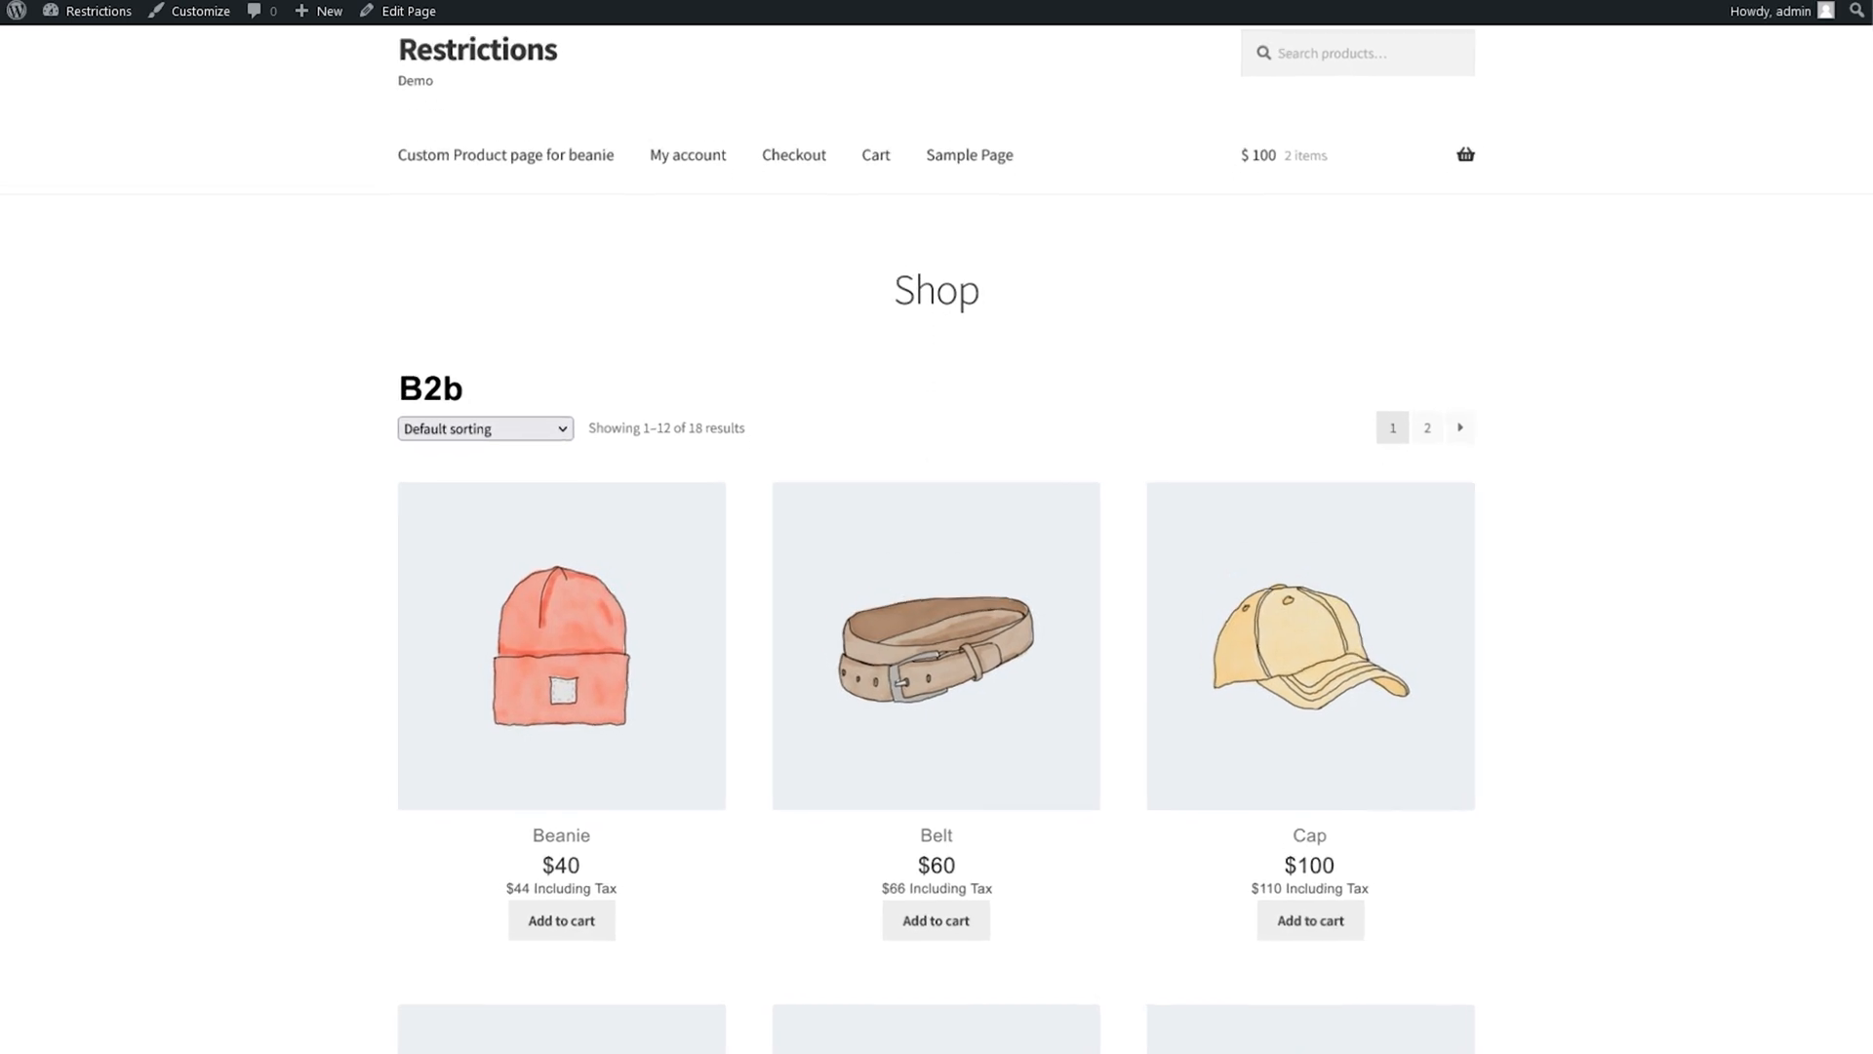
# Scroll the storefront Shop listing comparing B2b excluding-tax prices with Customer prices
pyautogui.scroll(-3)
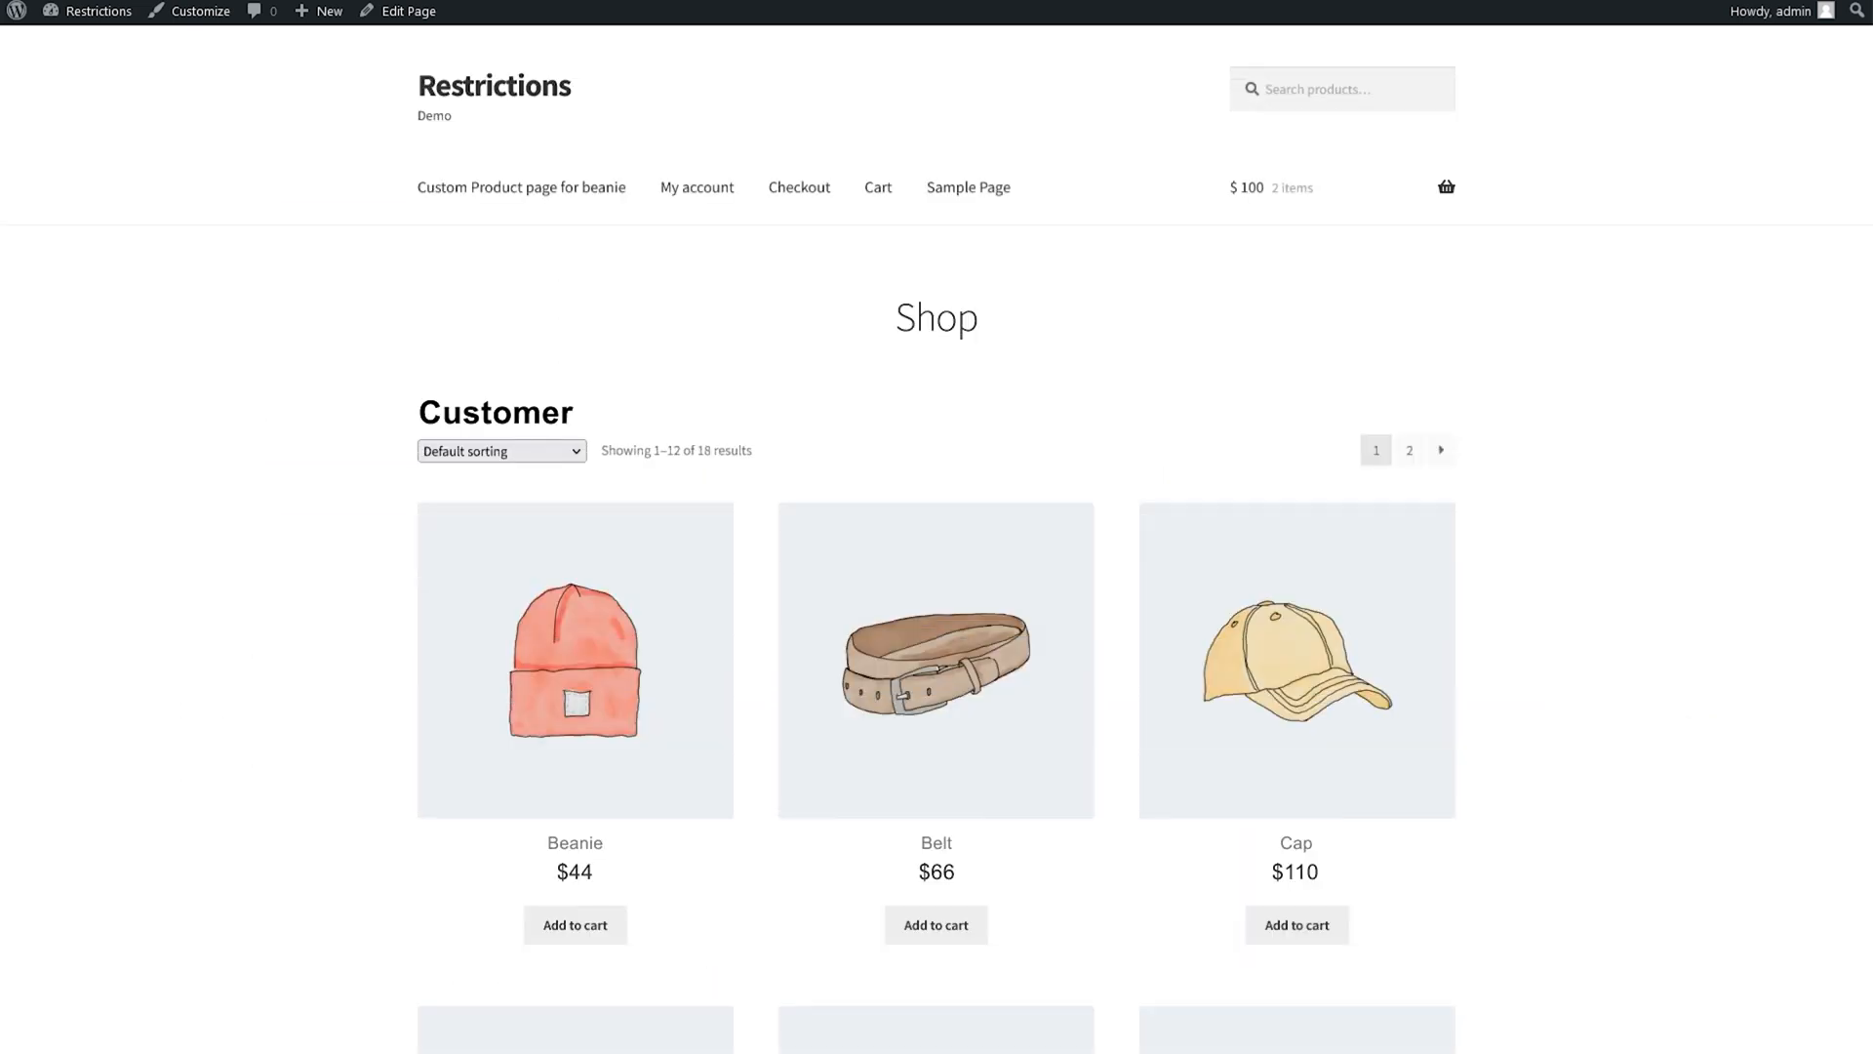
pyautogui.scroll(-3)
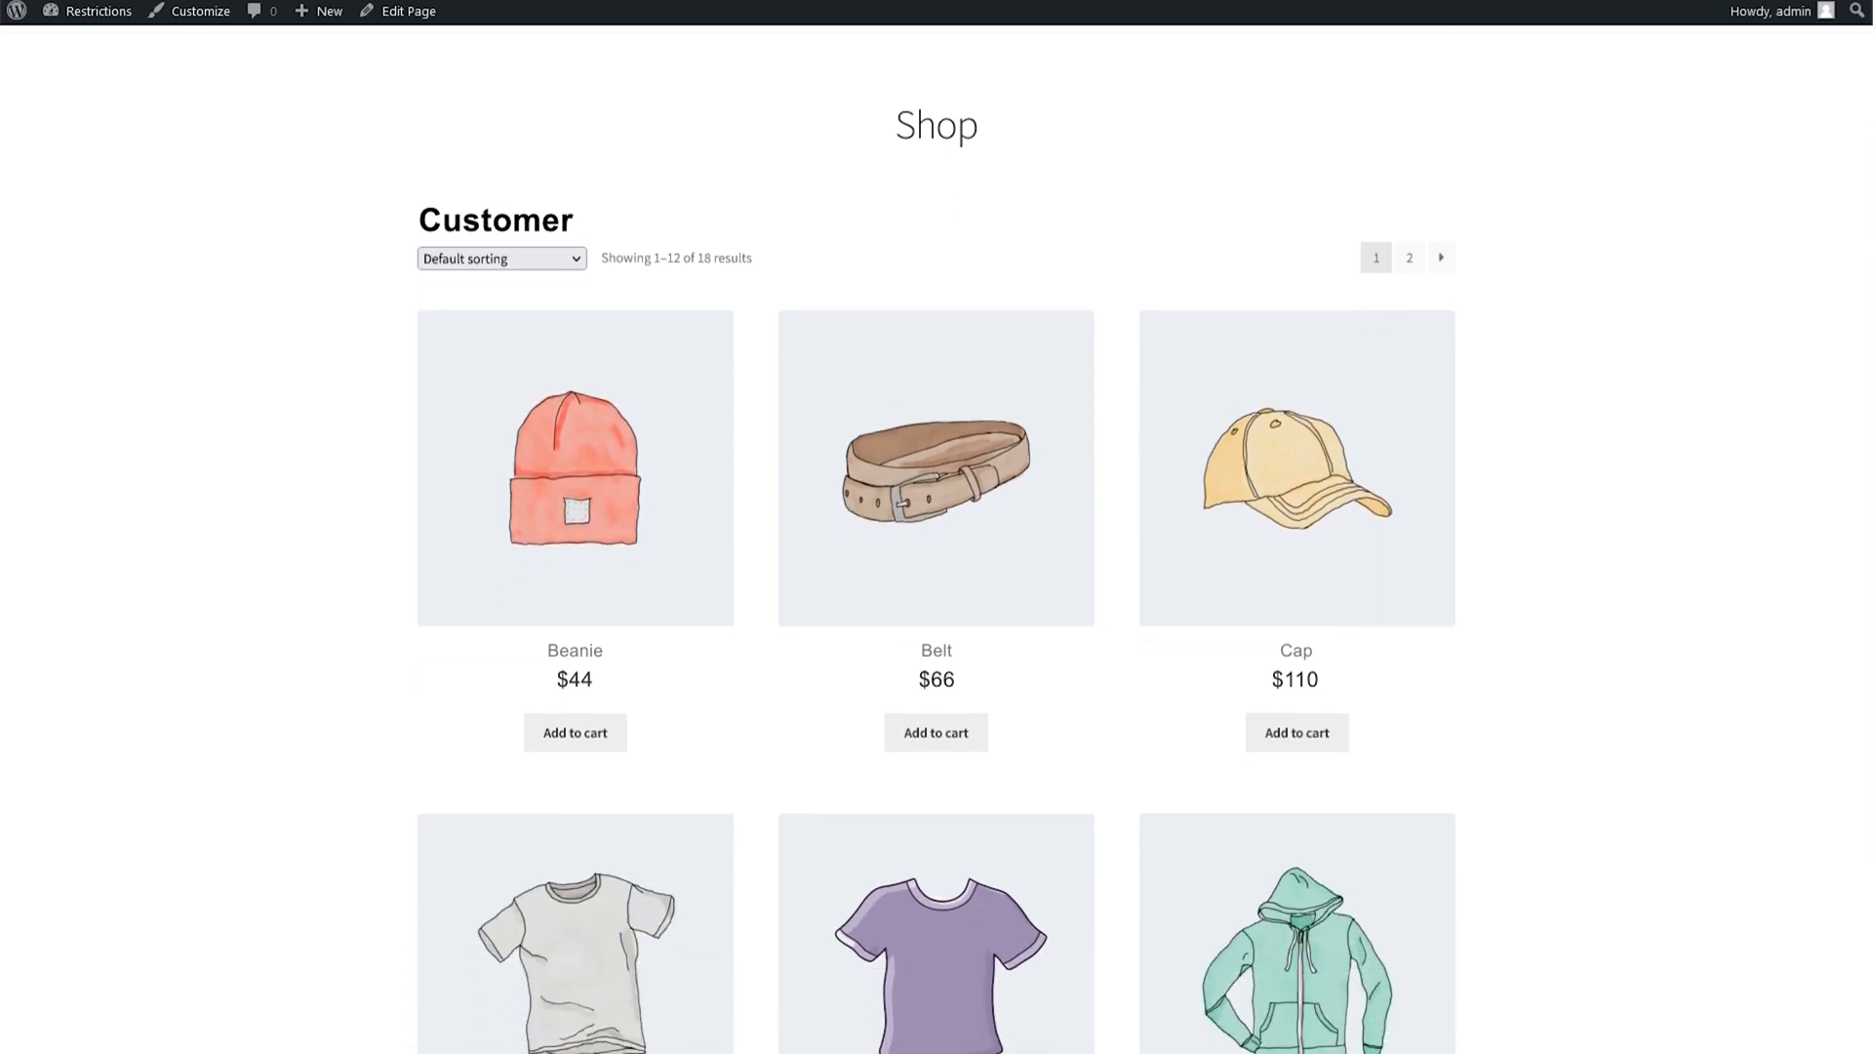
pyautogui.scroll(-3)
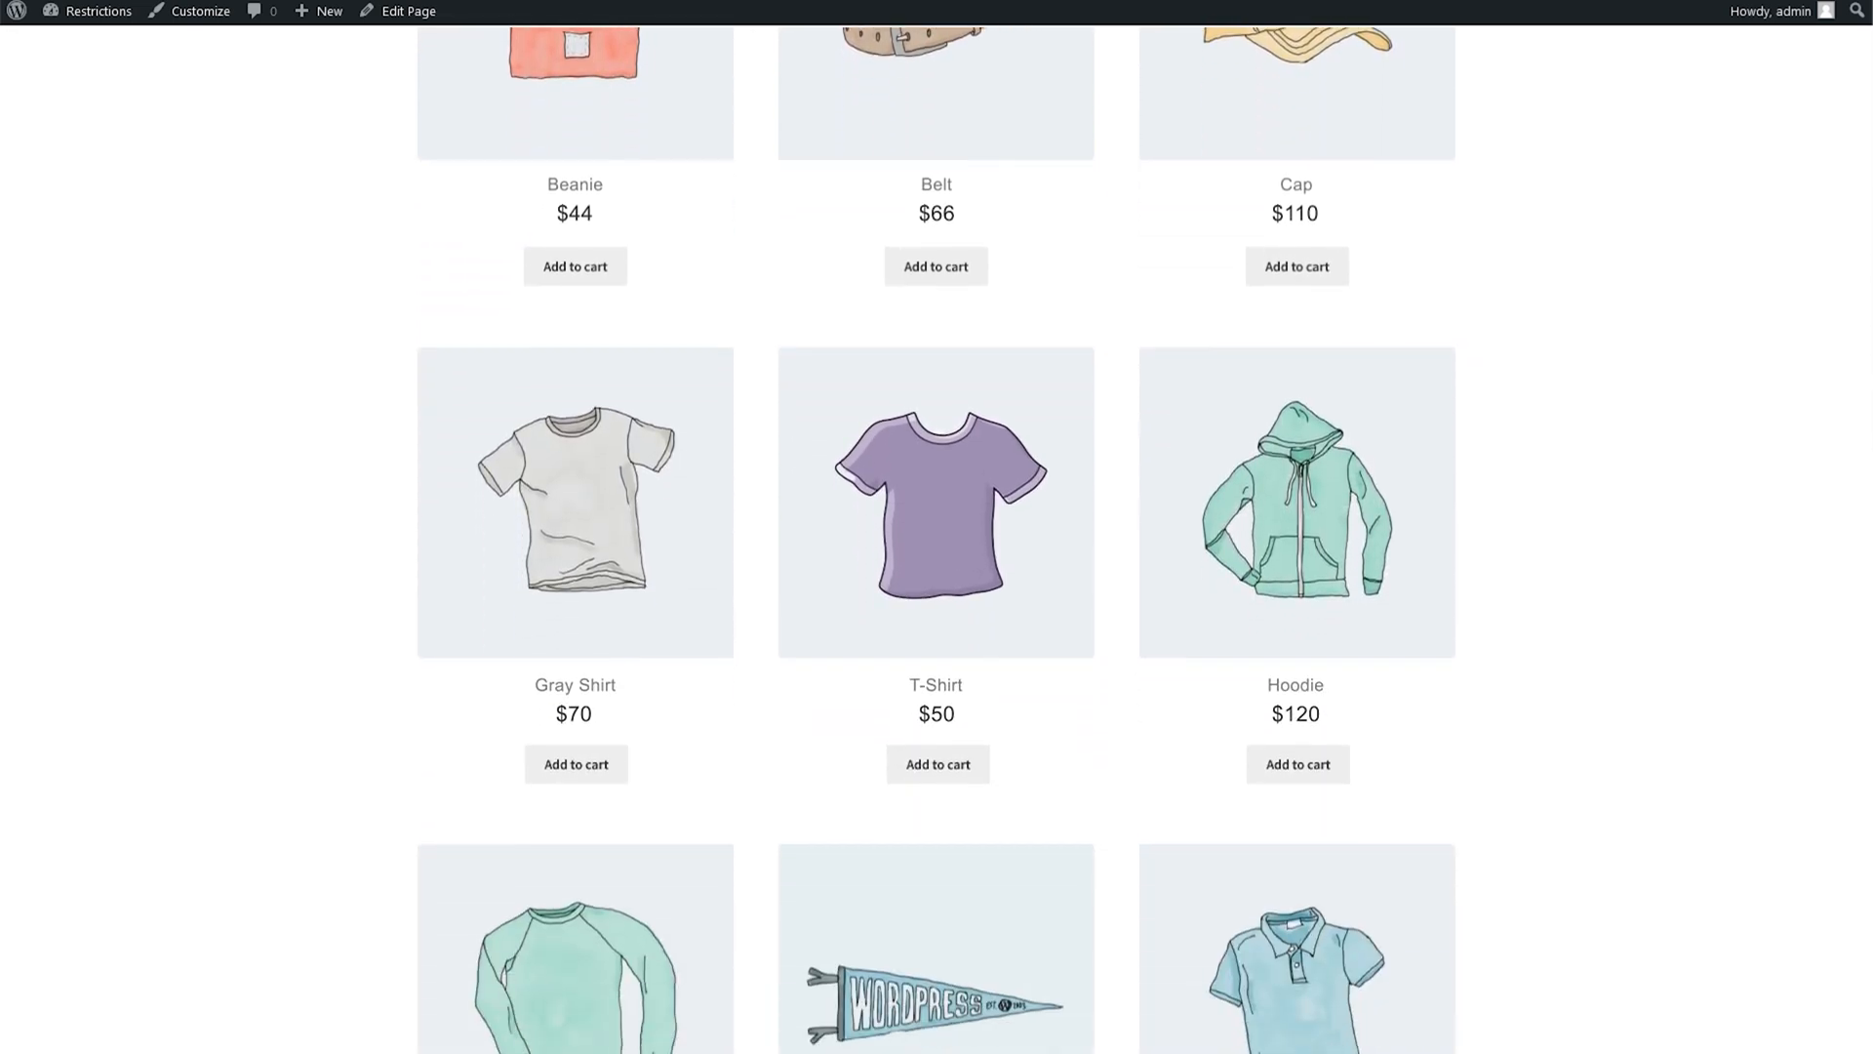
pyautogui.scroll(-3)
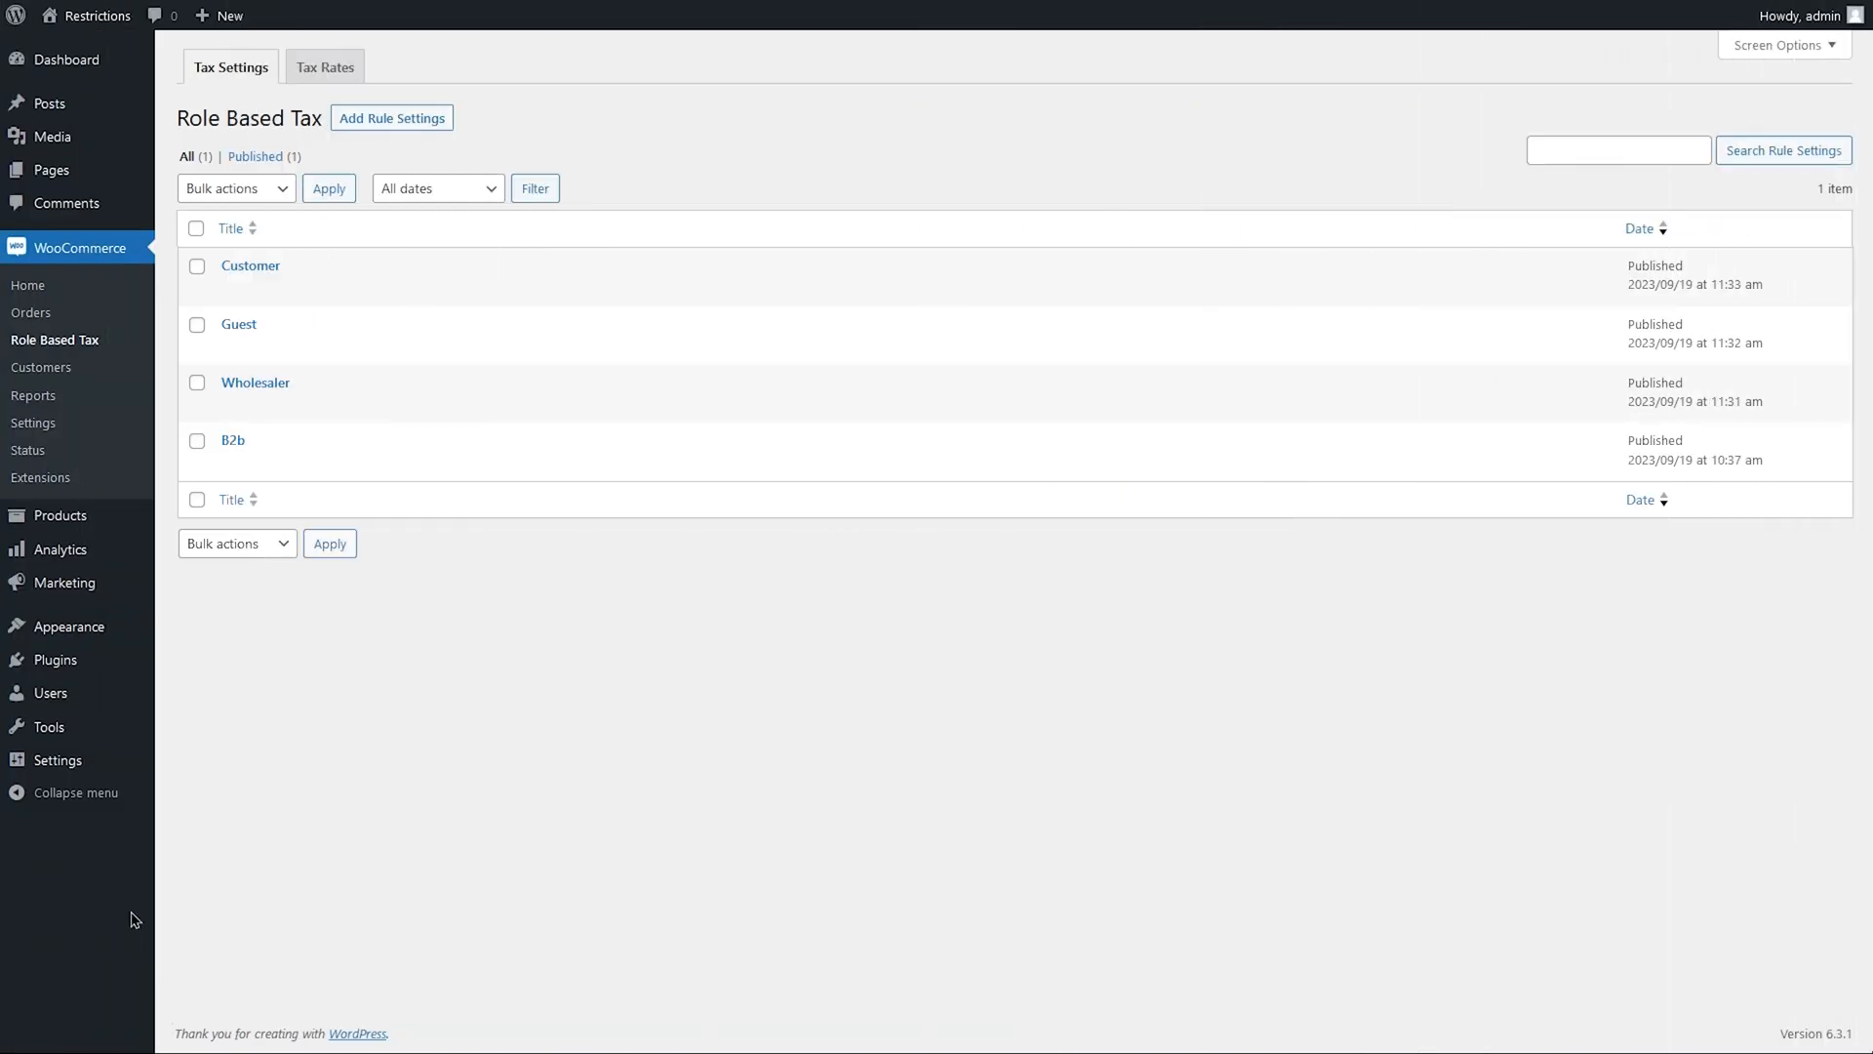
pyautogui.moveTo(58, 515)
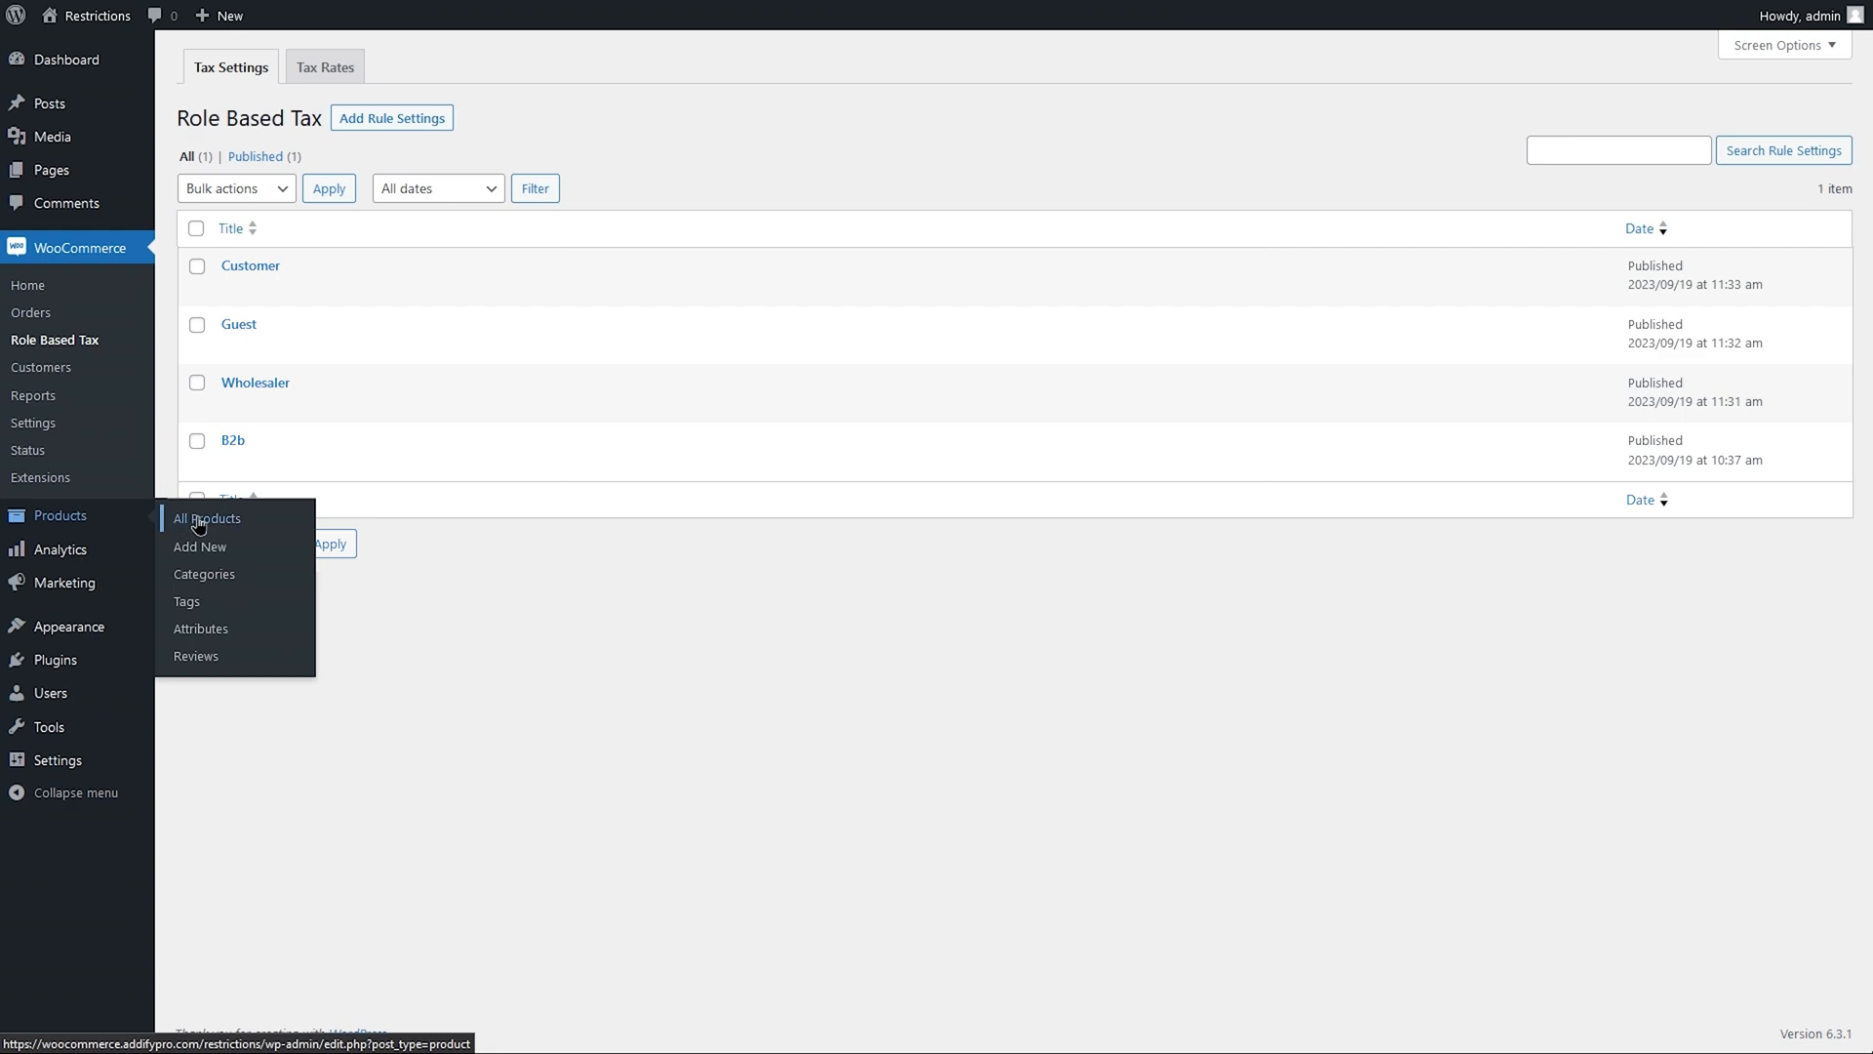
# From All Products, open T-Shirt With Logo for editing and reach its Product data
pyautogui.click(207, 519)
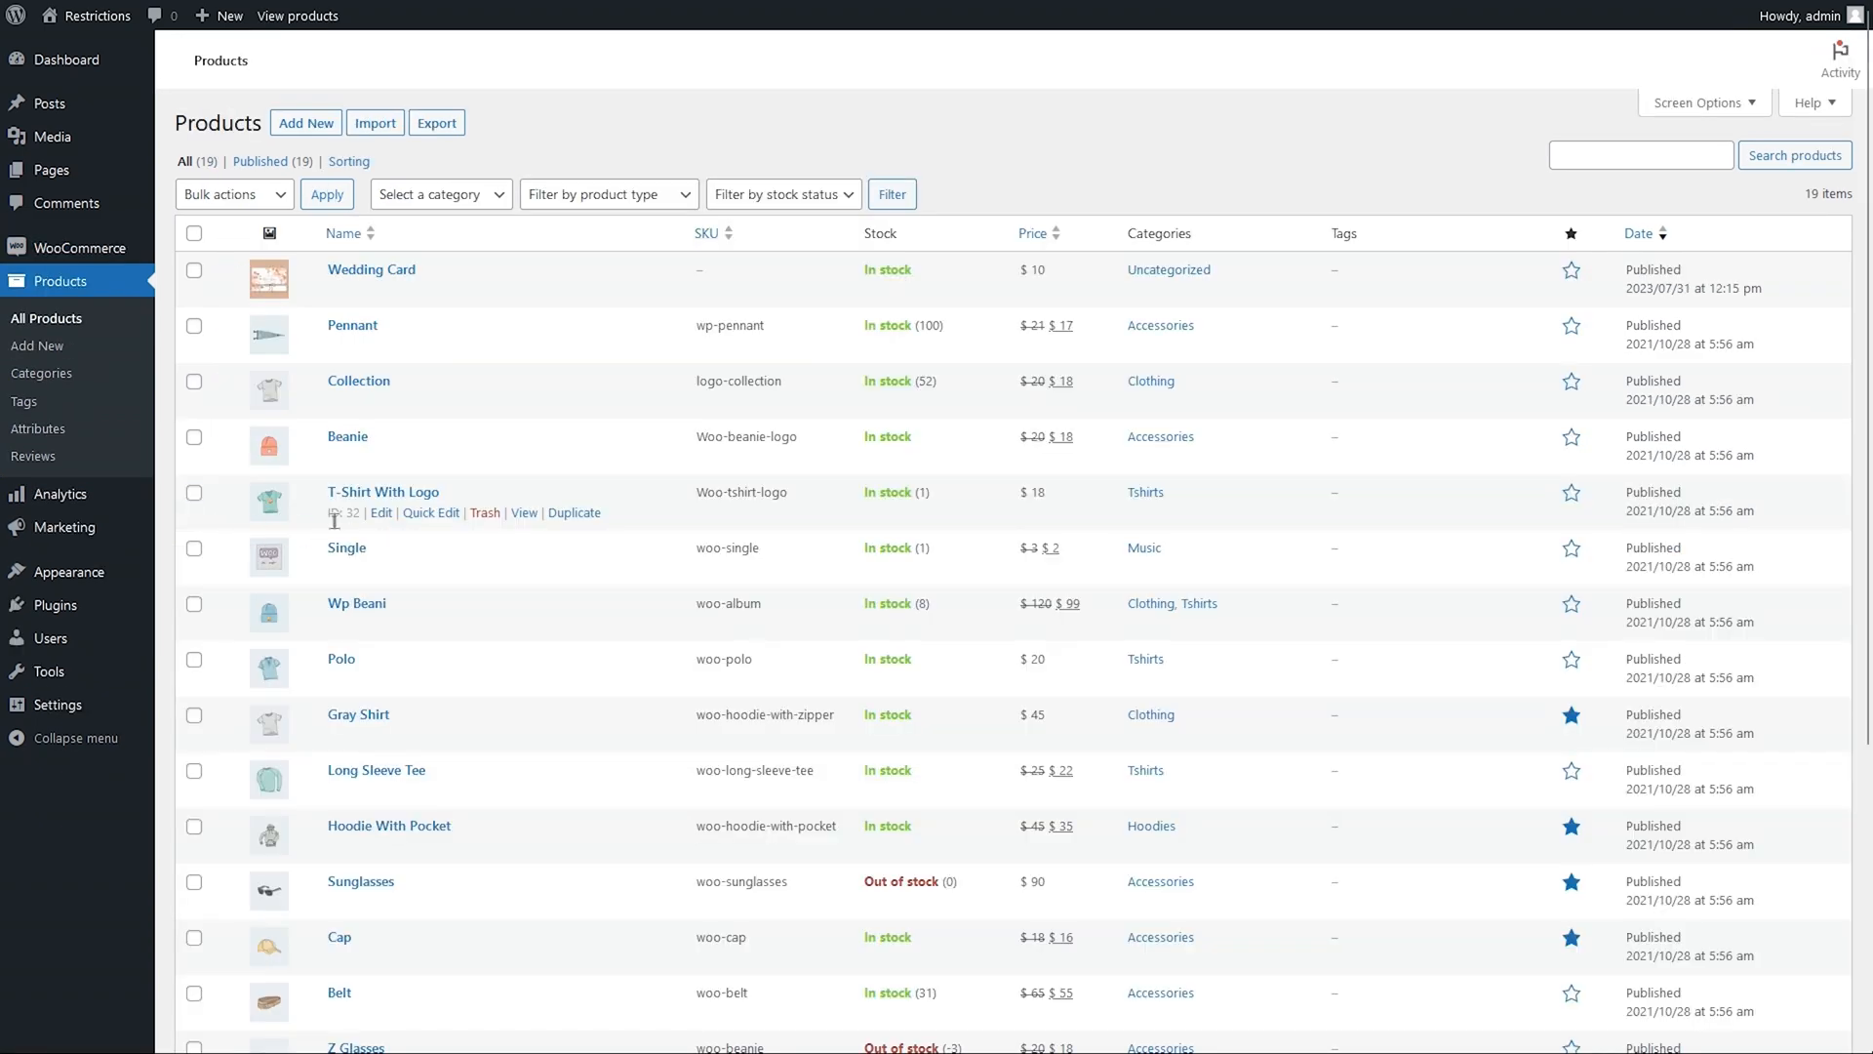
pyautogui.click(383, 491)
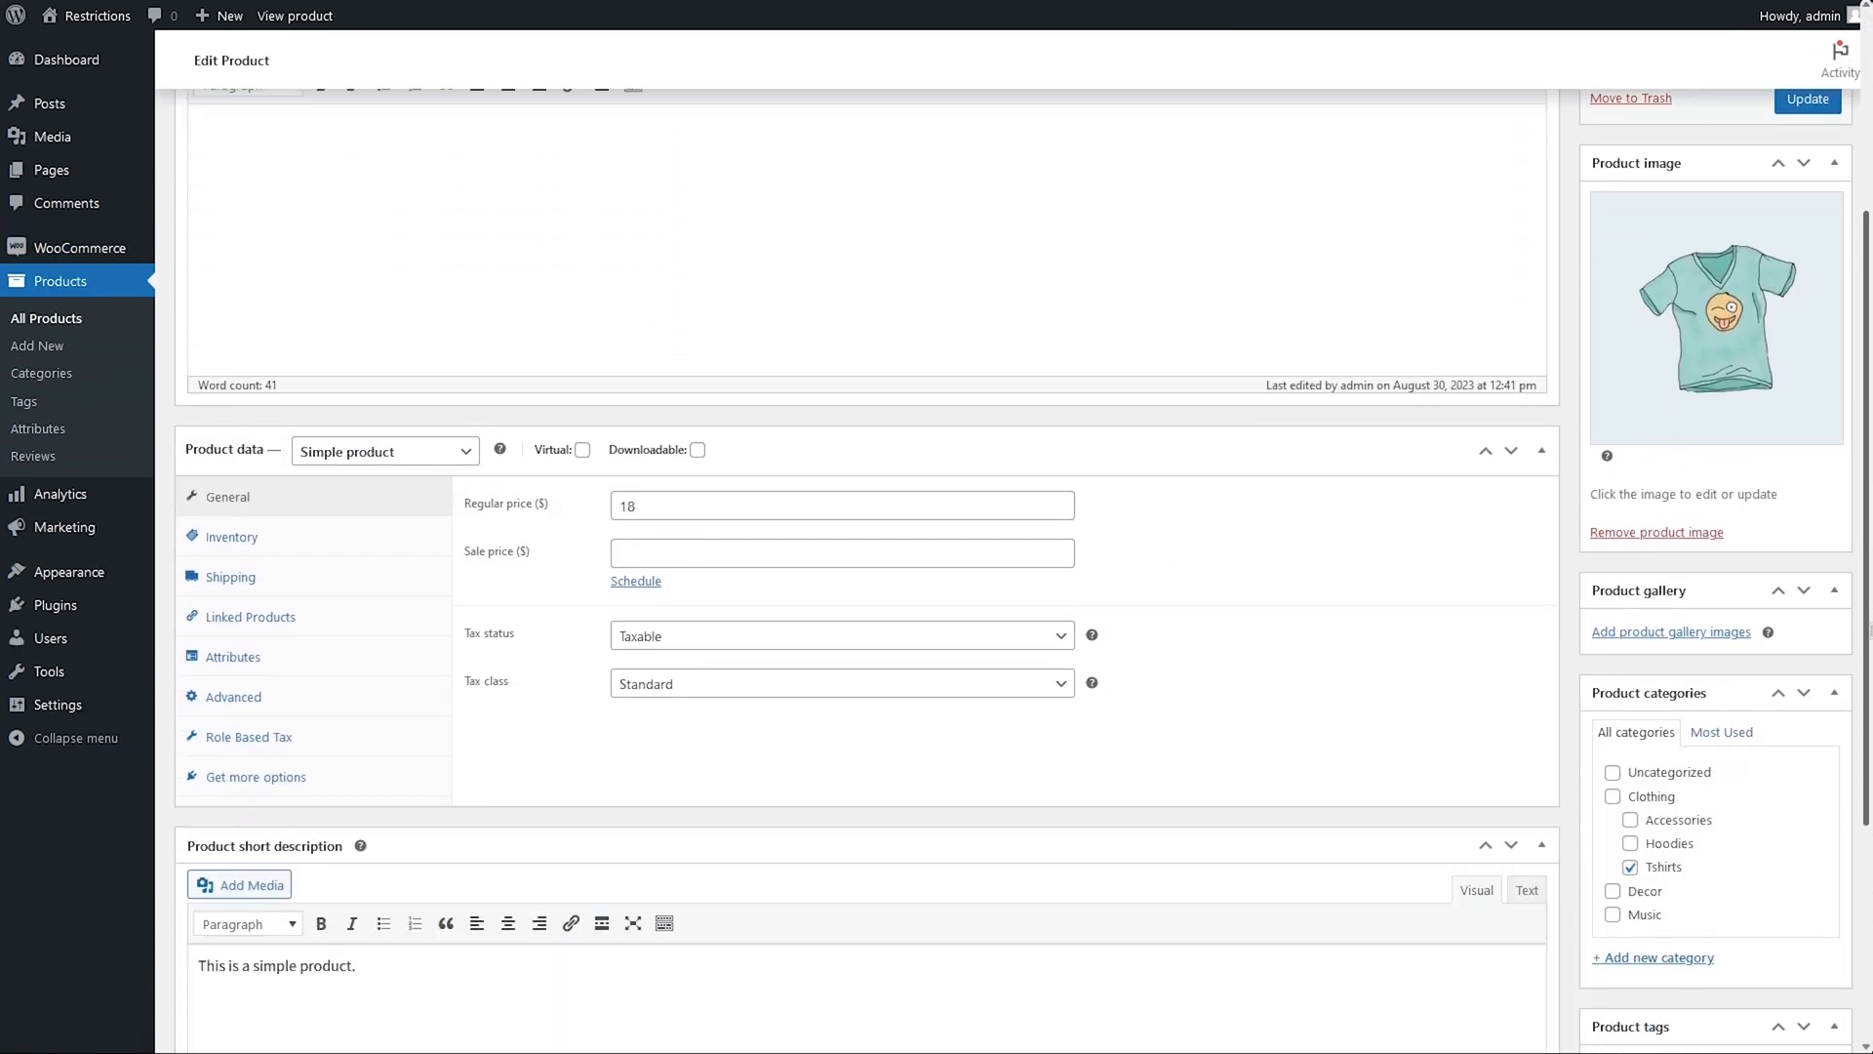
pyautogui.scroll(-3)
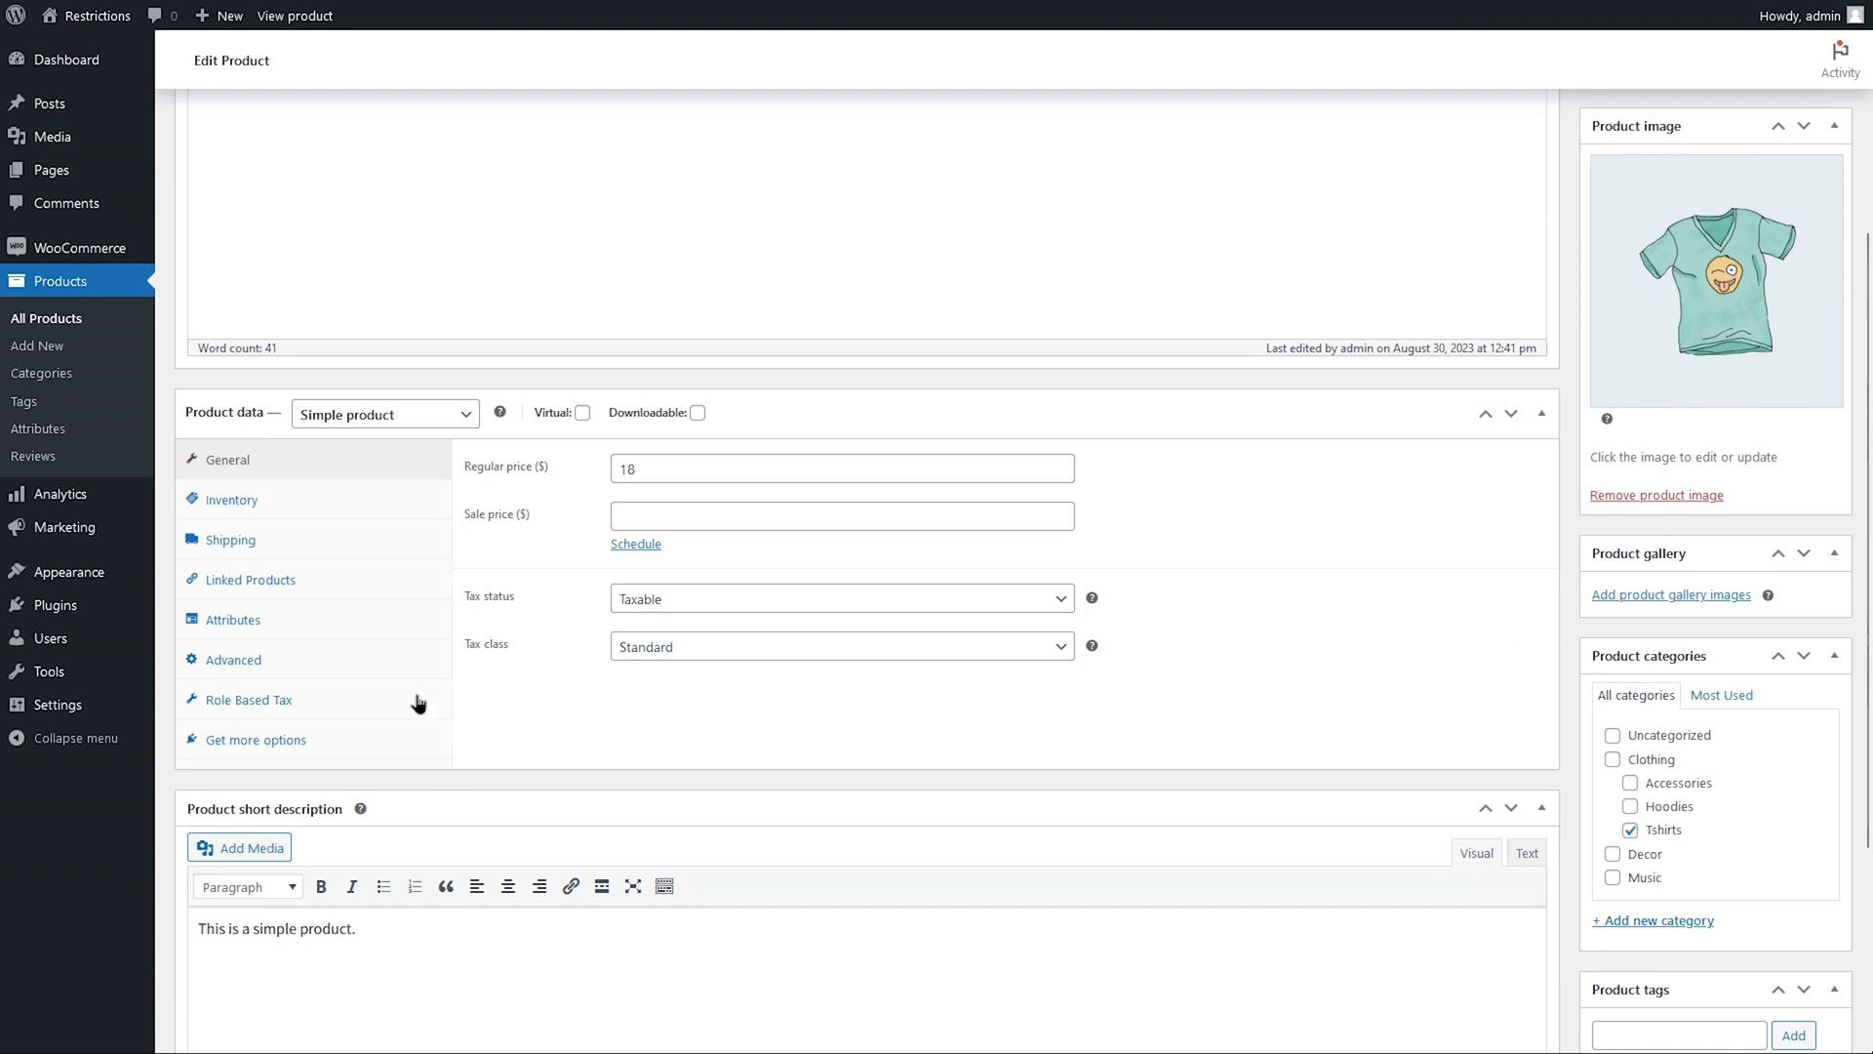
# Show the product's Role Based Tax tab and review the B2B Tax Status and Tax Class choices
pyautogui.click(248, 698)
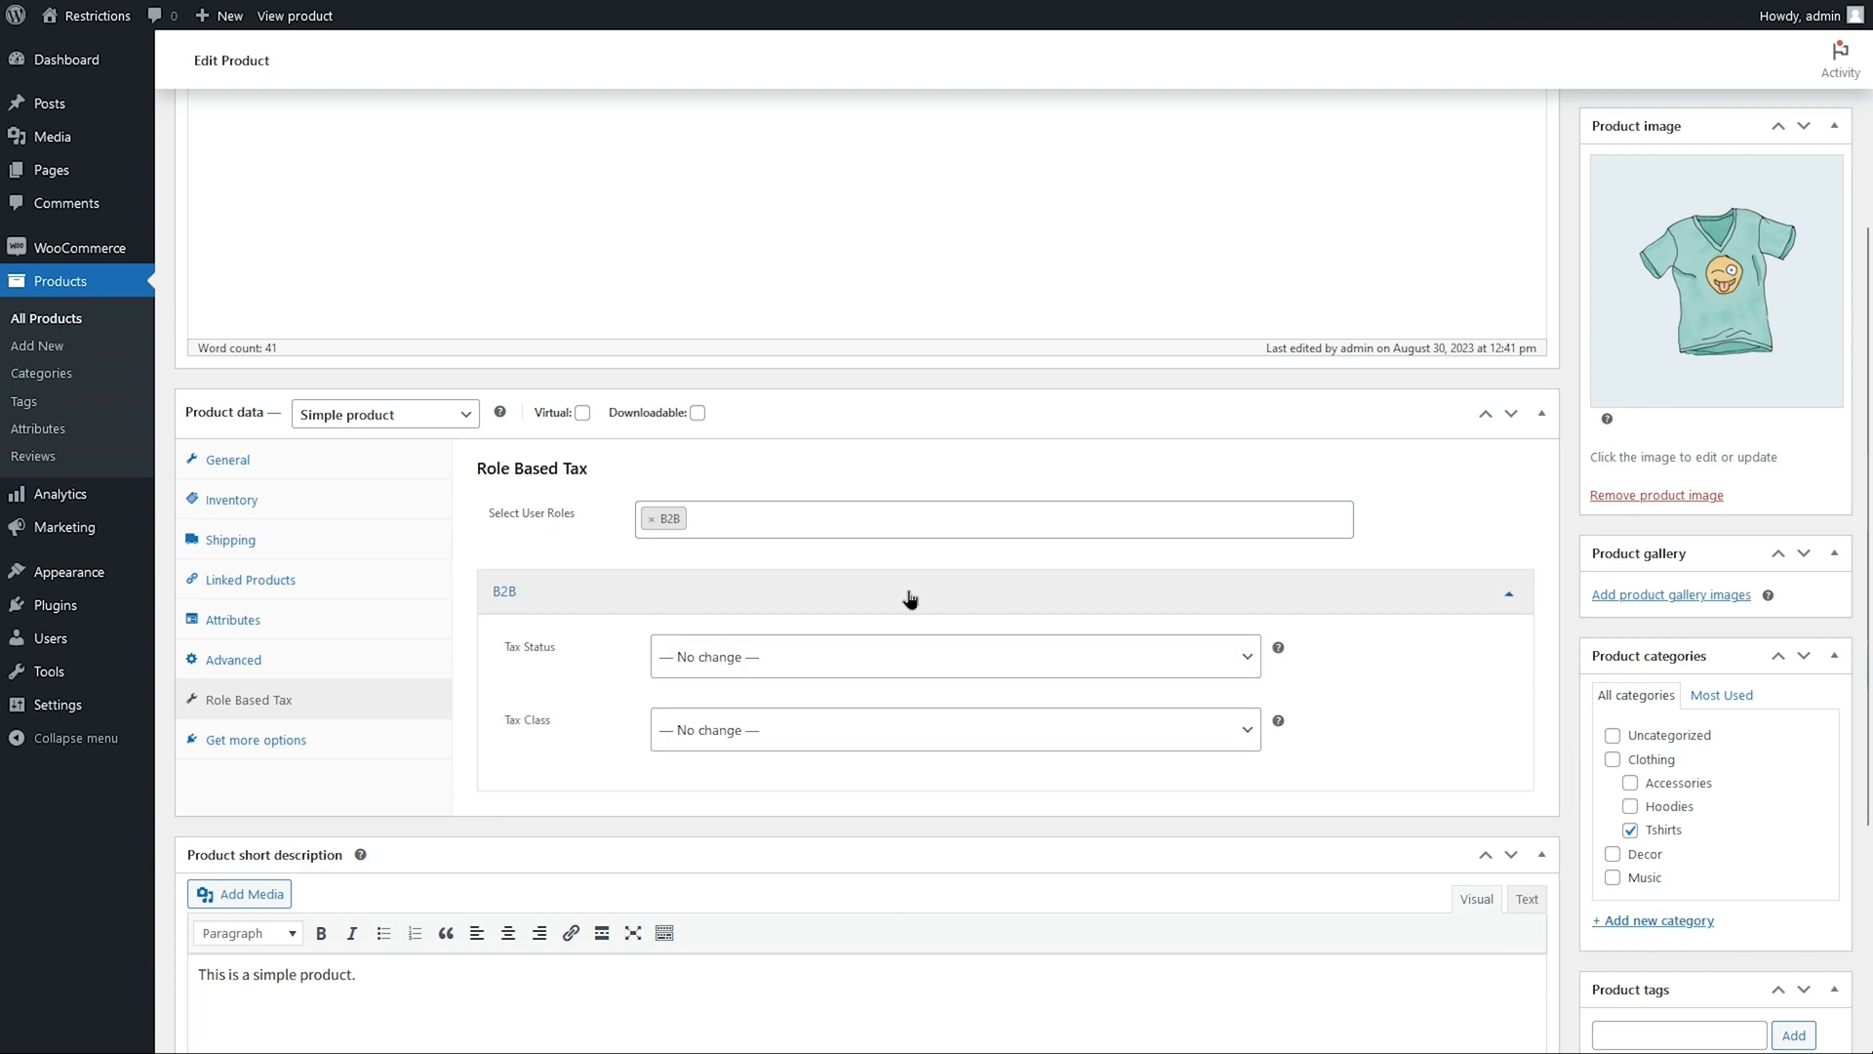
pyautogui.click(954, 656)
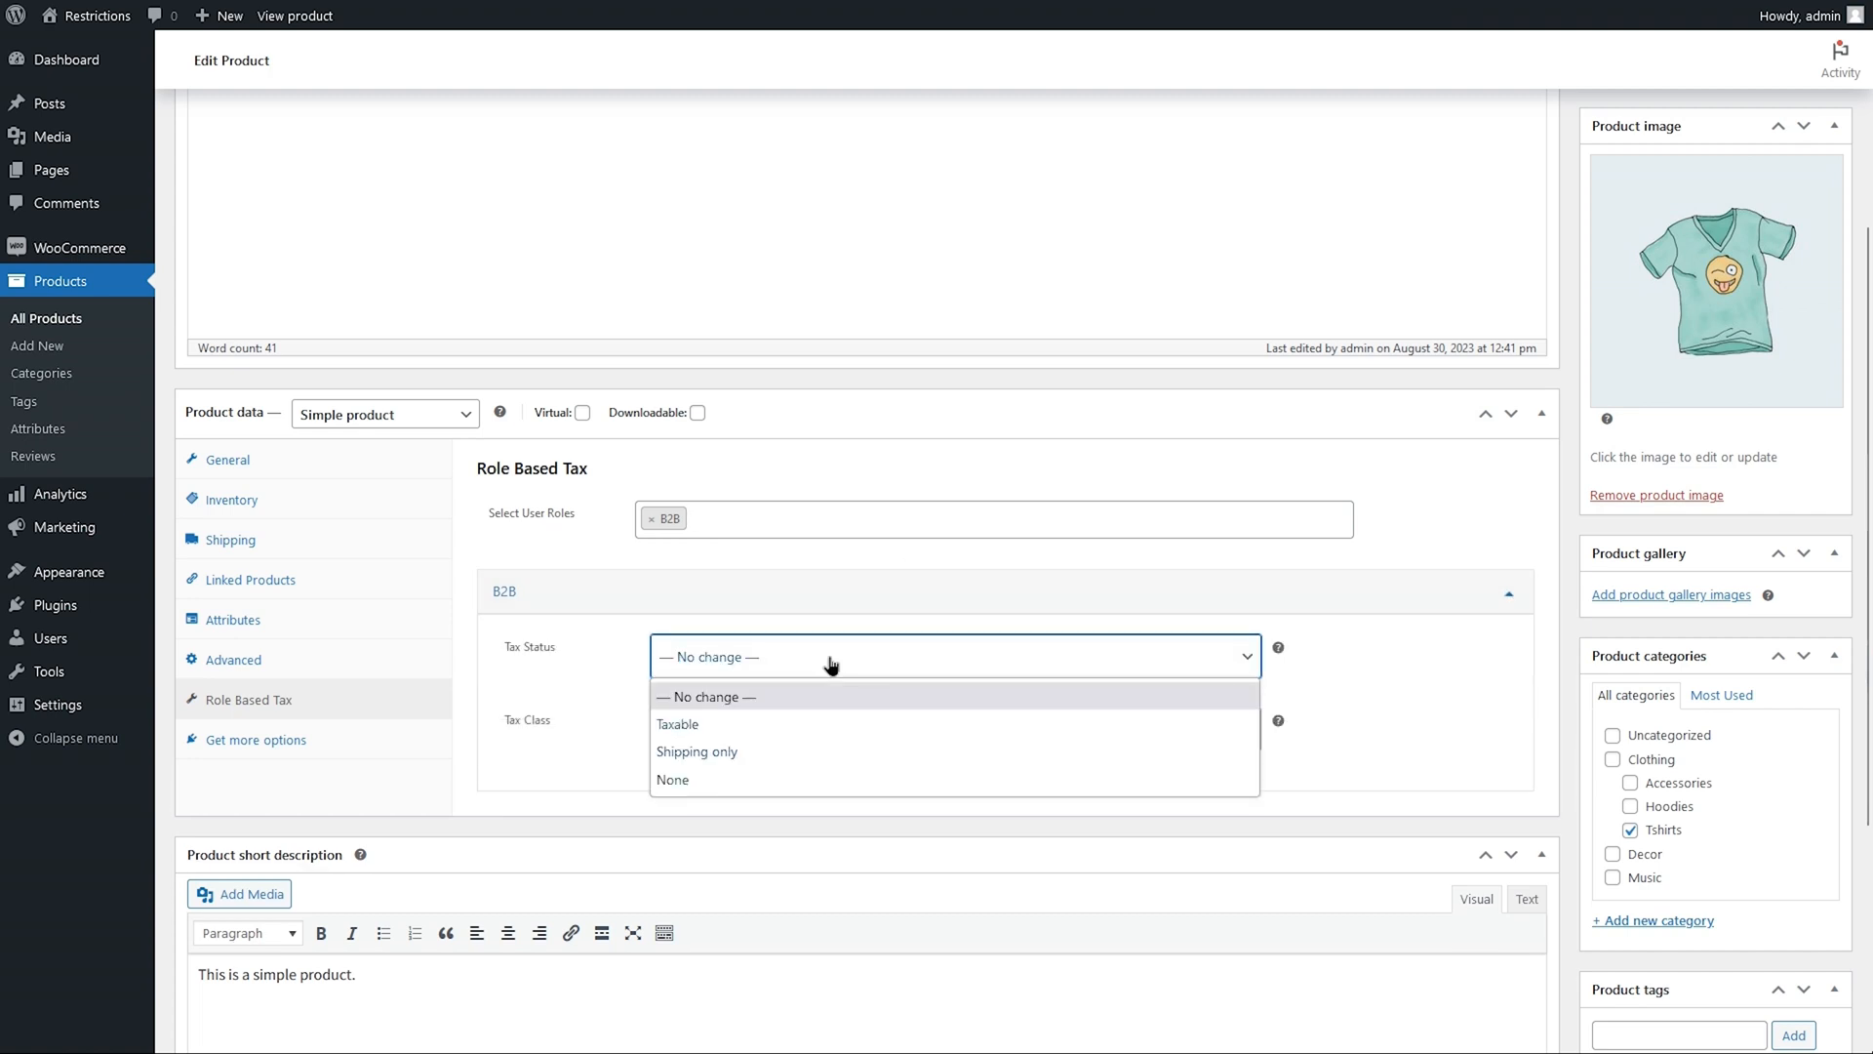
pyautogui.click(954, 729)
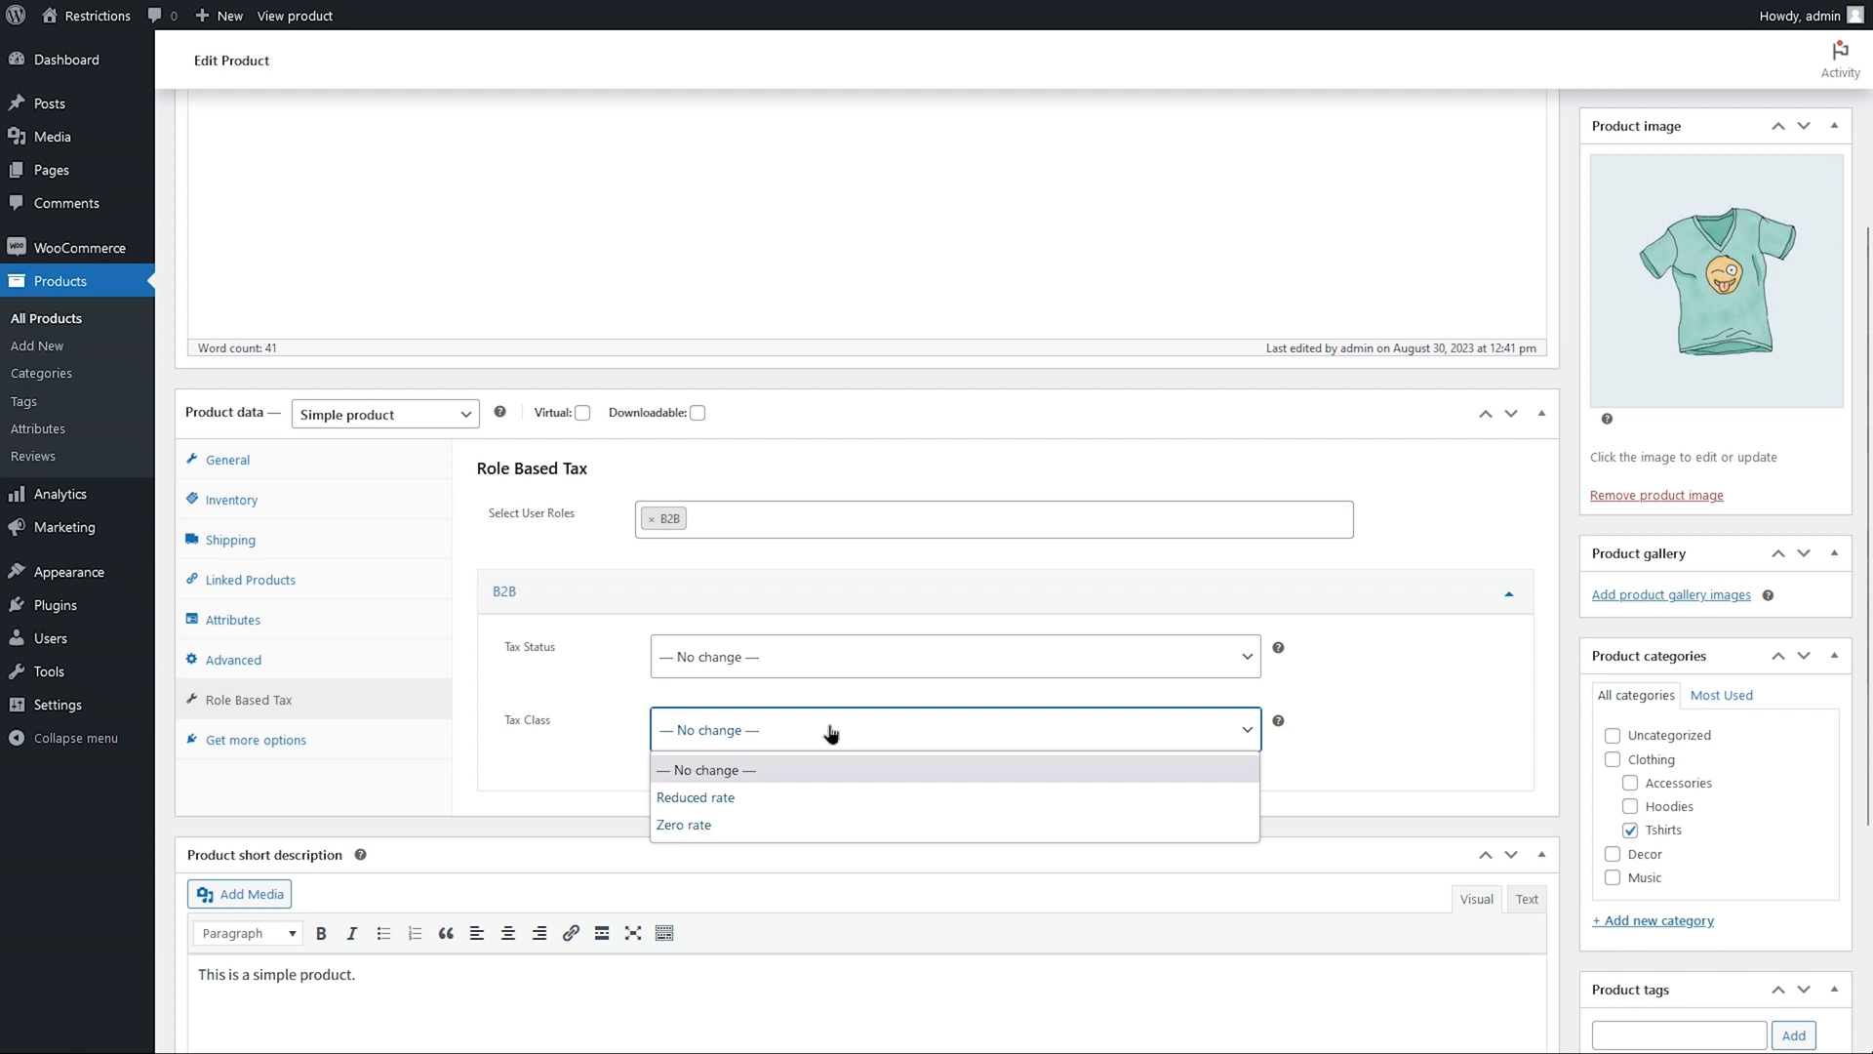